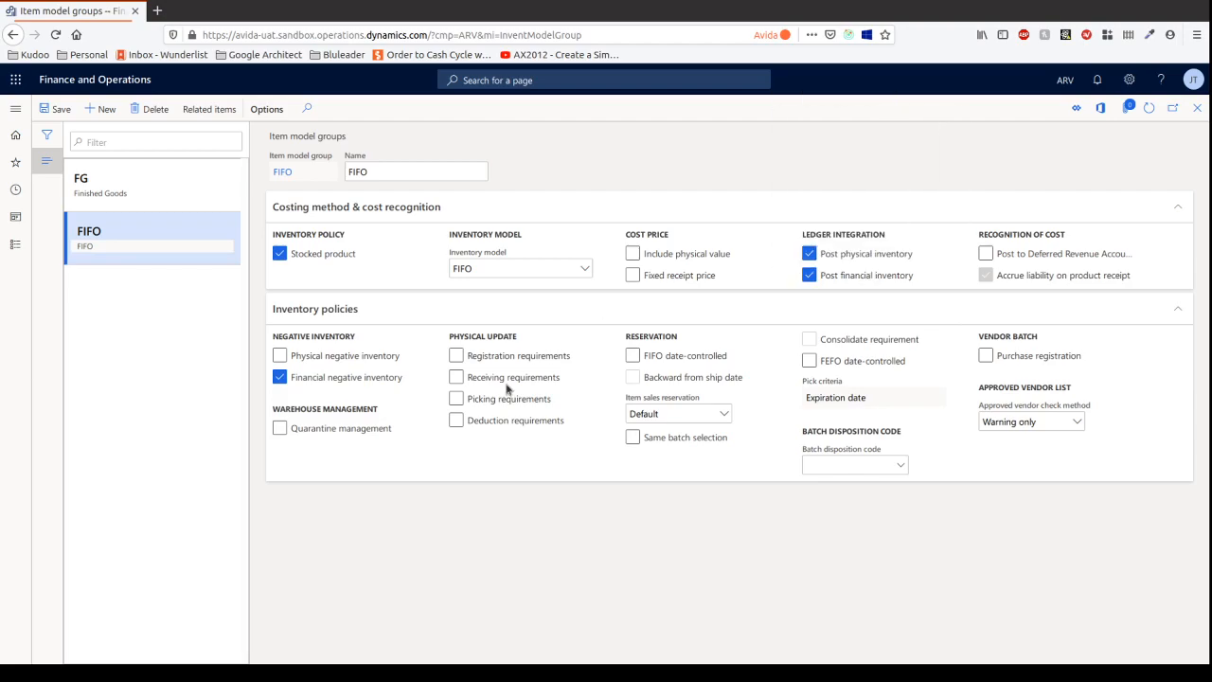
mouse_move(973, 305)
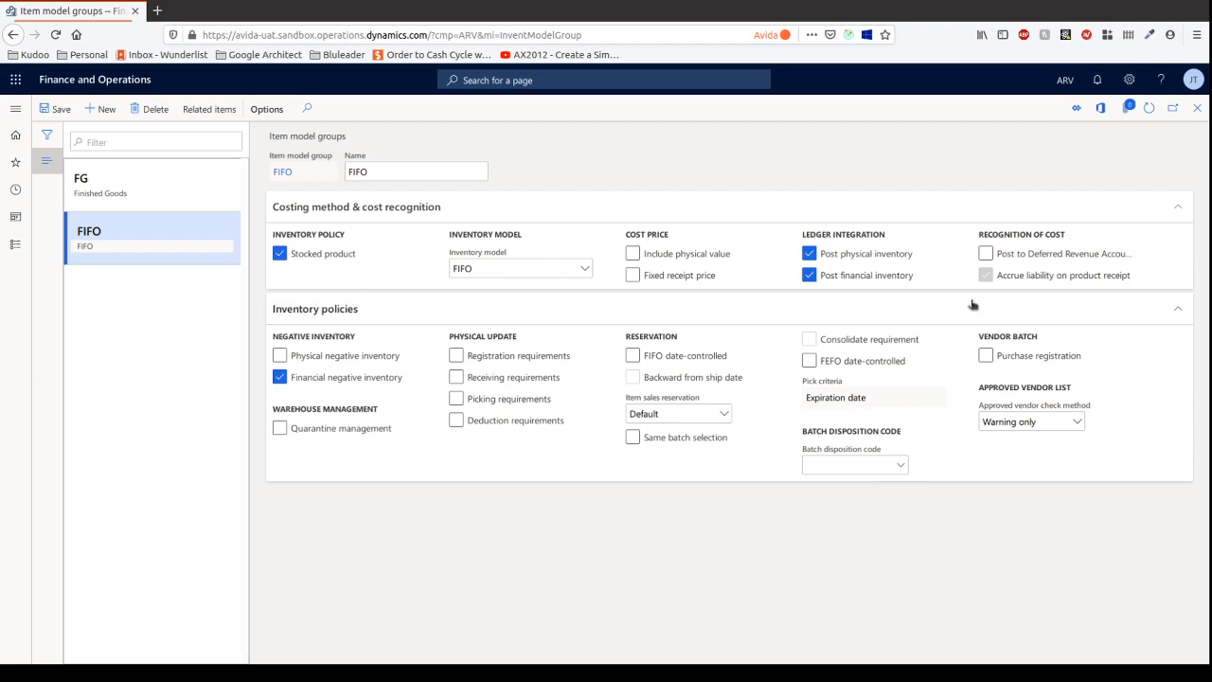
mouse_move(1206, 123)
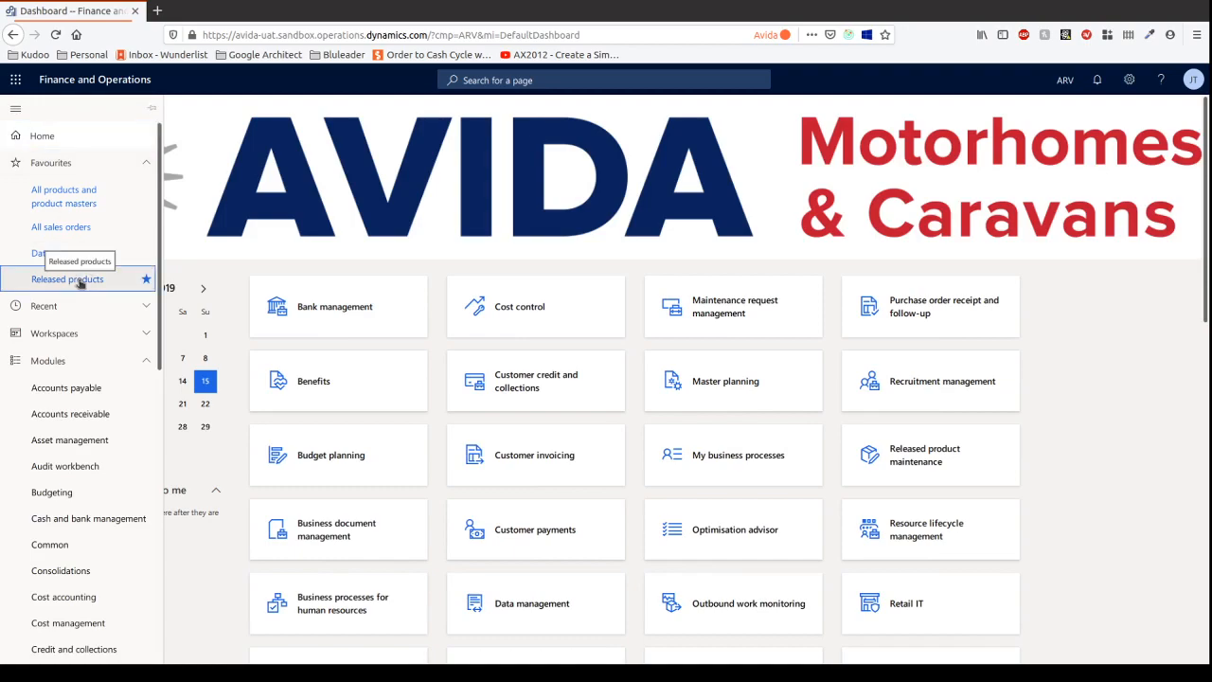
Open the Birdsville item from the Released products list under Favourites.
left_click(68, 278)
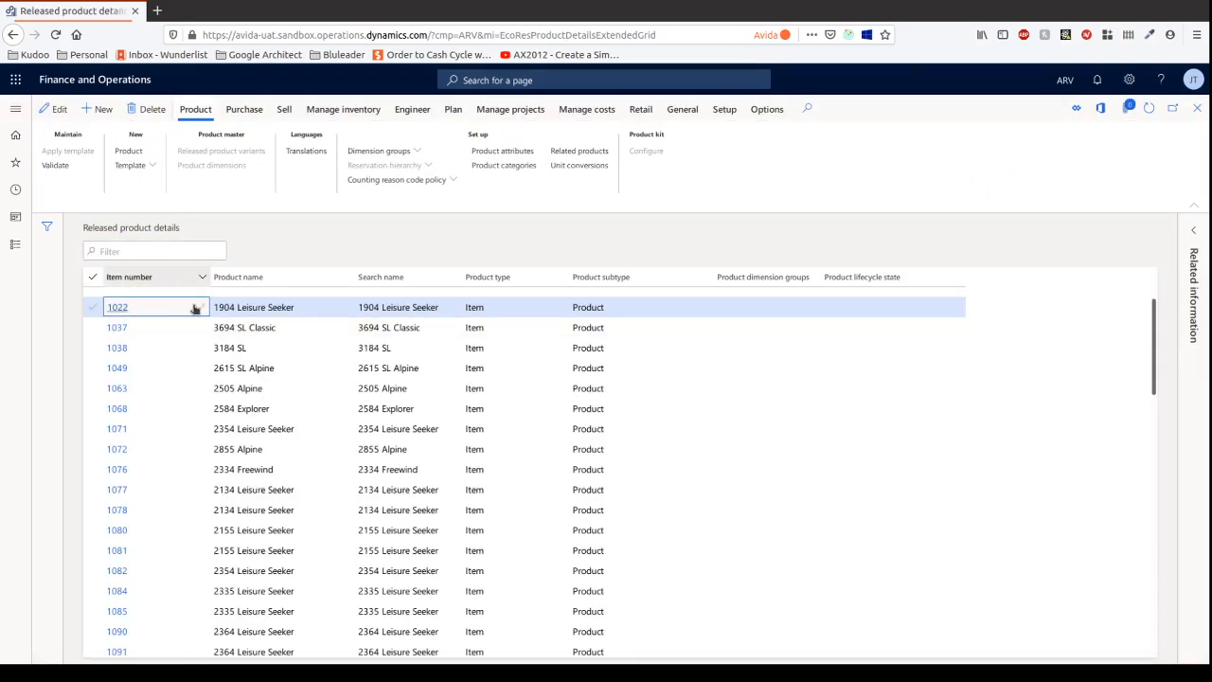
left_click(186, 276)
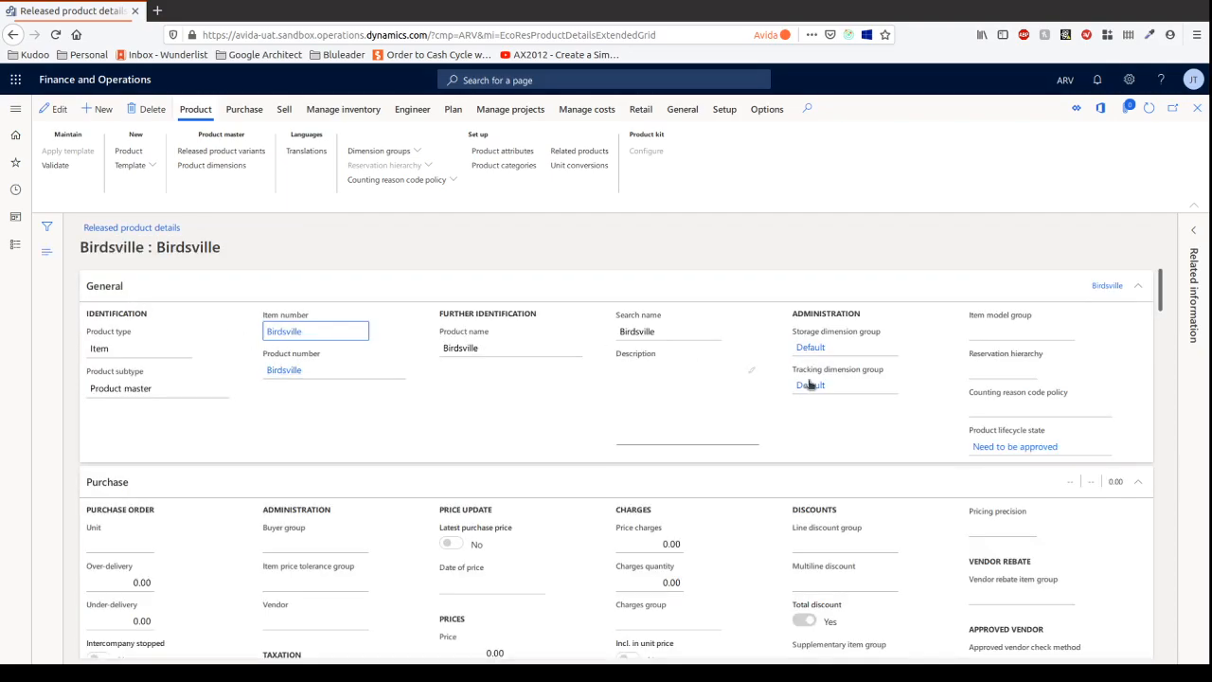
left_click(1019, 329)
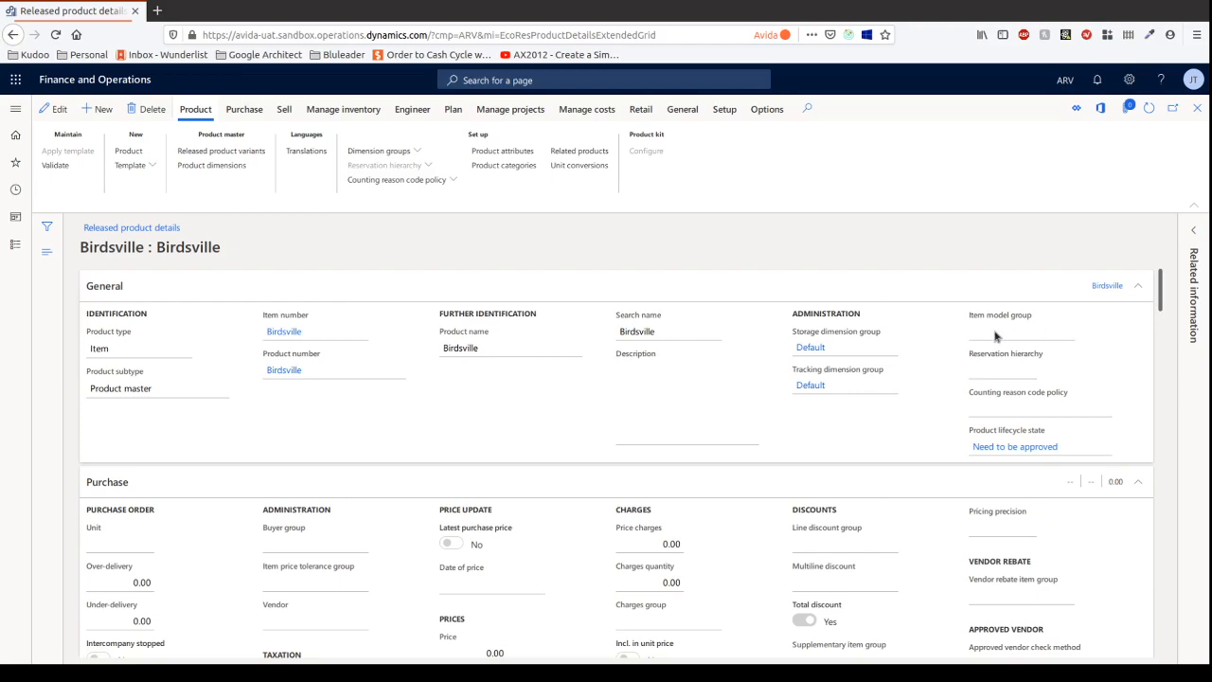
Enter edit mode and set Birdsville's item model group to FIFO.
left_click(1040, 330)
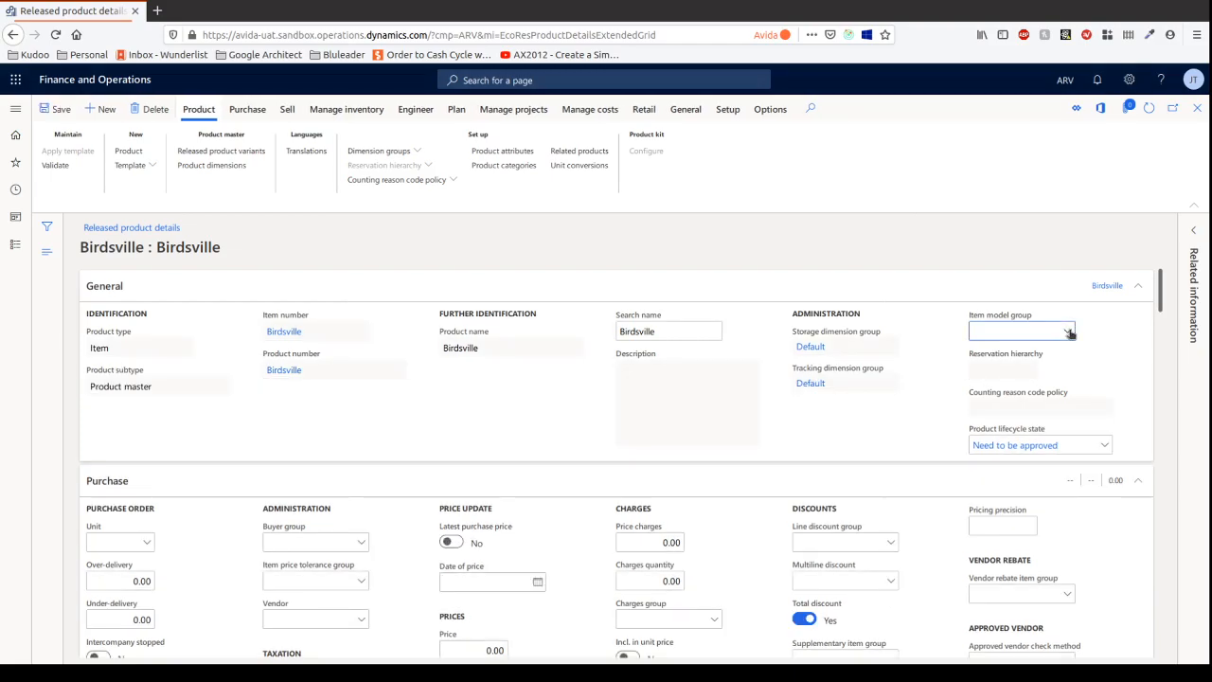
left_click(1049, 329)
type("FIFO")
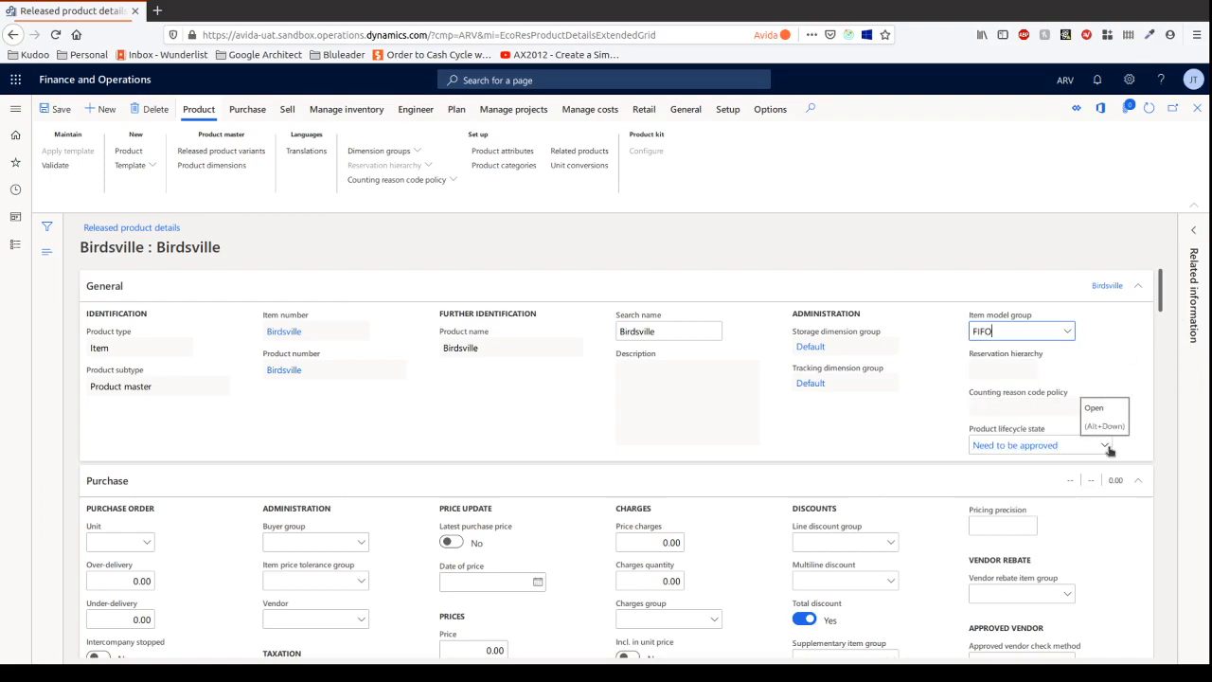
left_click(1109, 446)
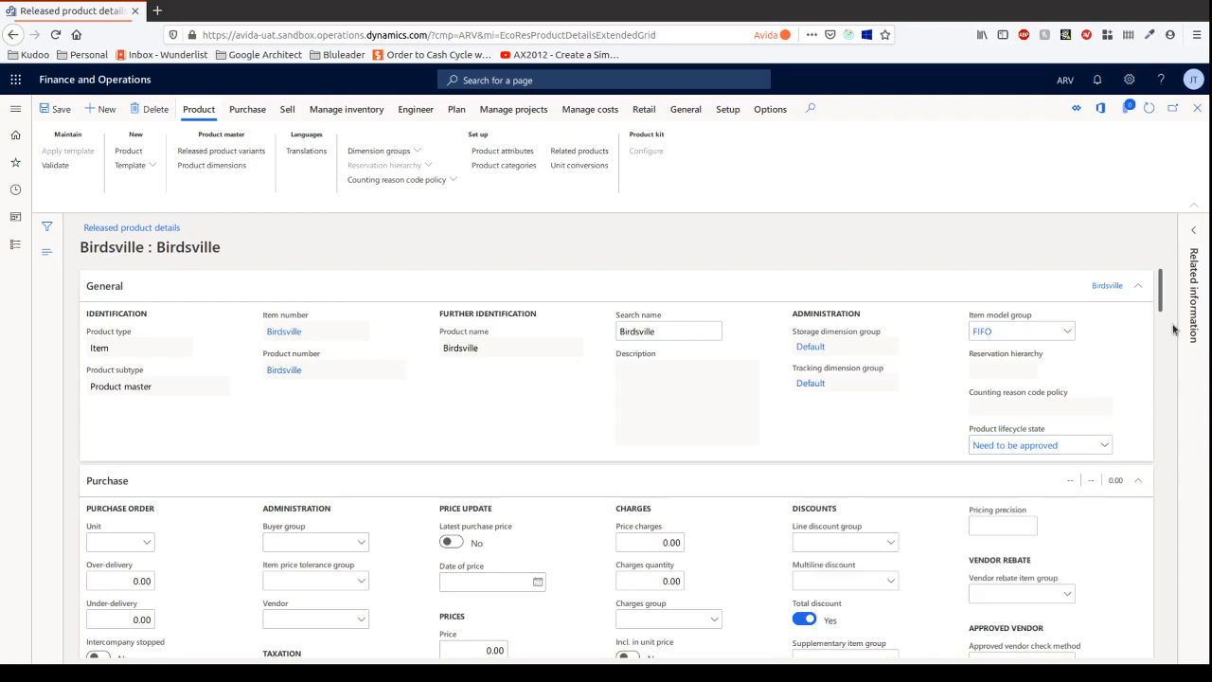
mouse_move(1127, 346)
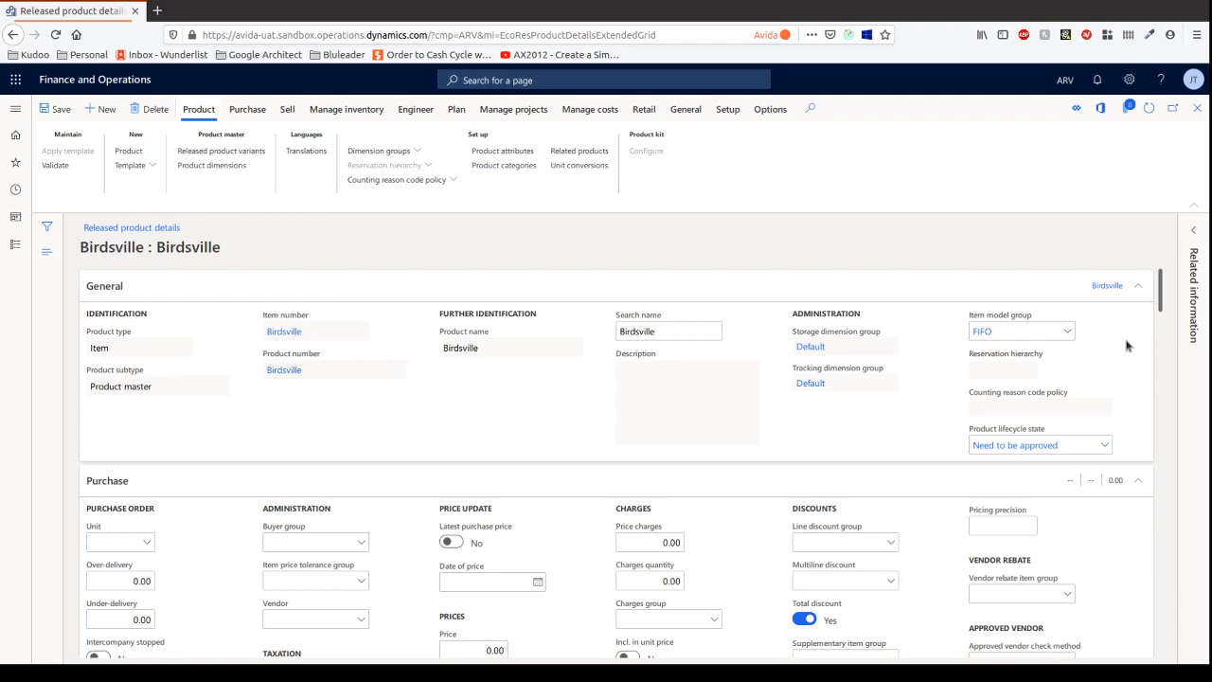
scroll("down", 3)
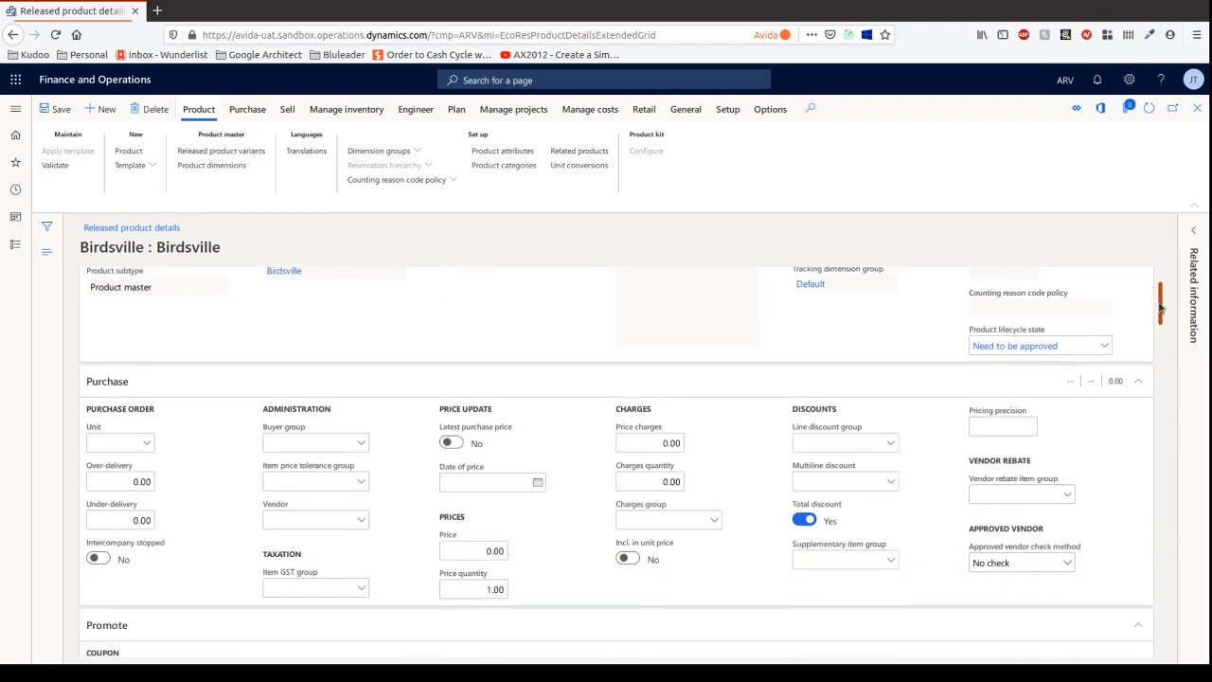
scroll("down", 3)
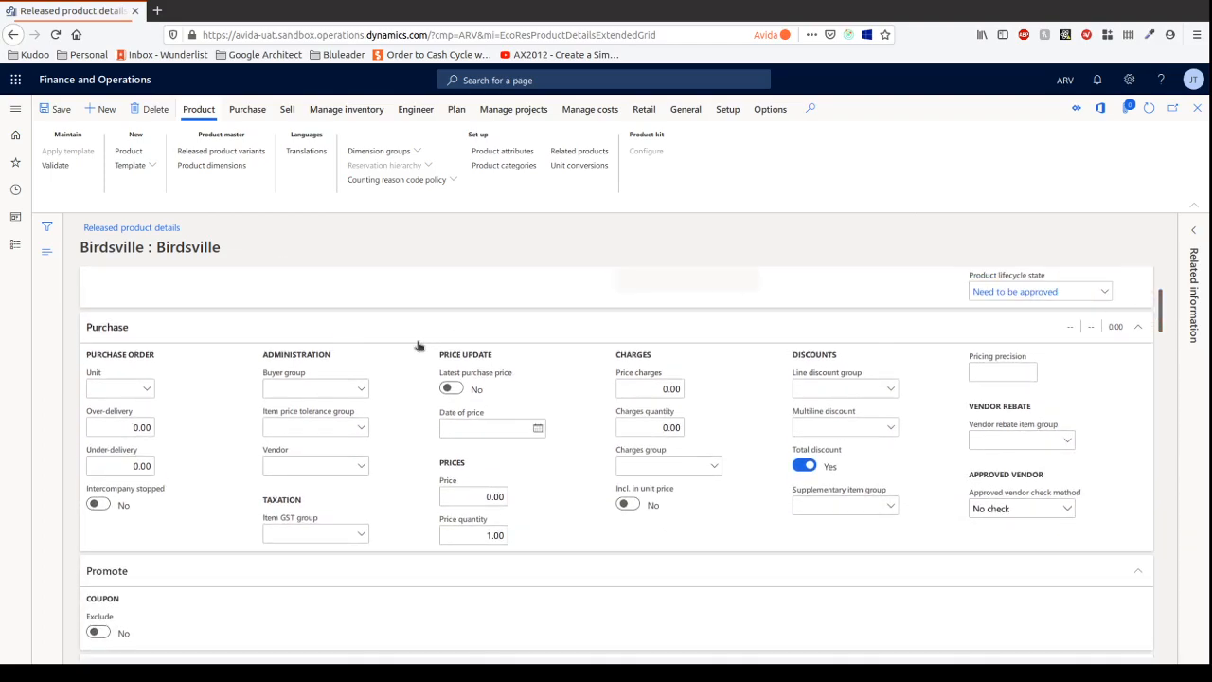
mouse_move(148, 396)
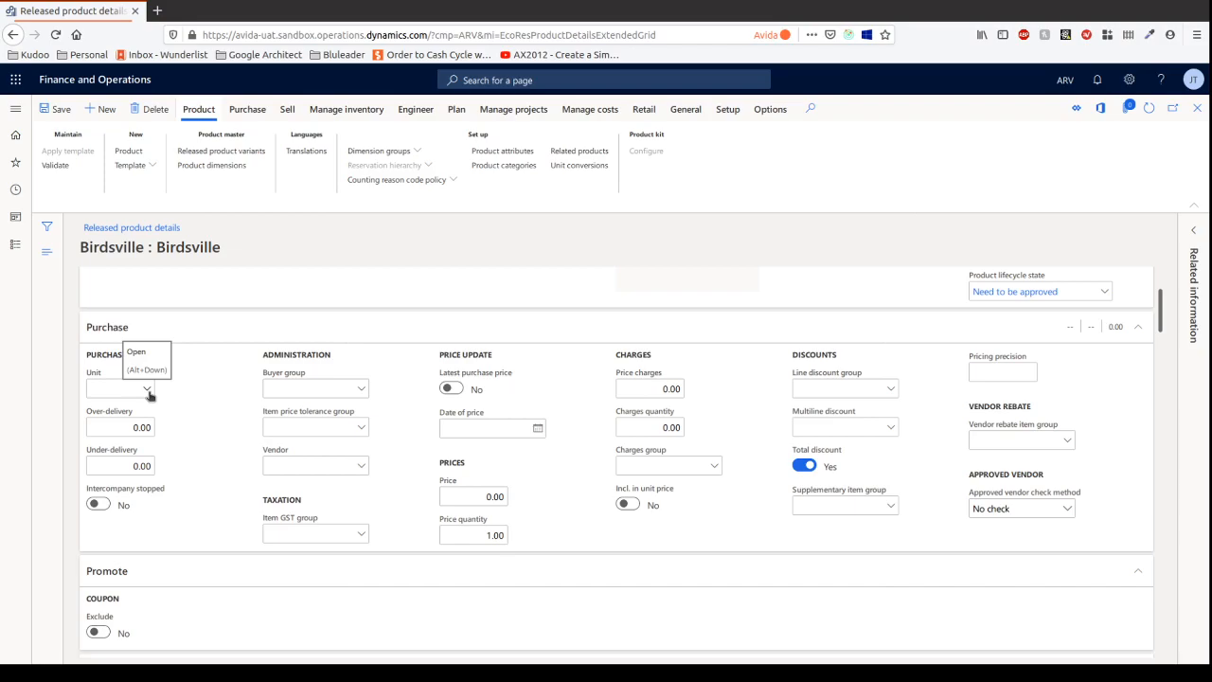
left_click(121, 388)
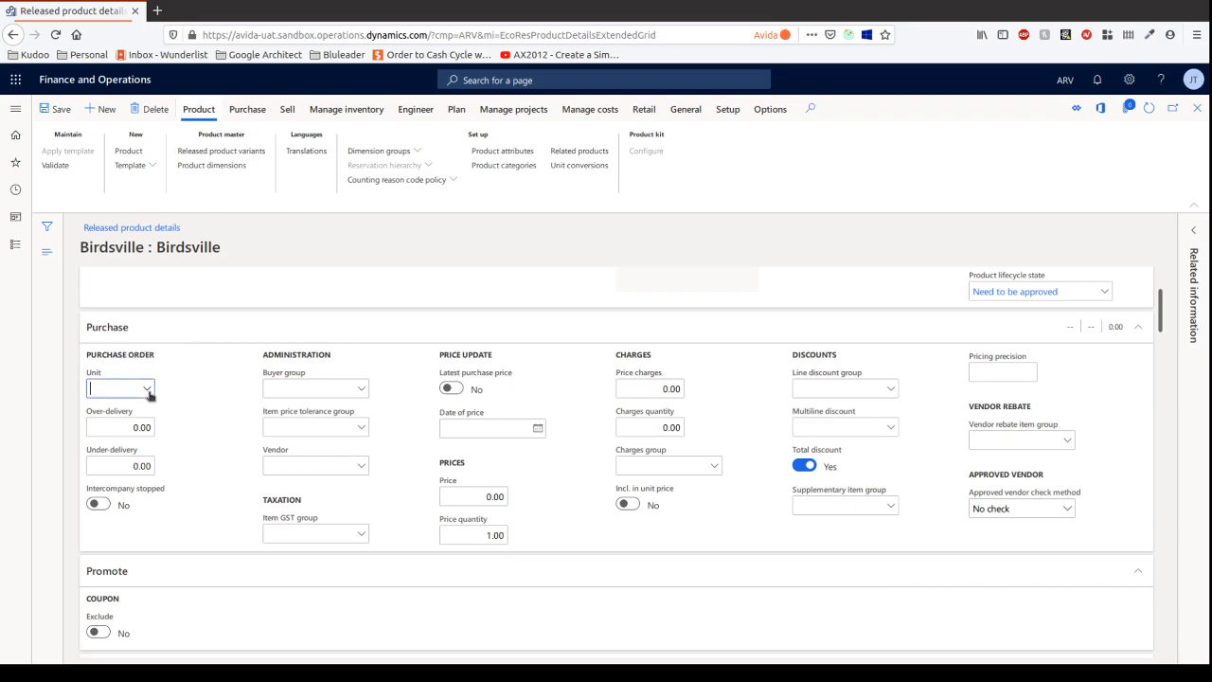
left_click(148, 388)
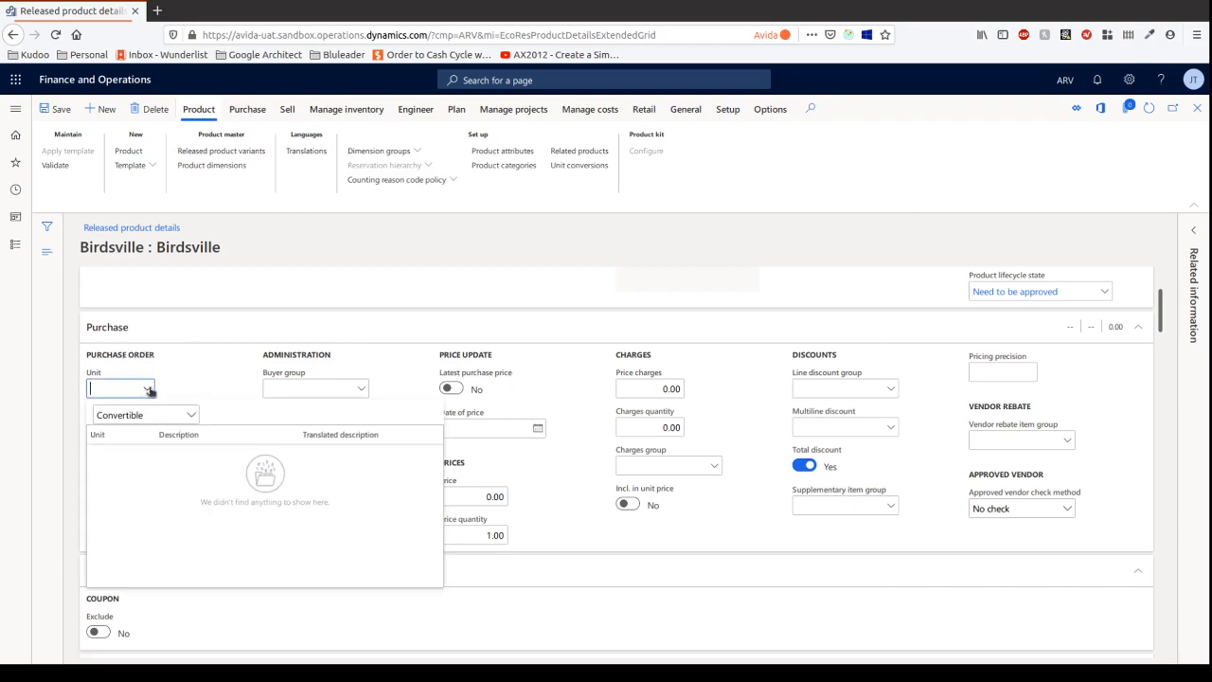
right_click(121, 388)
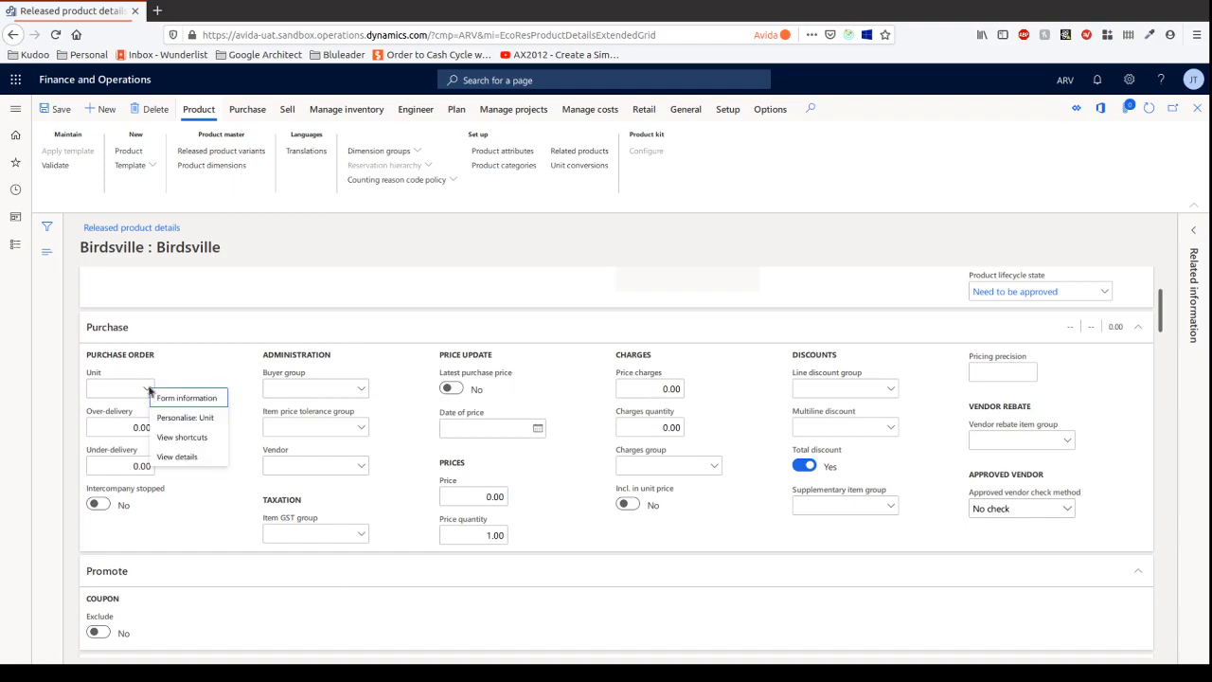
left_click(394, 315)
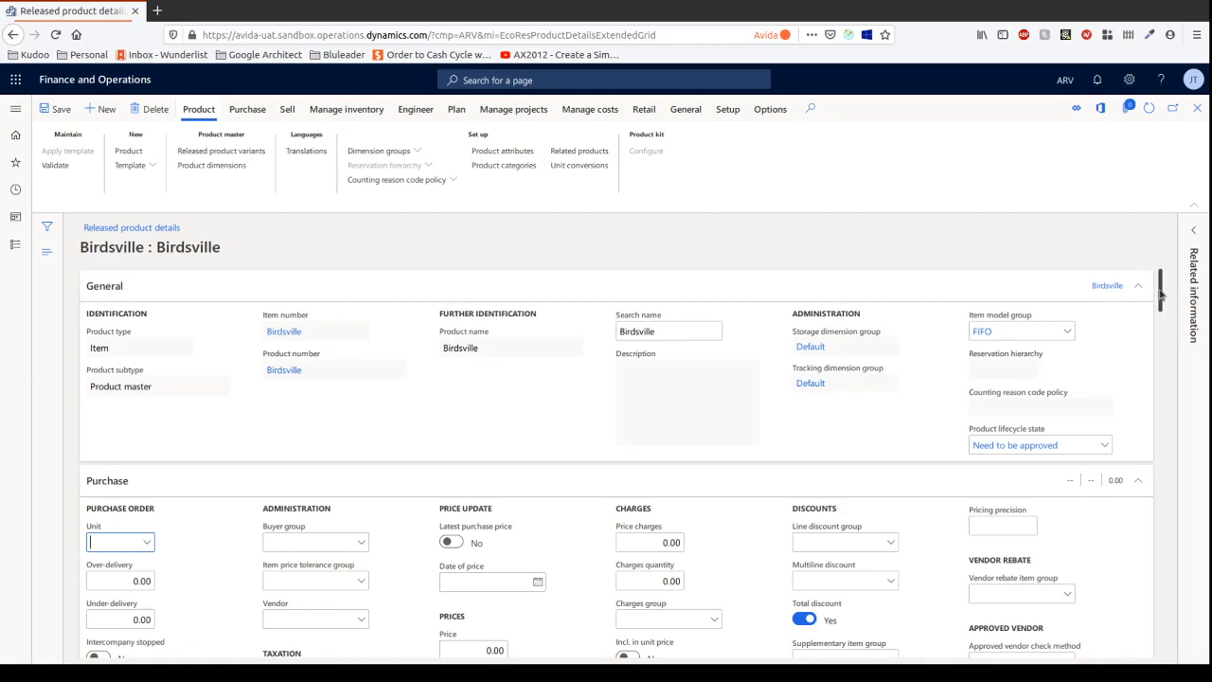
Set the item group to Default under Manage costs and run product validation.
scroll("down", 3)
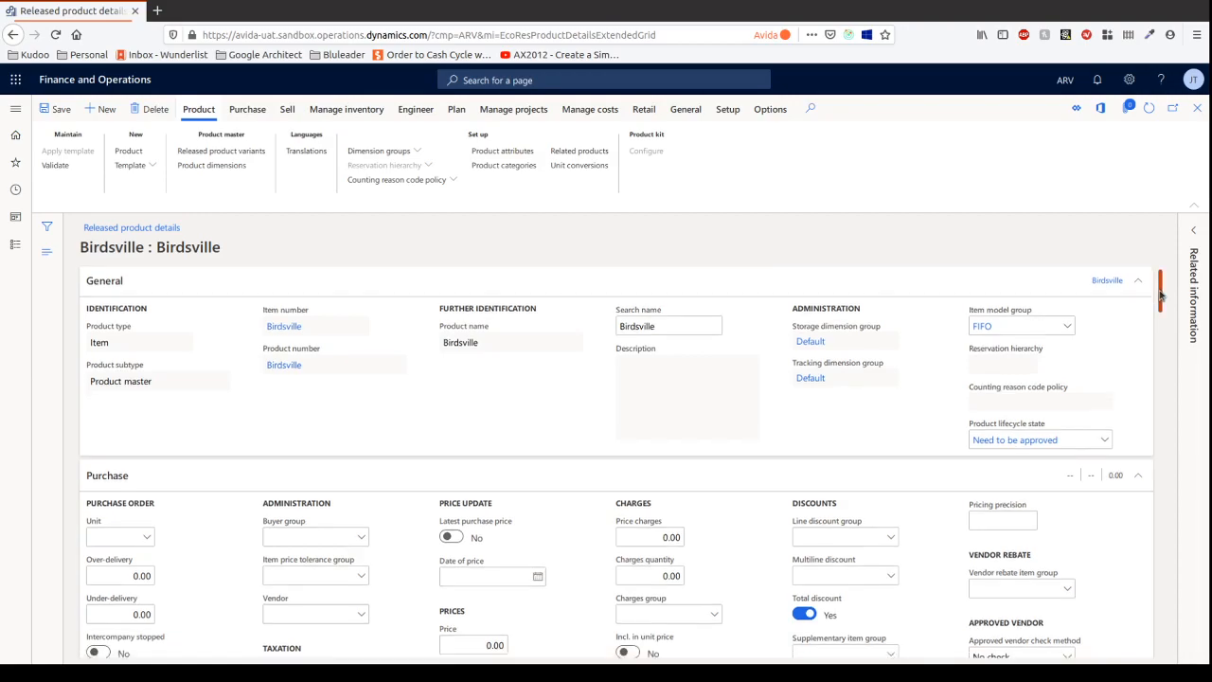
scroll("down", 3)
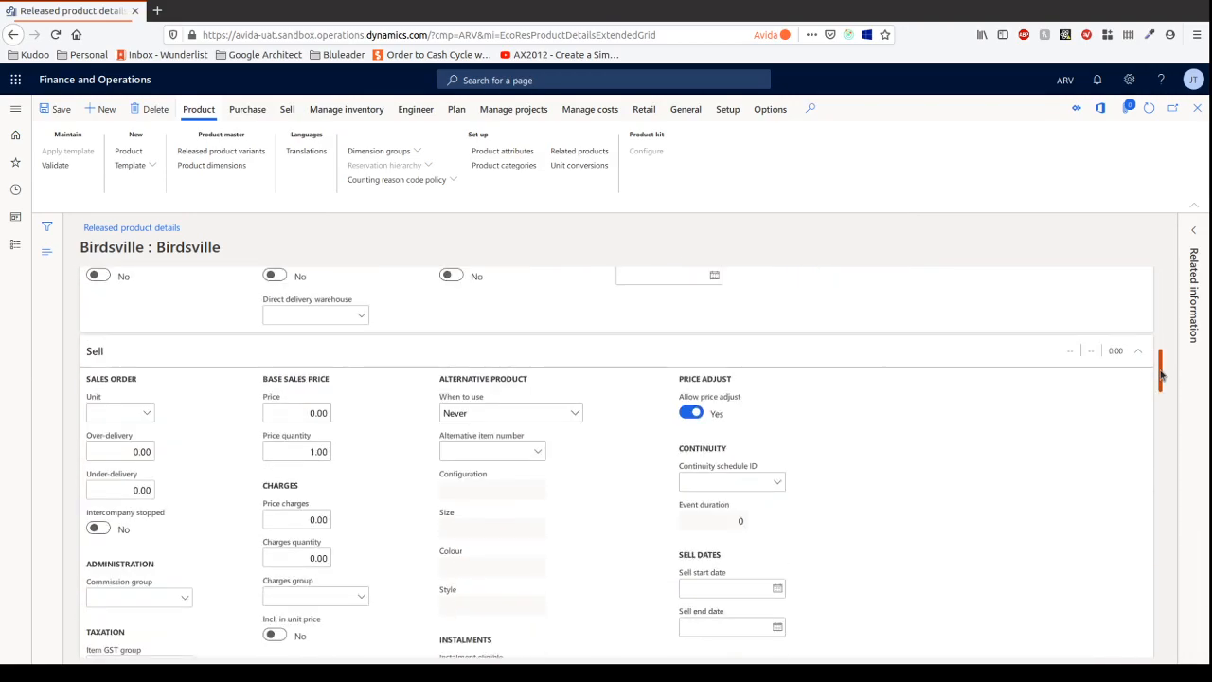
scroll("down", 3)
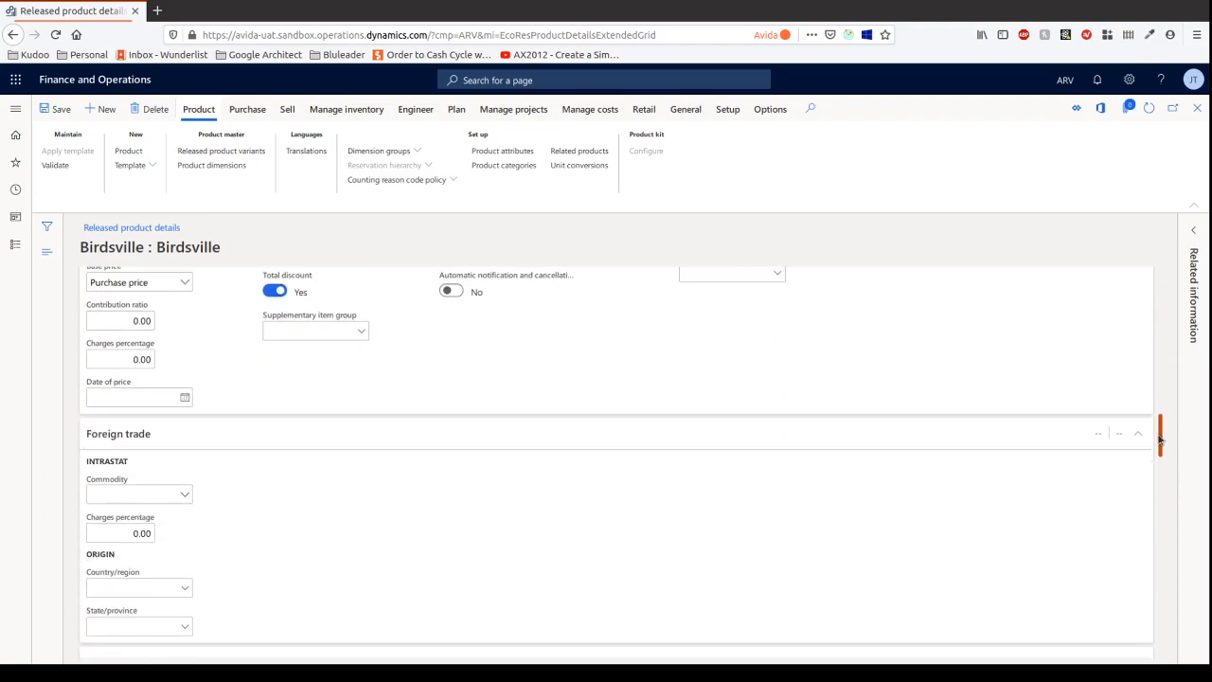
scroll("down", 3)
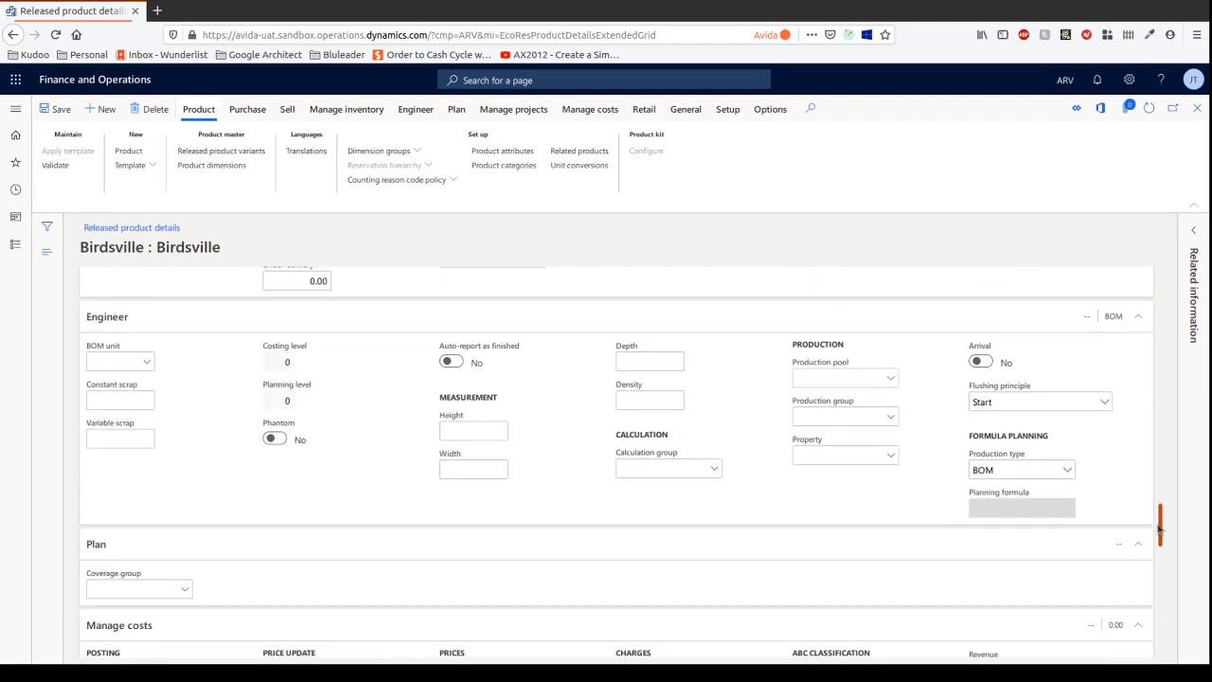
scroll("down", 3)
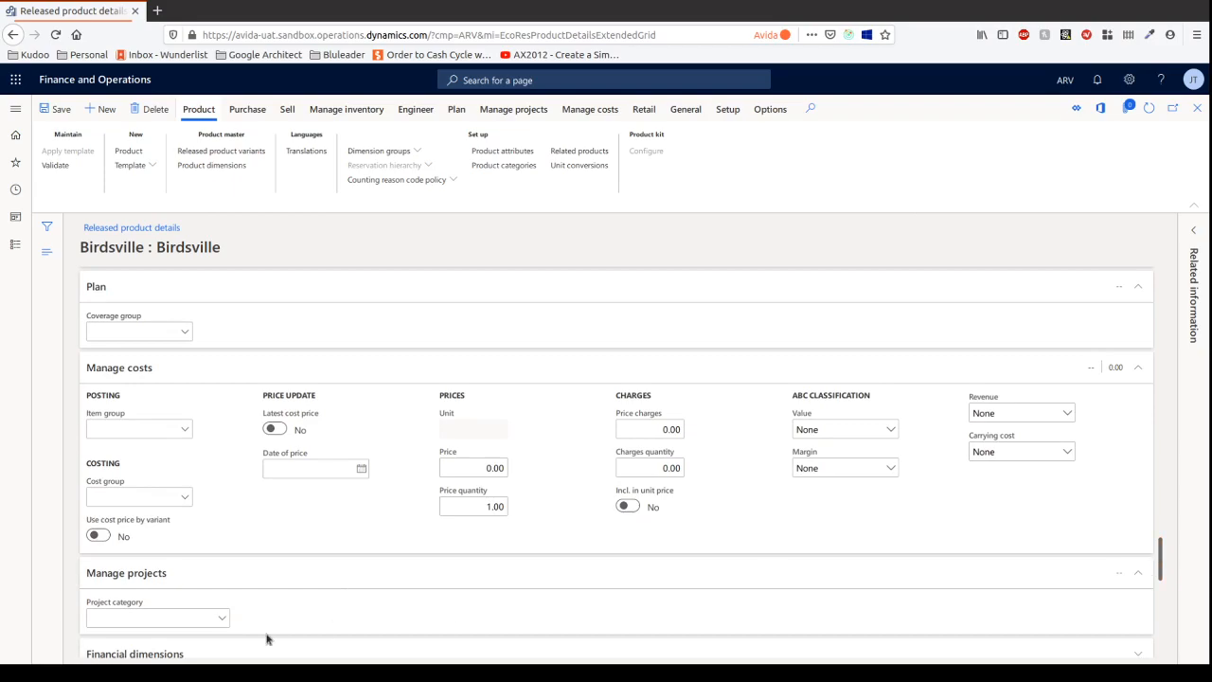
left_click(136, 428)
type("Default")
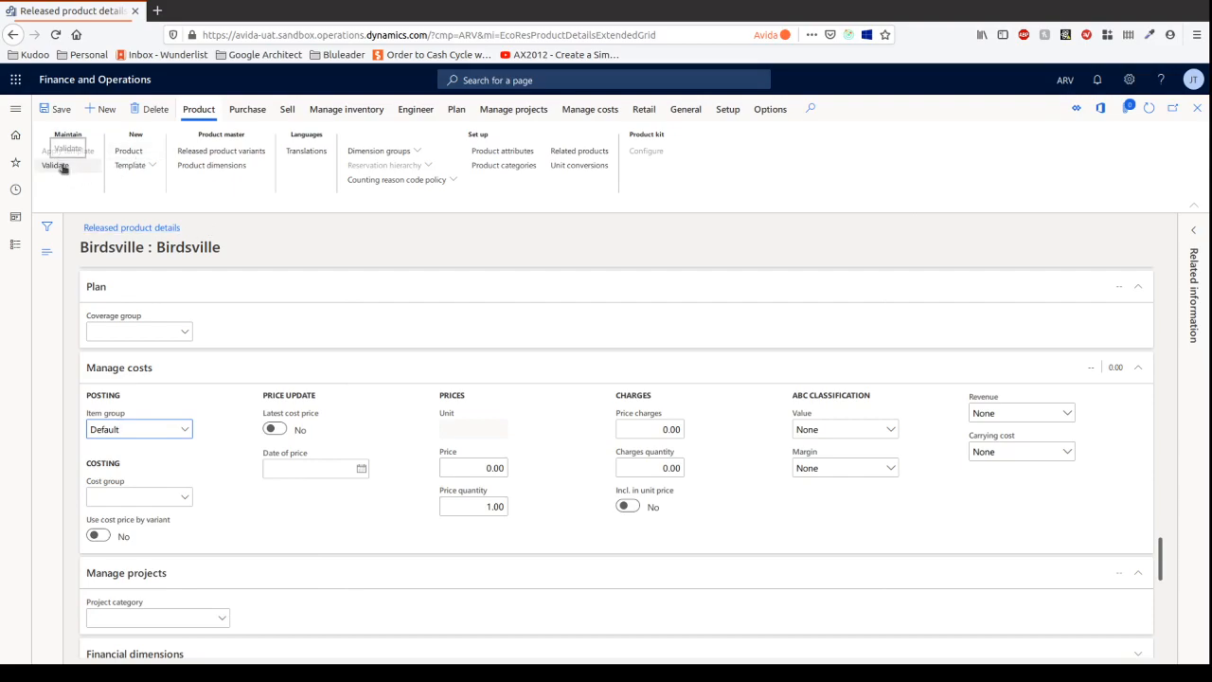
left_click(53, 167)
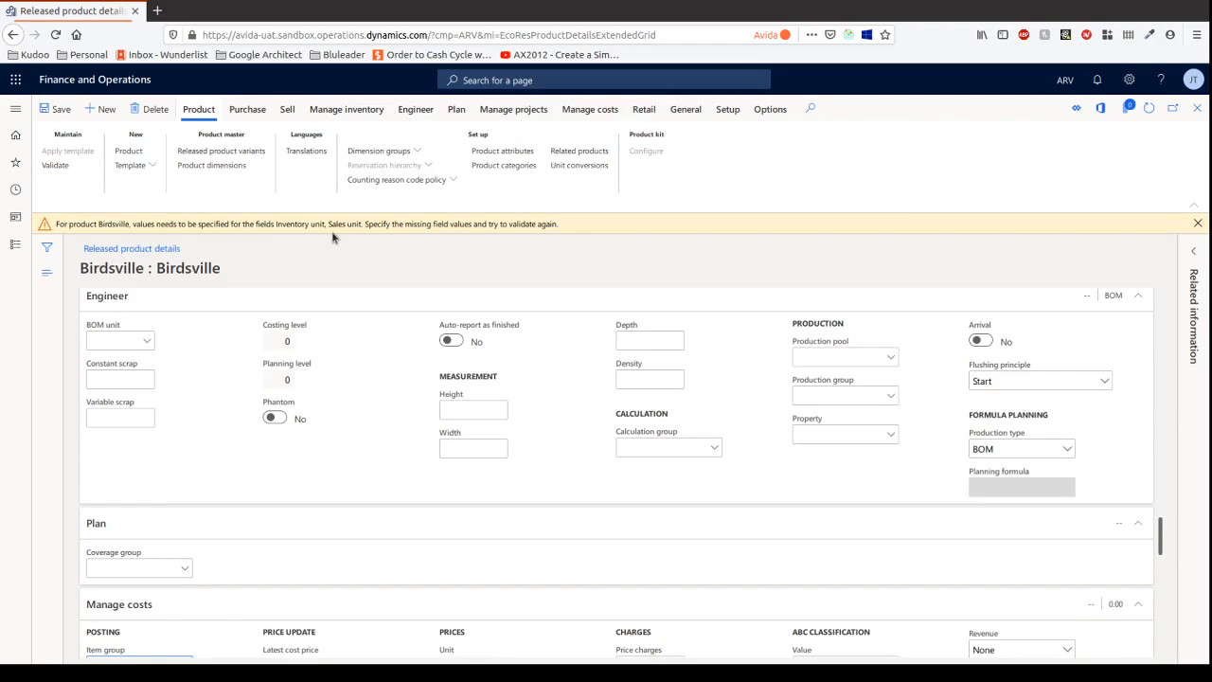
mouse_move(416, 284)
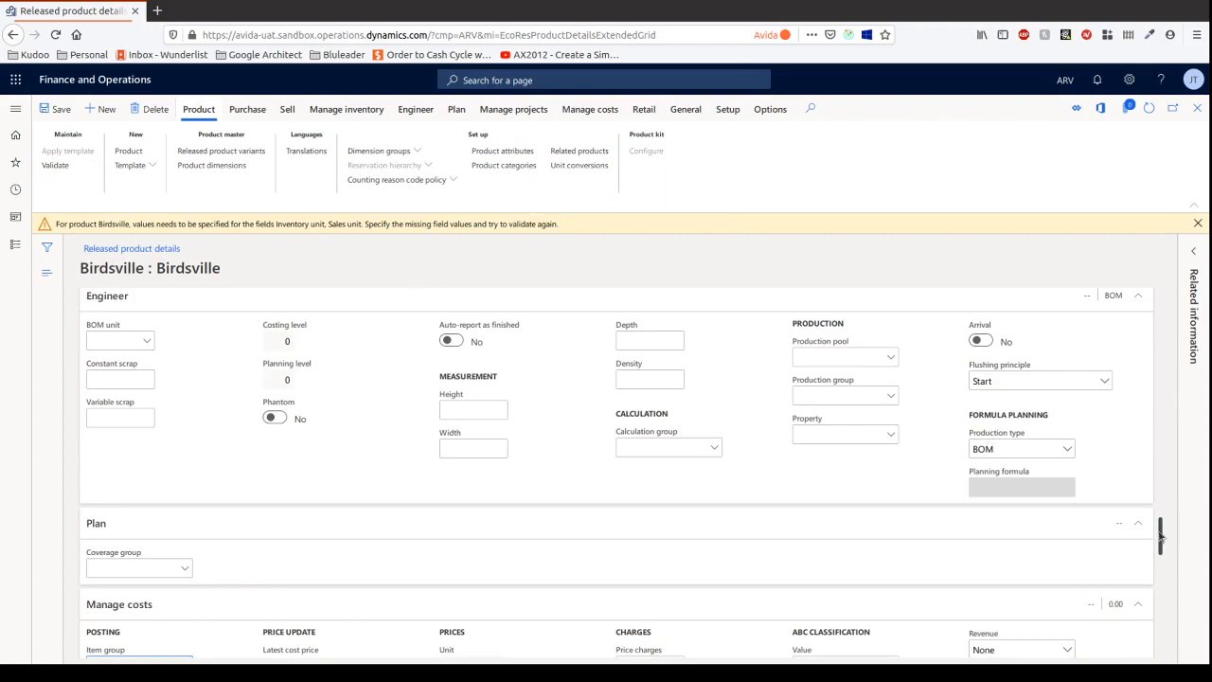
scroll("down", 3)
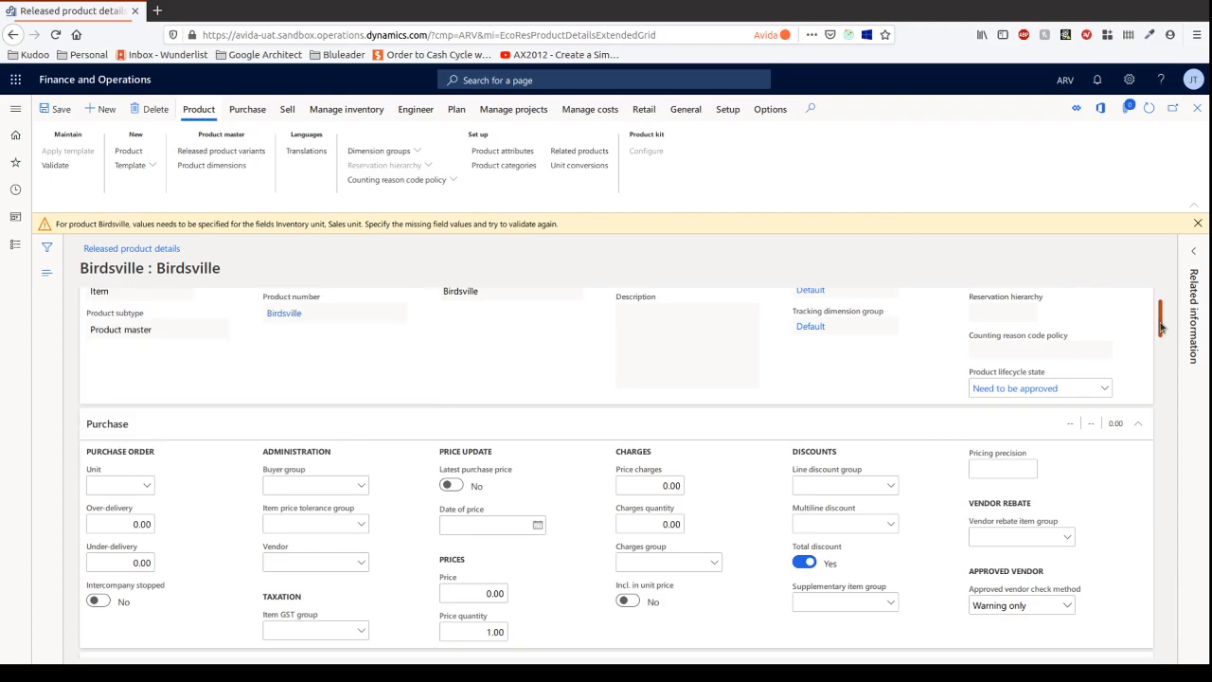
Show all units, not only convertible ones, in the sales unit lookup.
scroll("down", 3)
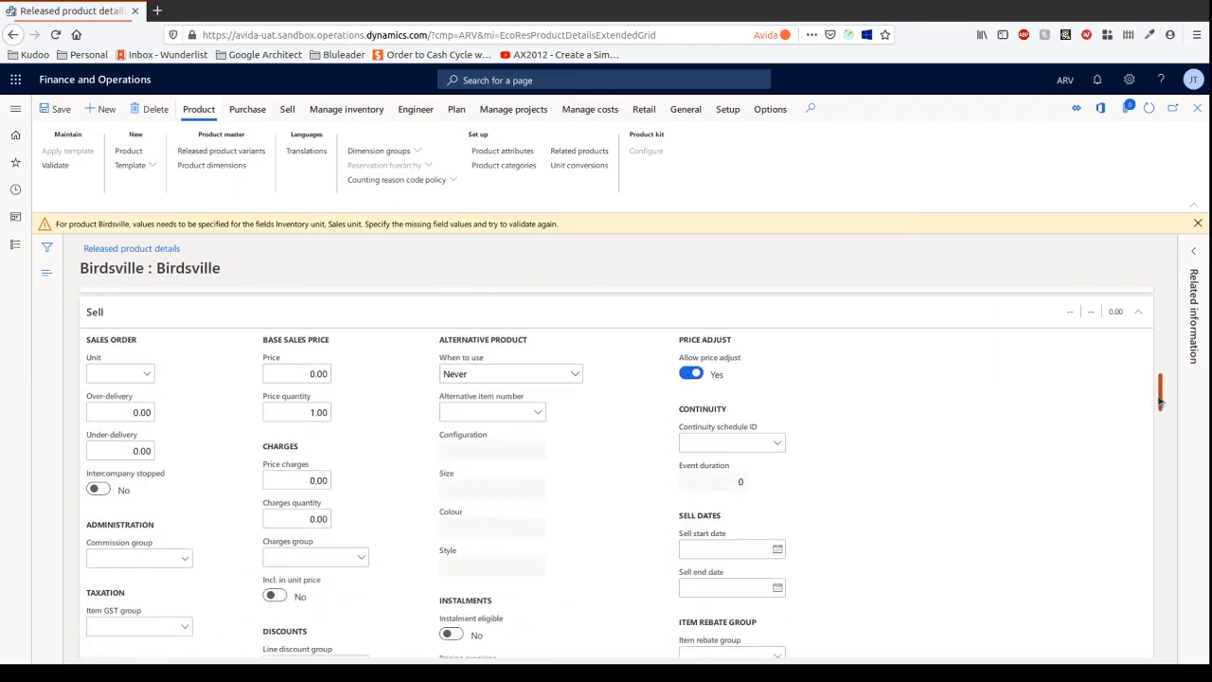
left_click(121, 373)
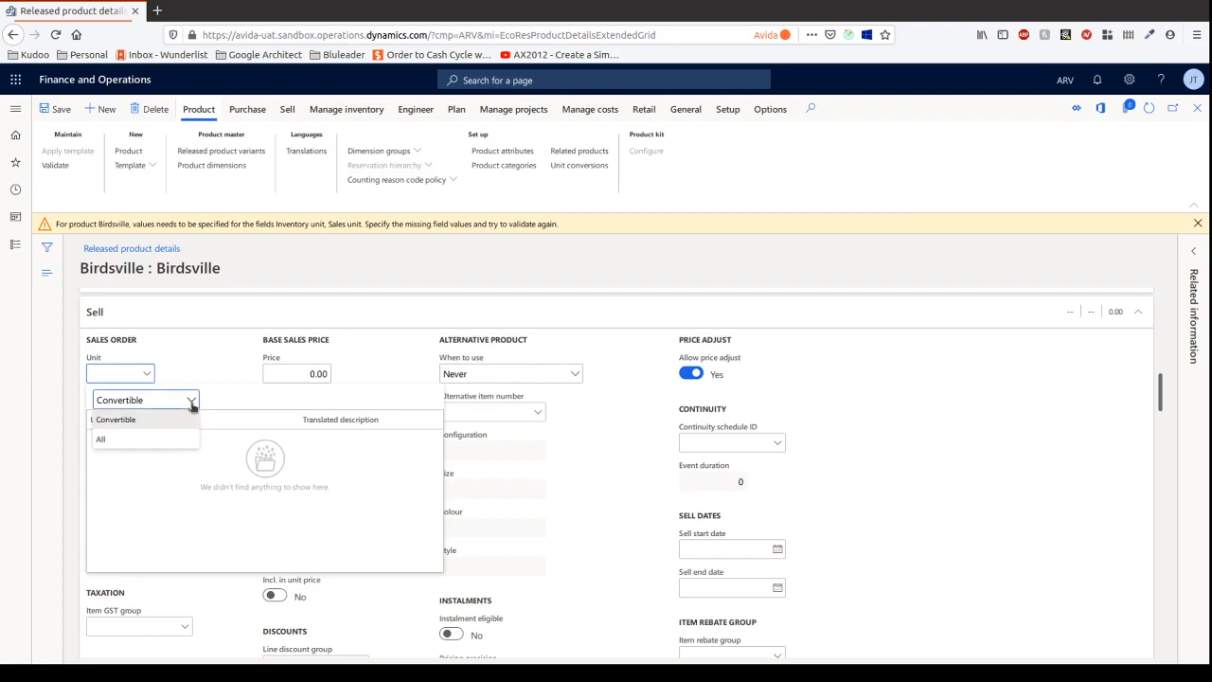
left_click(104, 439)
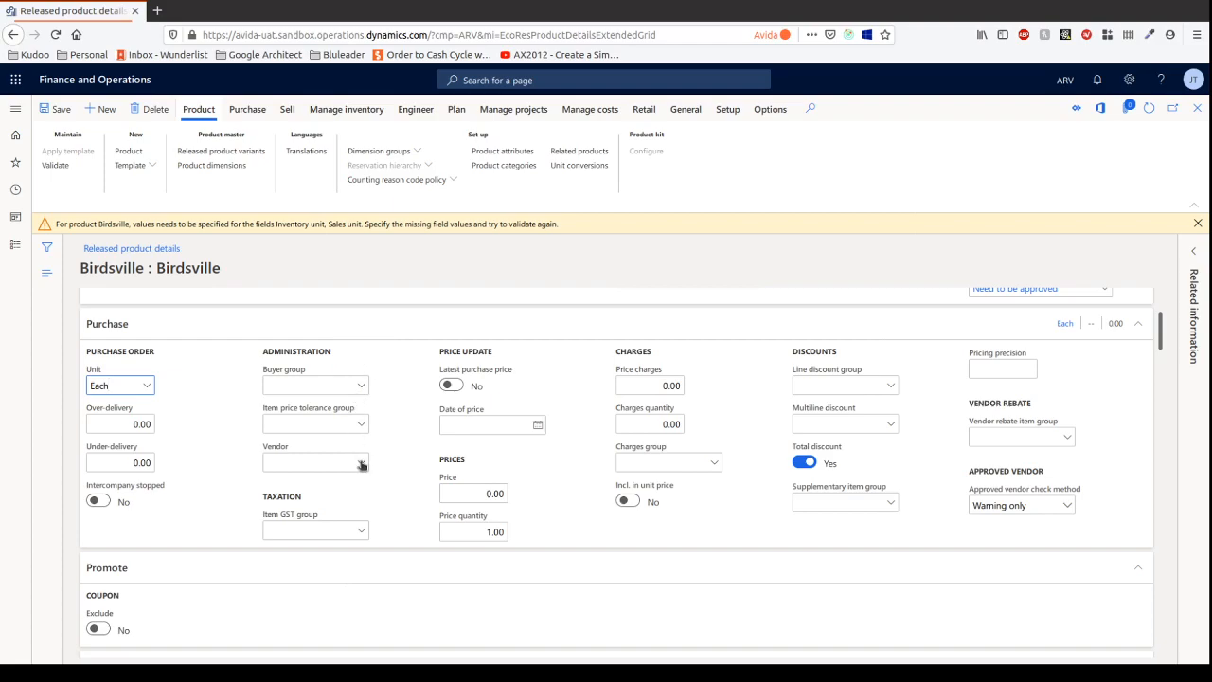
mouse_move(364, 521)
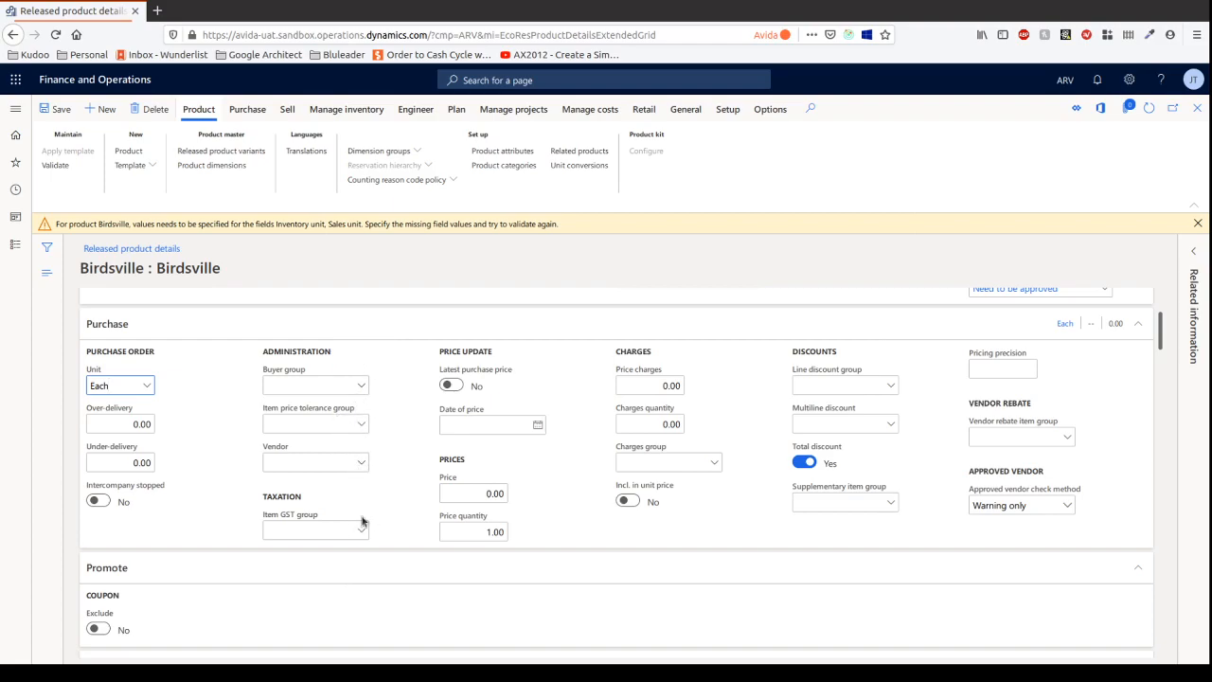
Set the purchase item GST group to GST and the purchase price to 150.00.
left_click(364, 530)
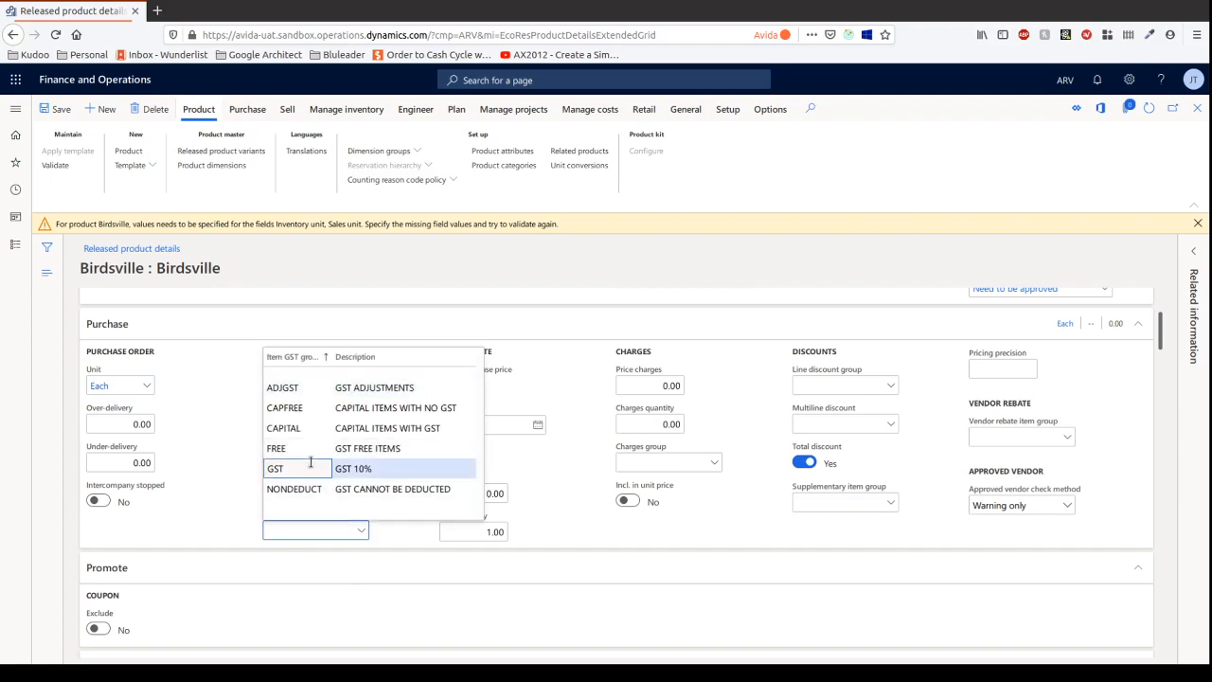
left_click(277, 469)
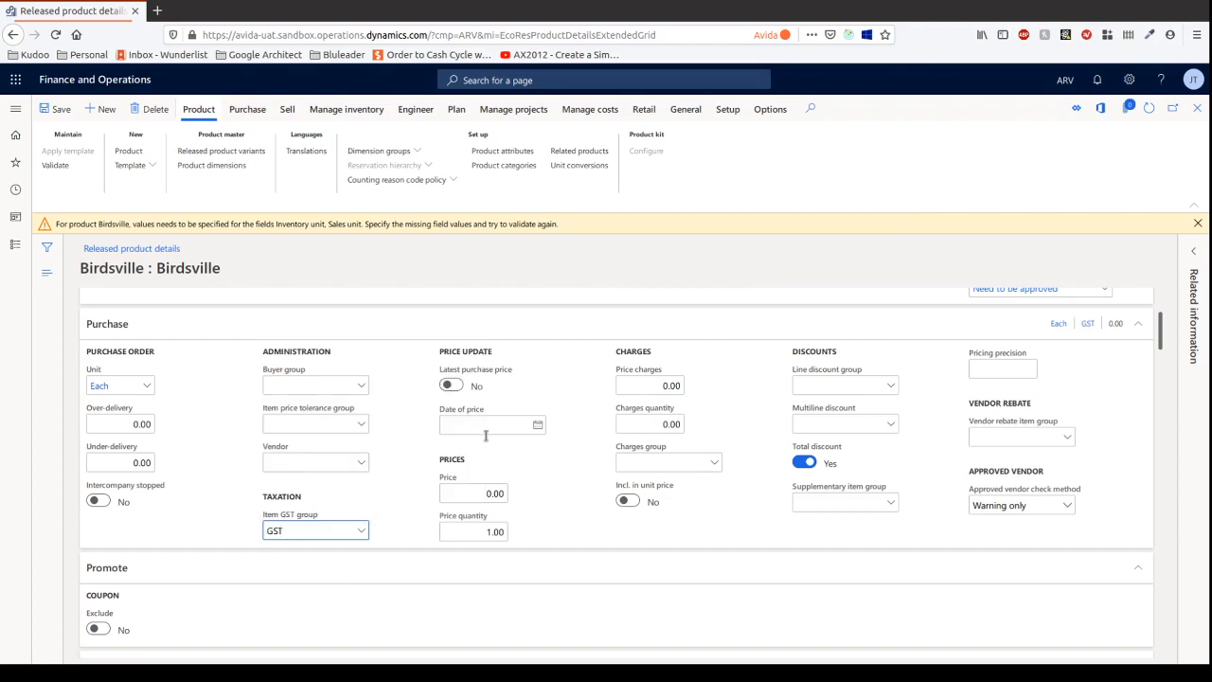
left_click(473, 492)
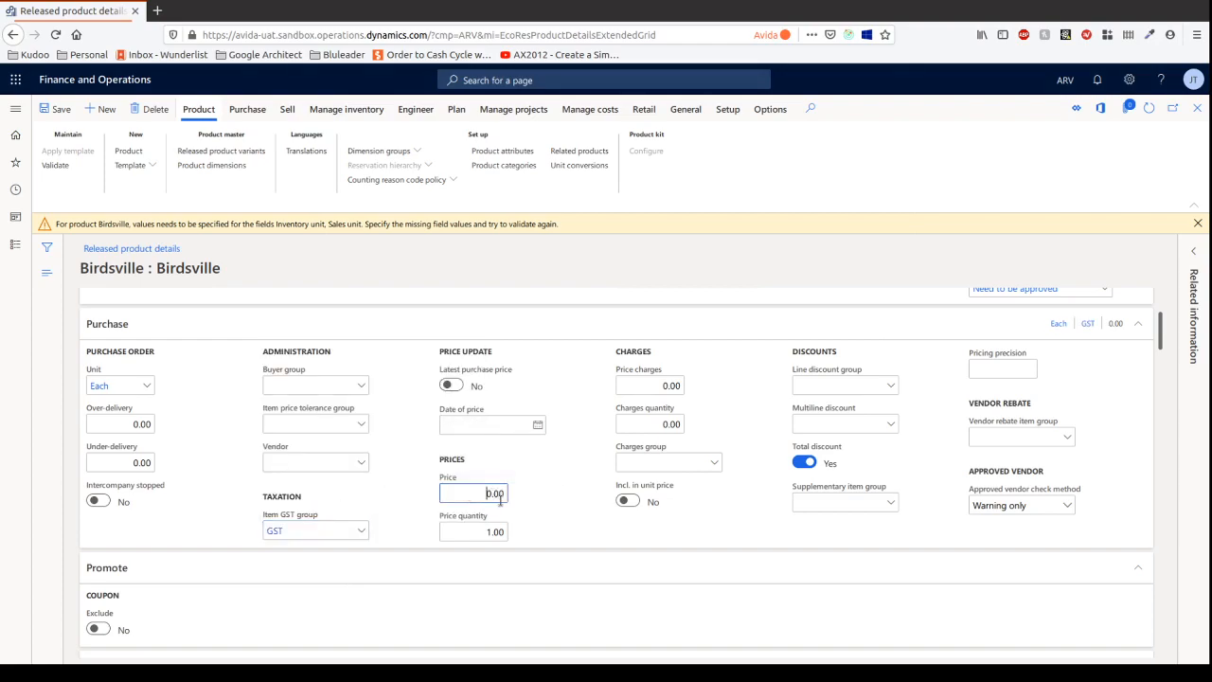
type("150.00")
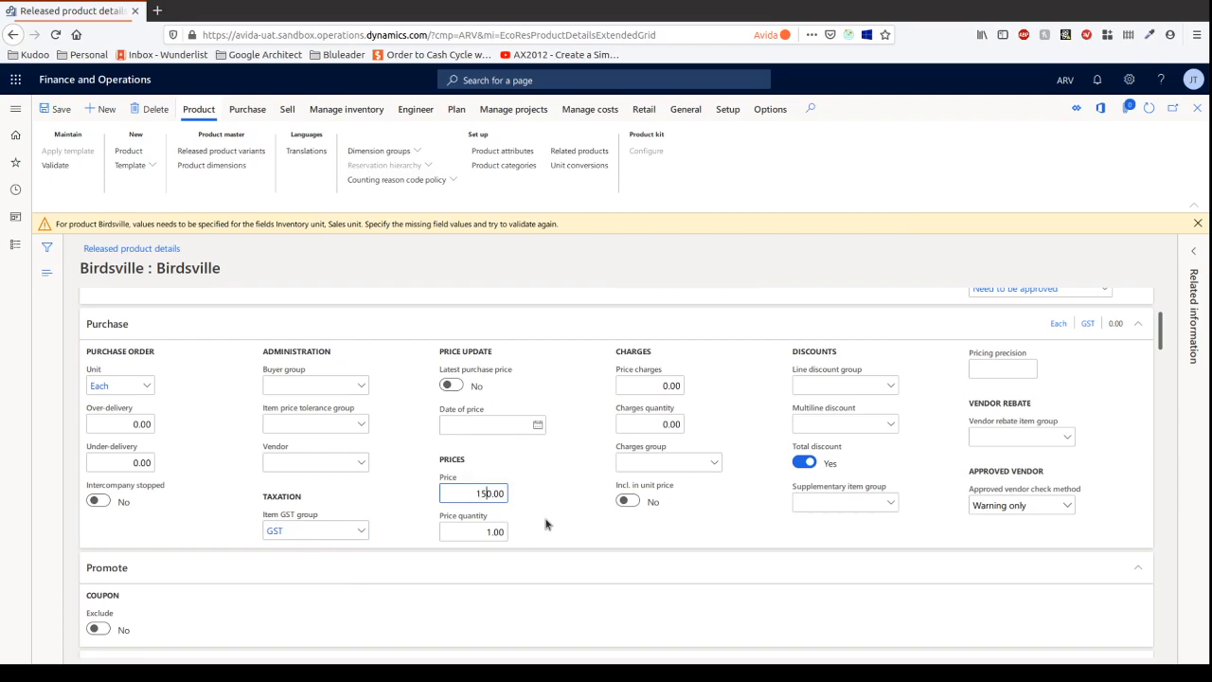
left_click(473, 532)
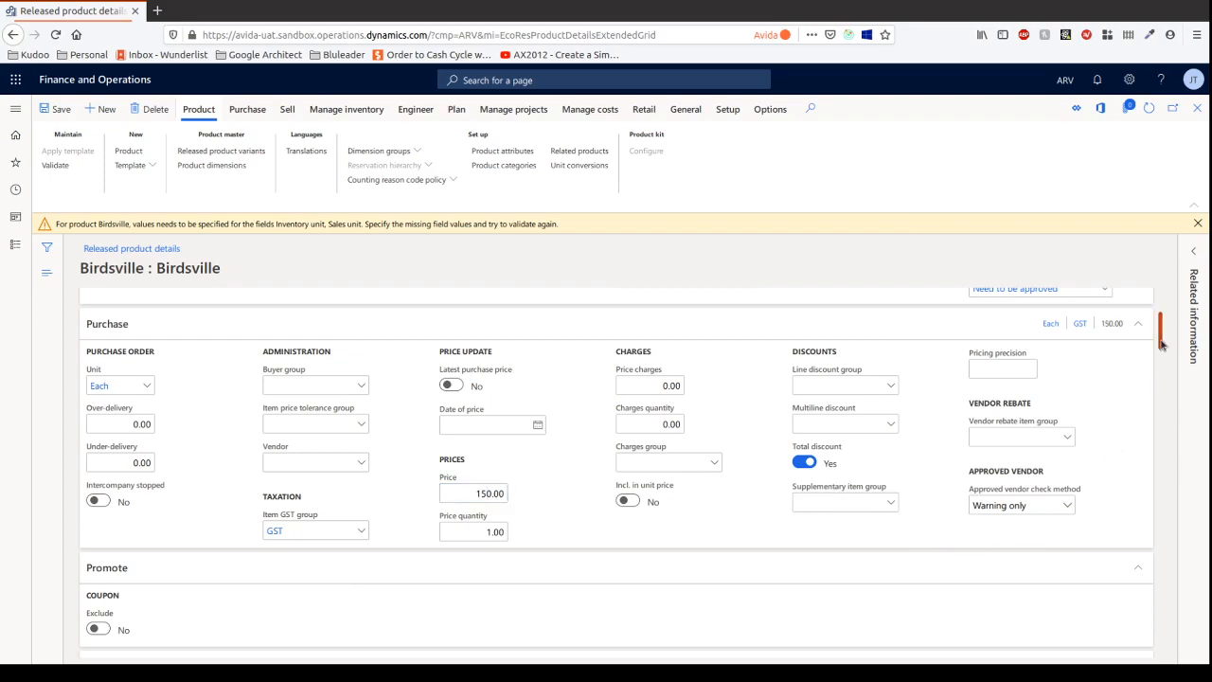
Review the Approved vendor check method options on the Purchase FastTab.
scroll("down", 3)
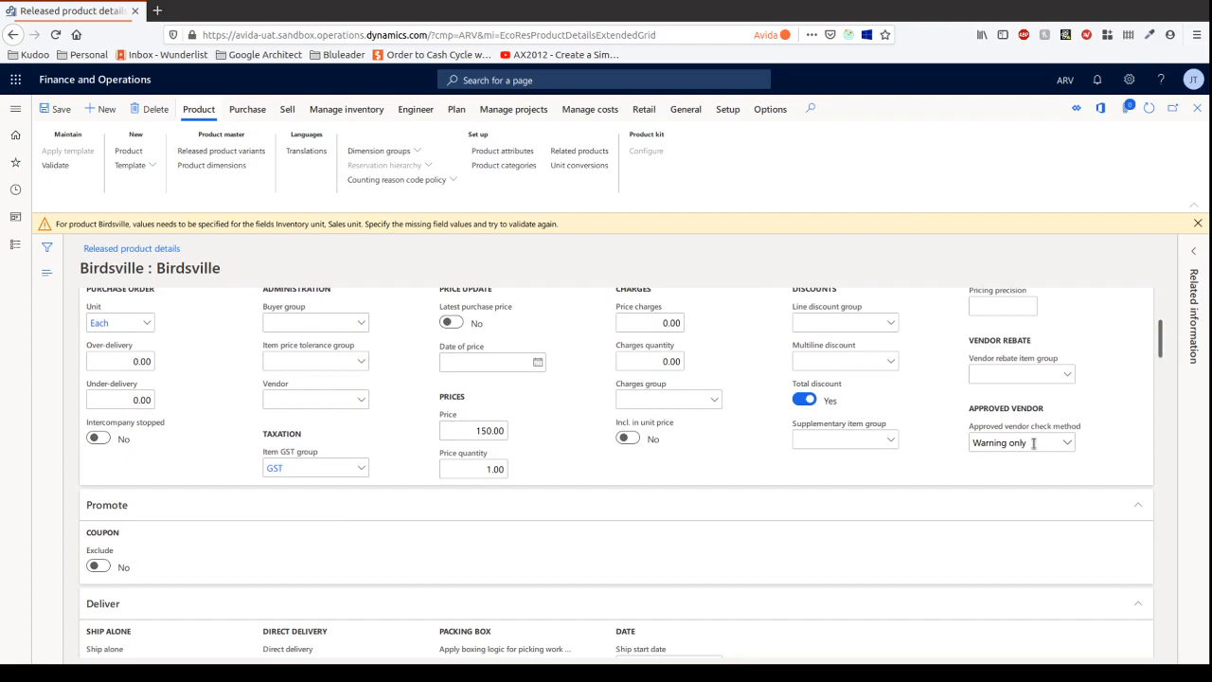
mouse_move(1064, 443)
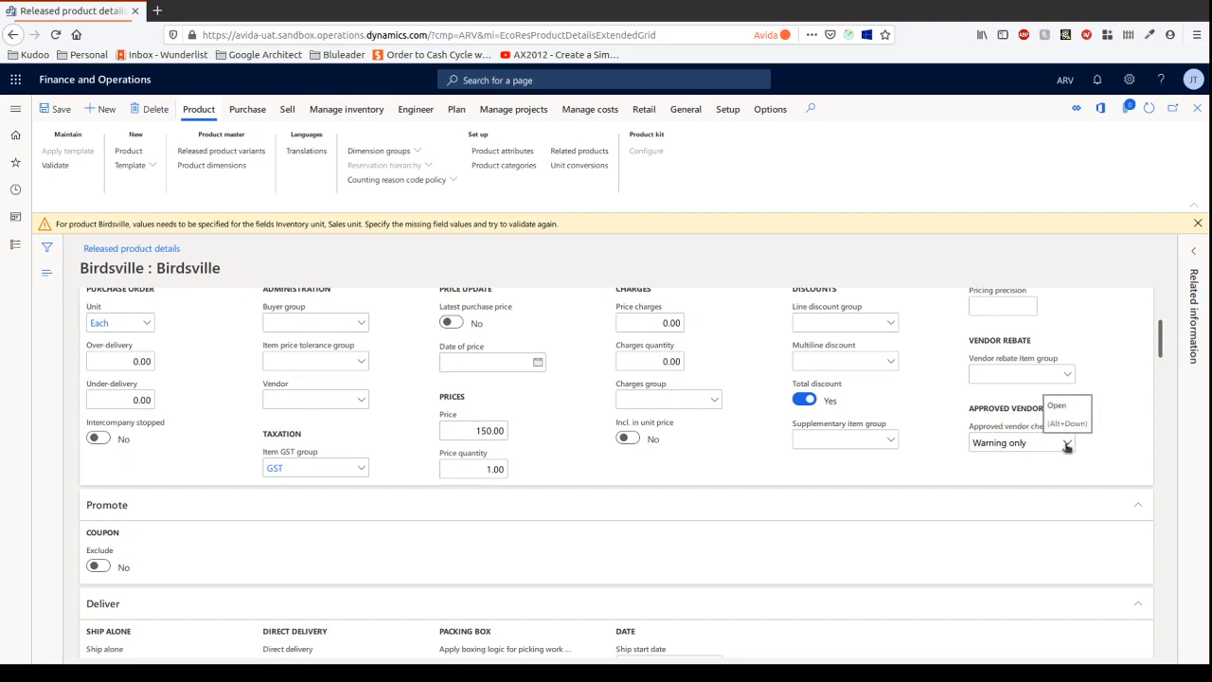
left_click(1067, 443)
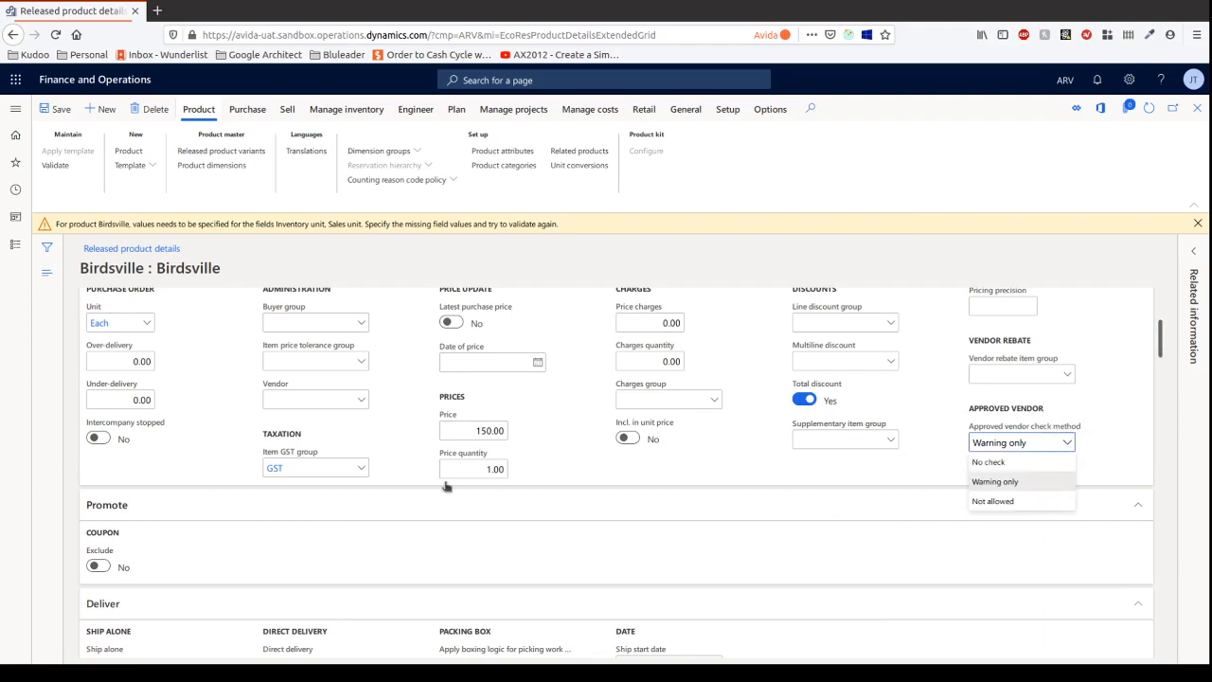
scroll("down", 3)
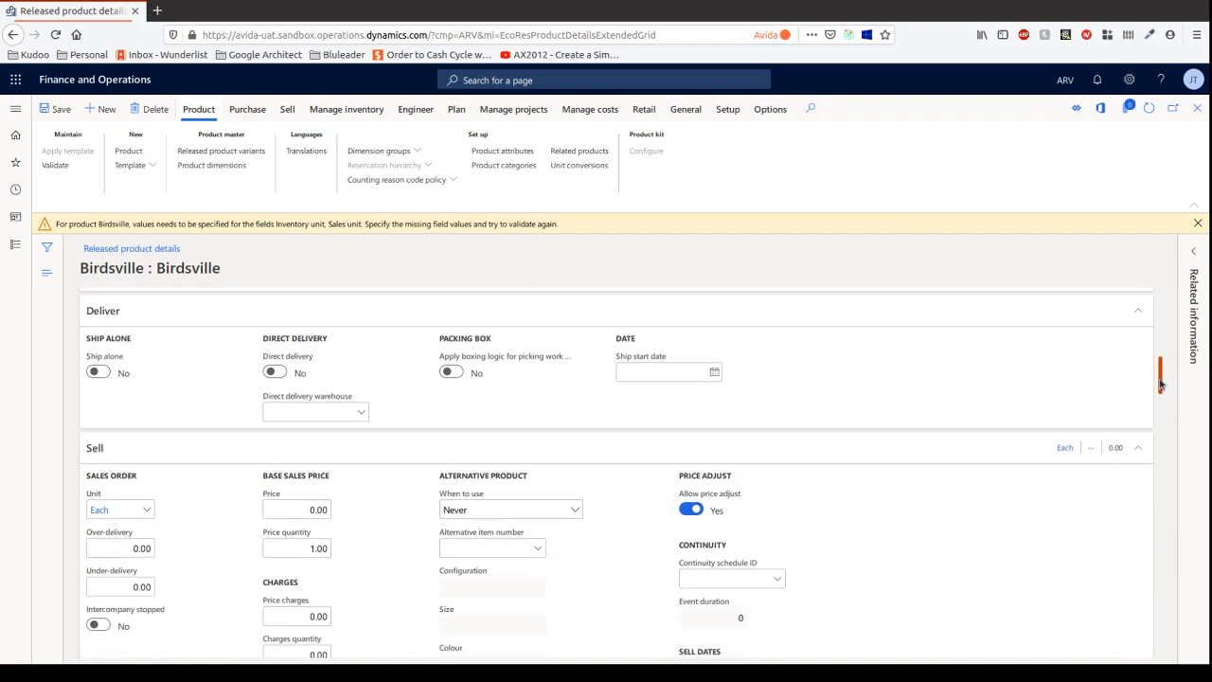
scroll("down", 3)
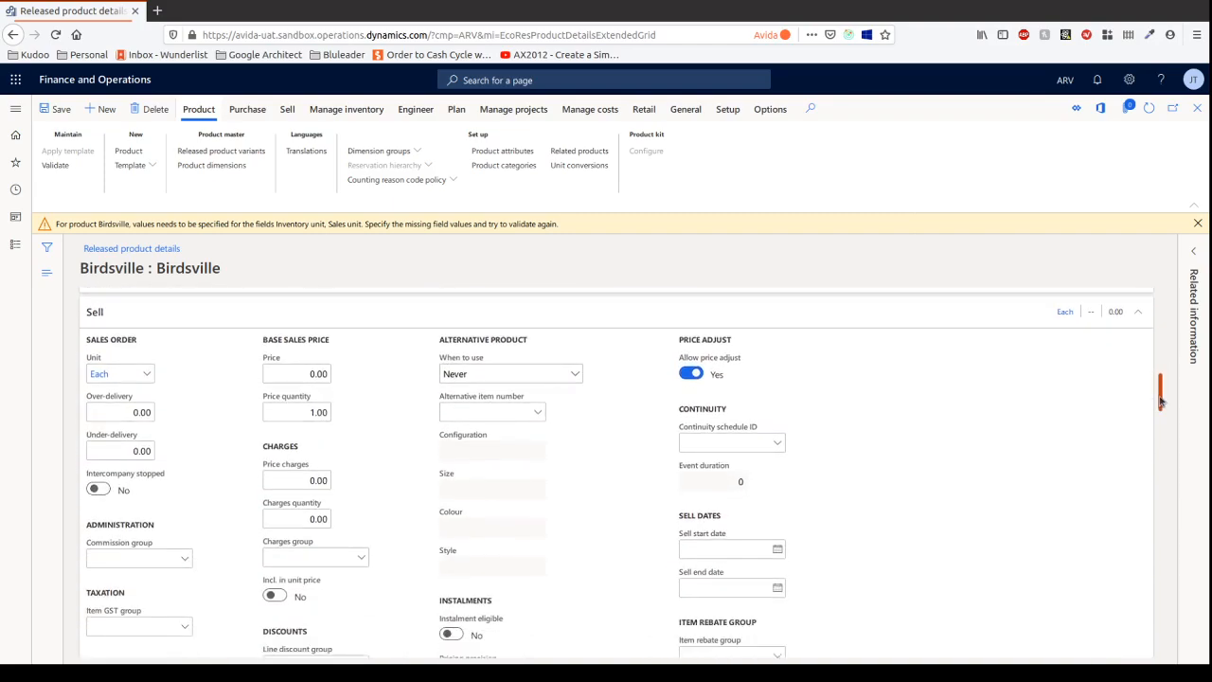
Set the sell-side Taxation item GST group to GST.
left_click(110, 373)
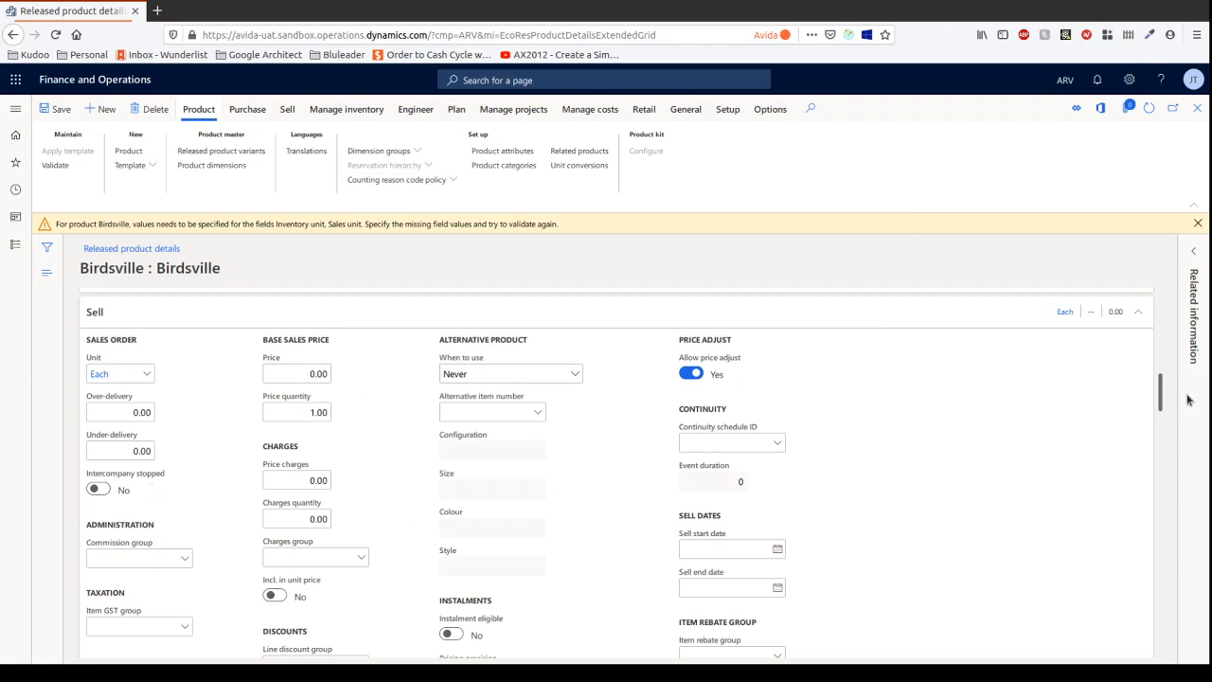
scroll("down", 3)
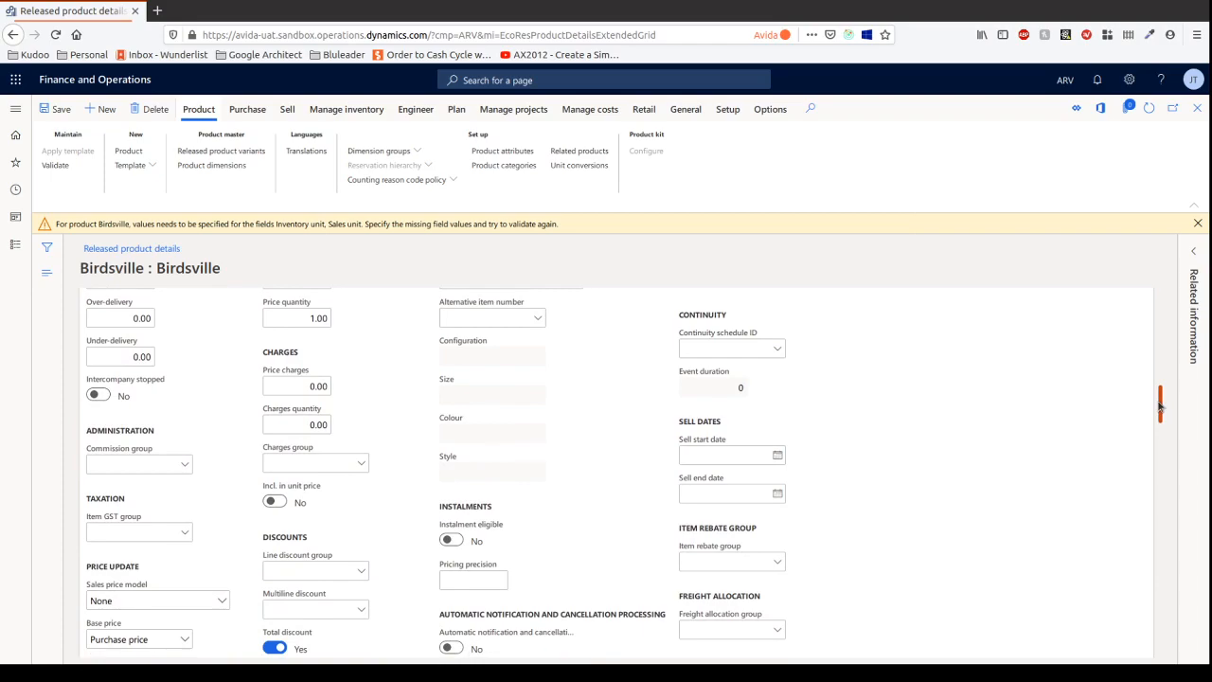
mouse_move(189, 464)
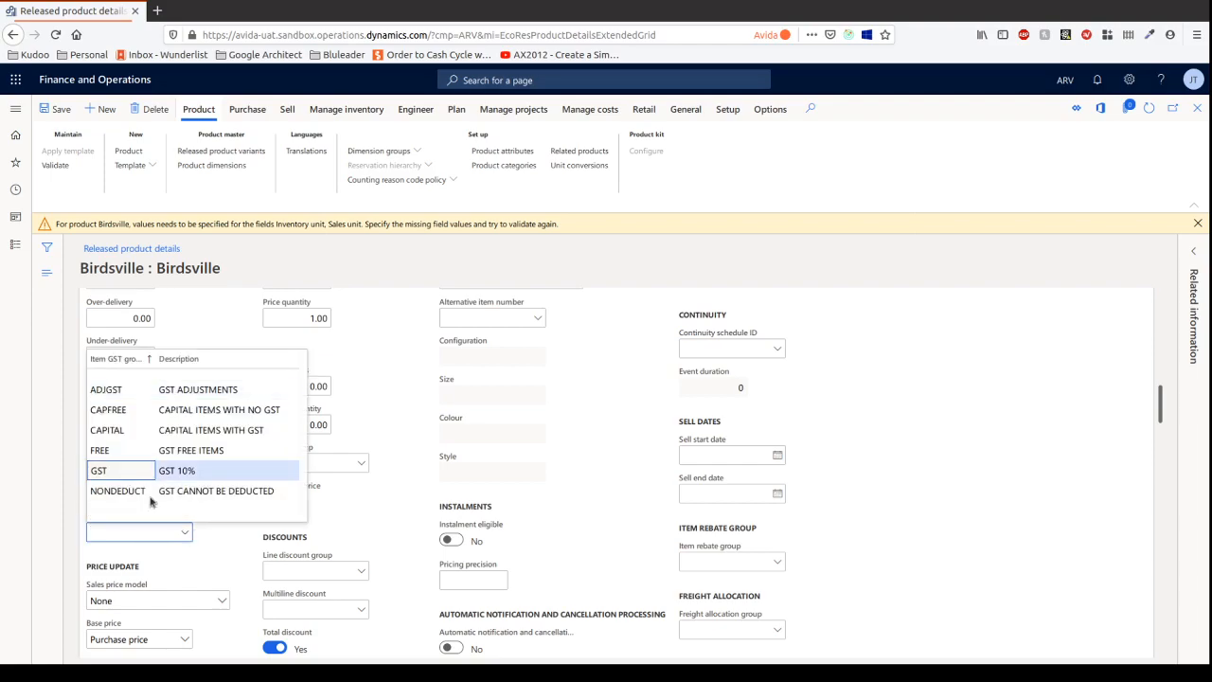
left_click(99, 471)
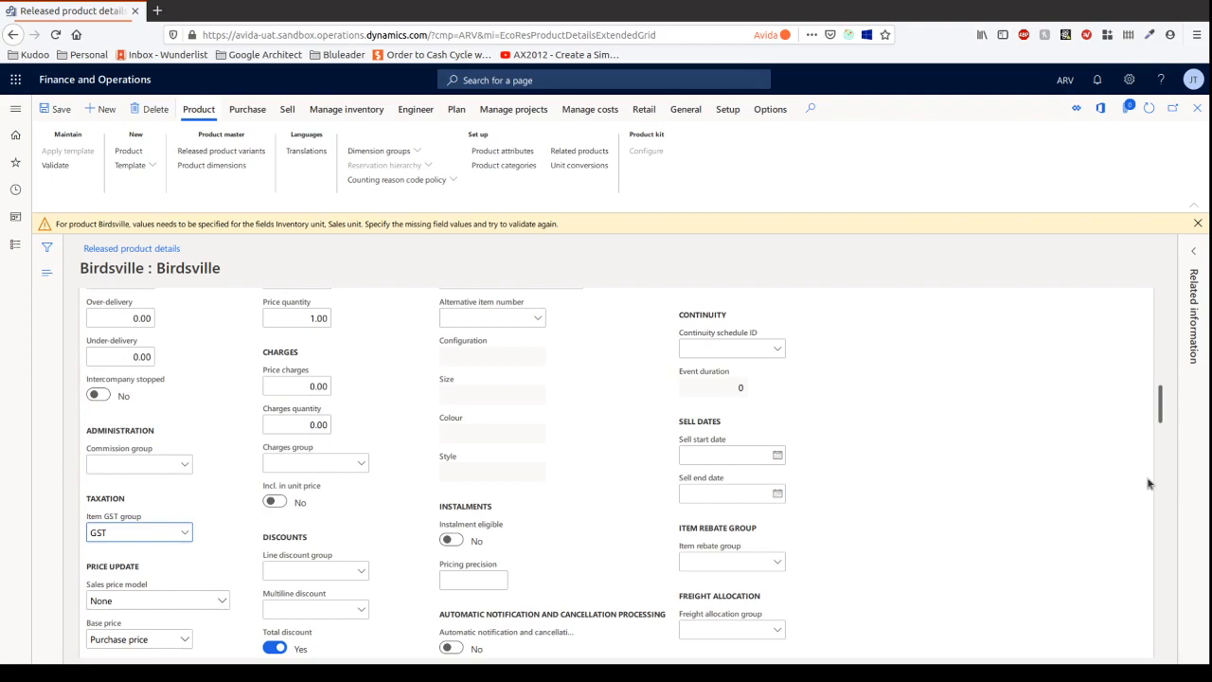
scroll("down", 3)
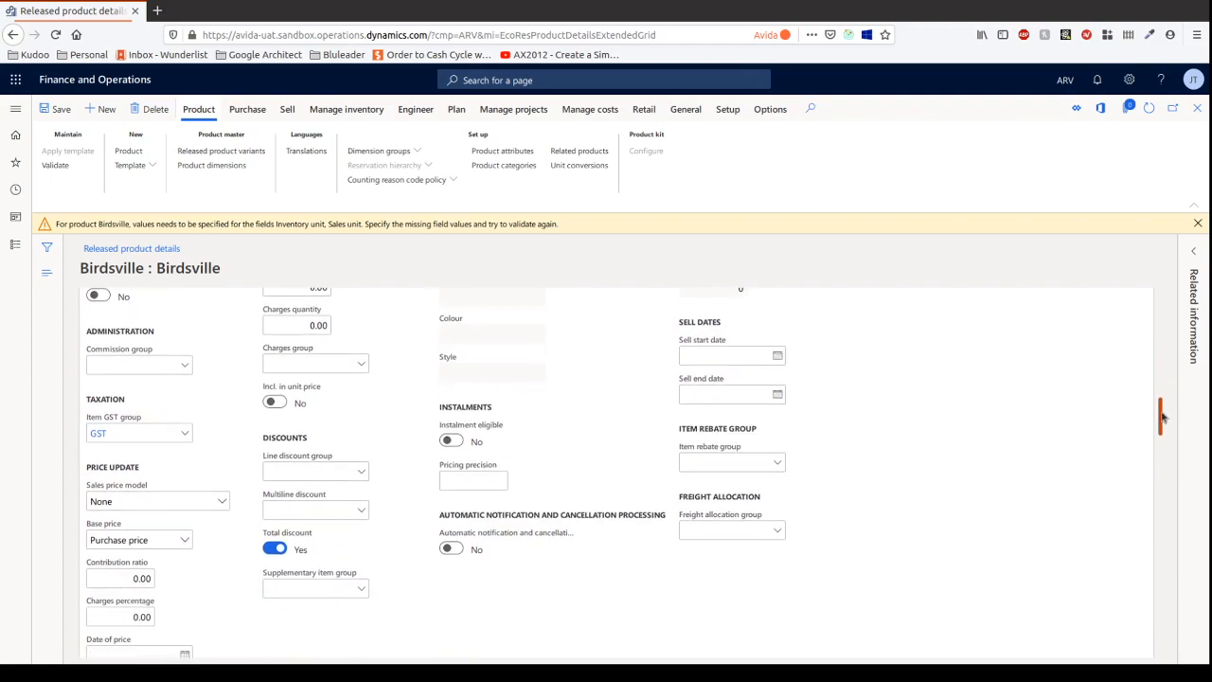
scroll("up", 3)
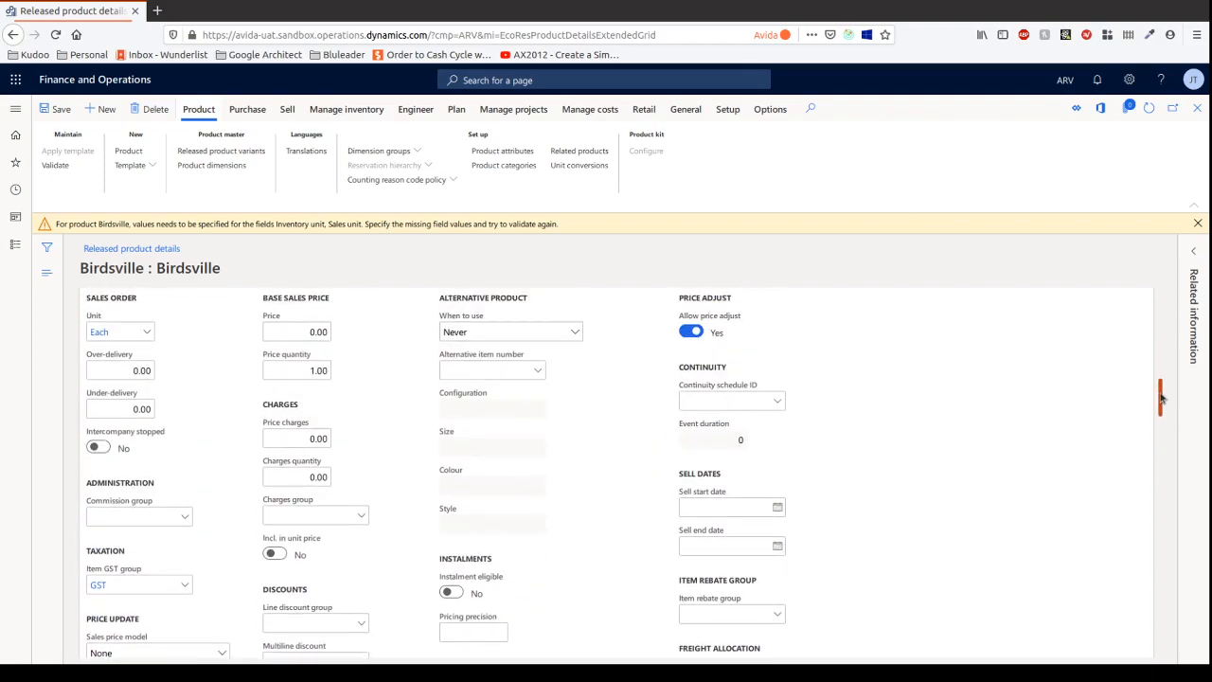
scroll("down", 3)
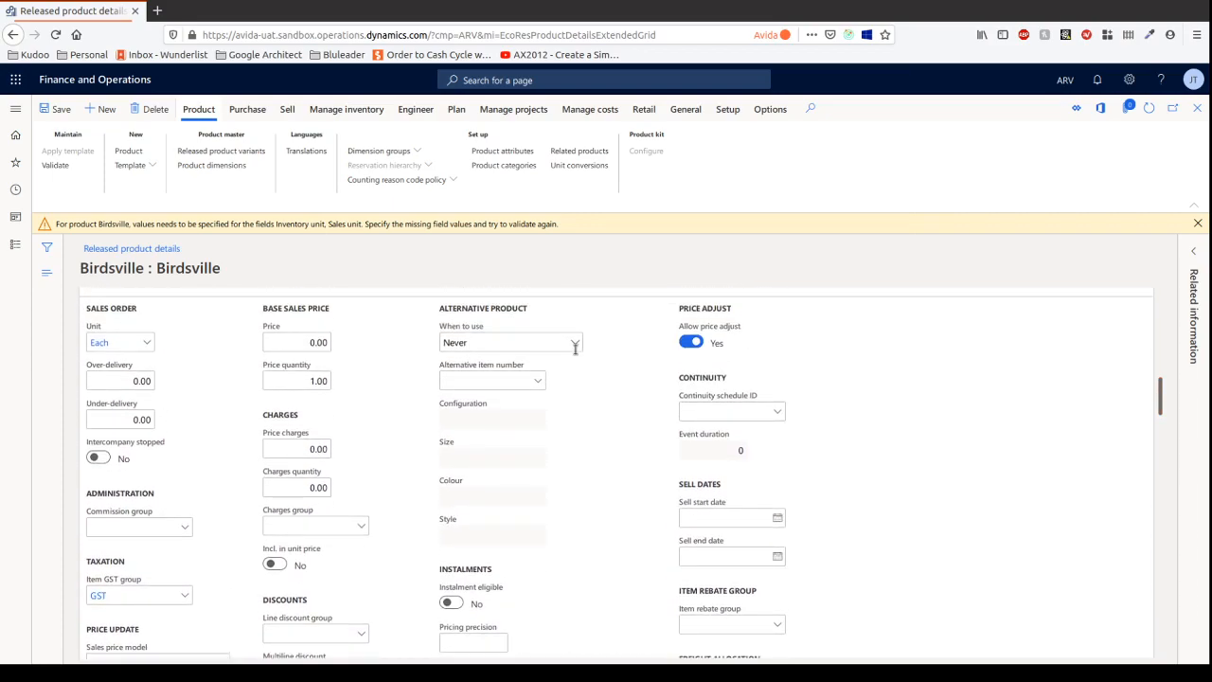
mouse_move(880, 364)
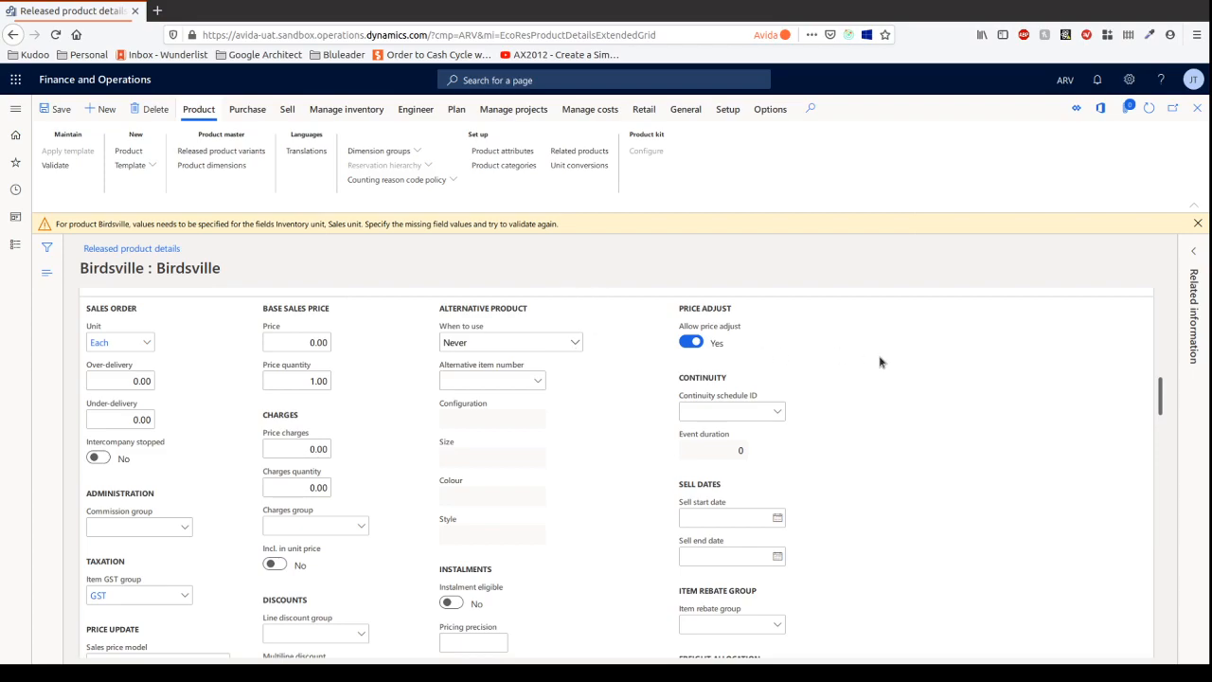
mouse_move(1160, 392)
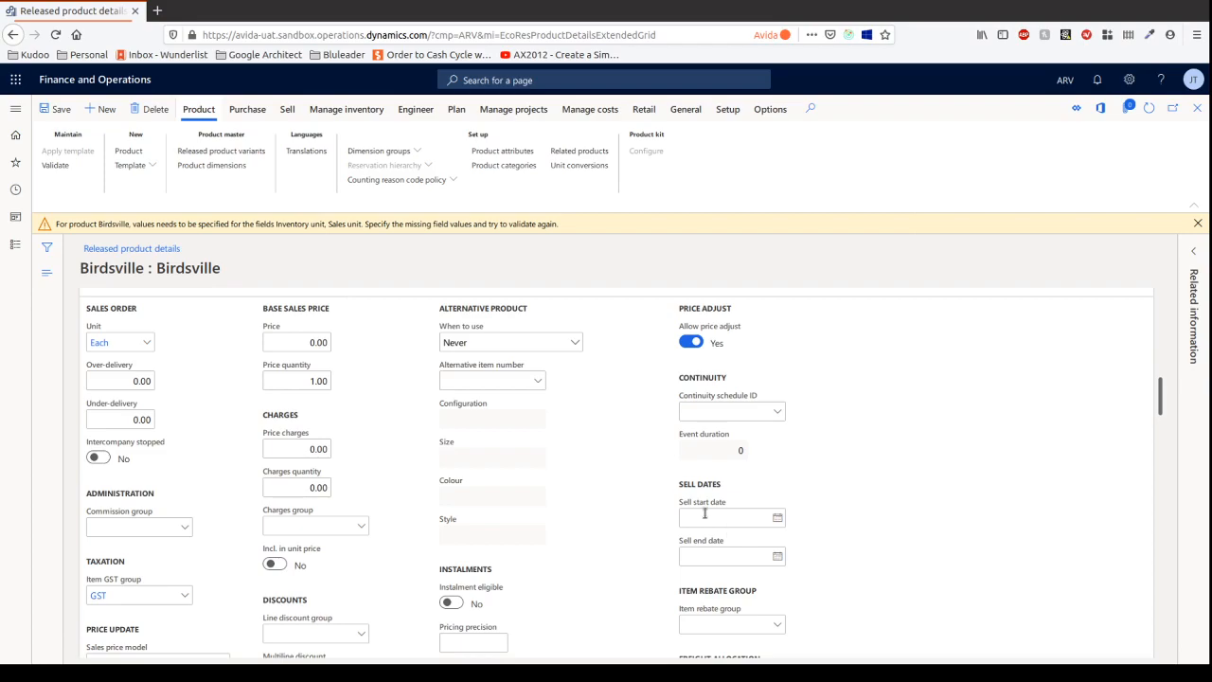
mouse_move(723, 557)
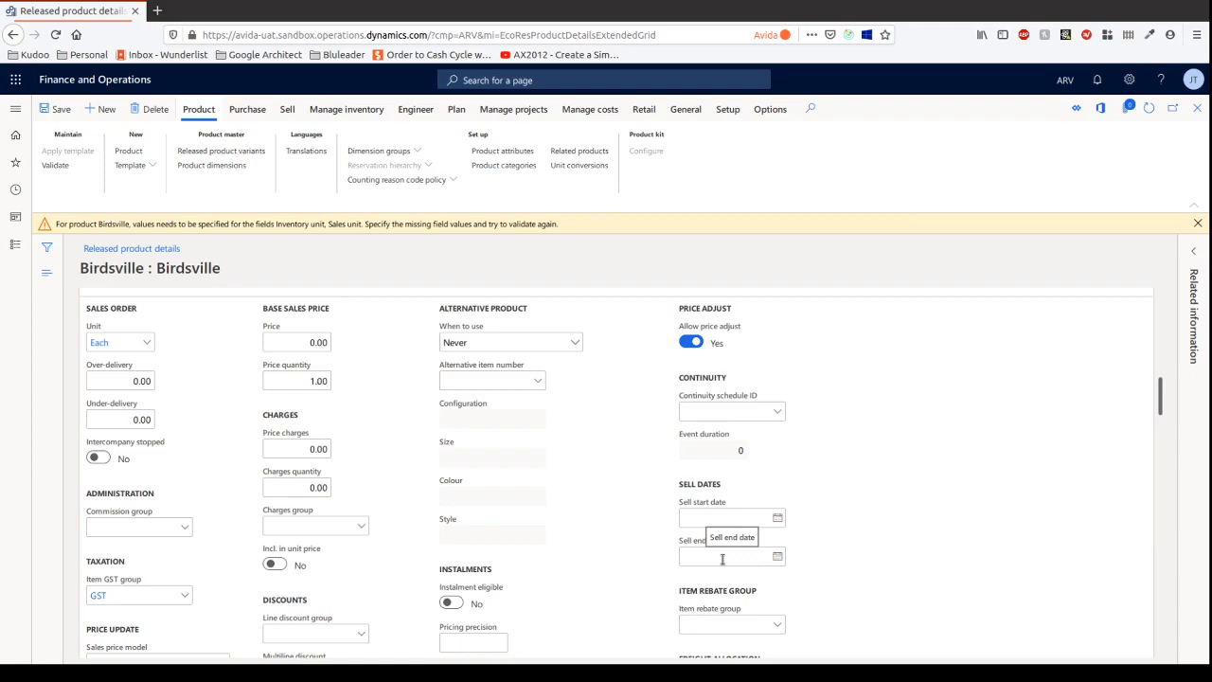
mouse_move(826, 517)
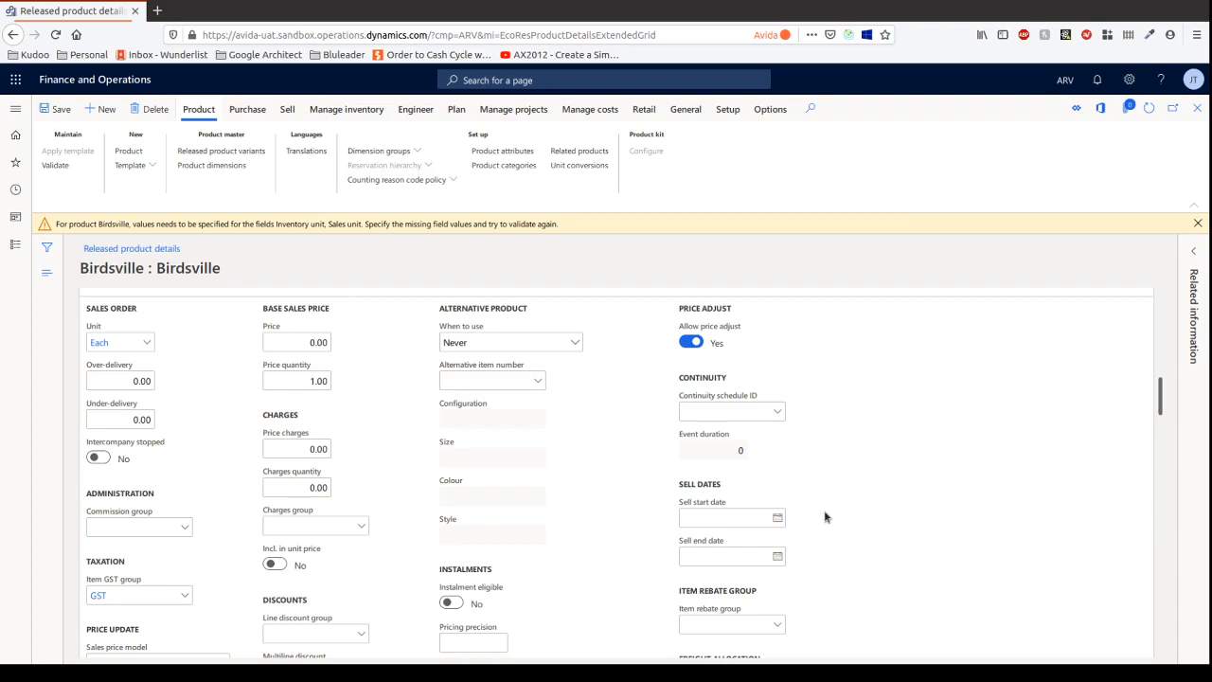
Check the Sell end date field and move down to Manage inventory.
left_click(723, 557)
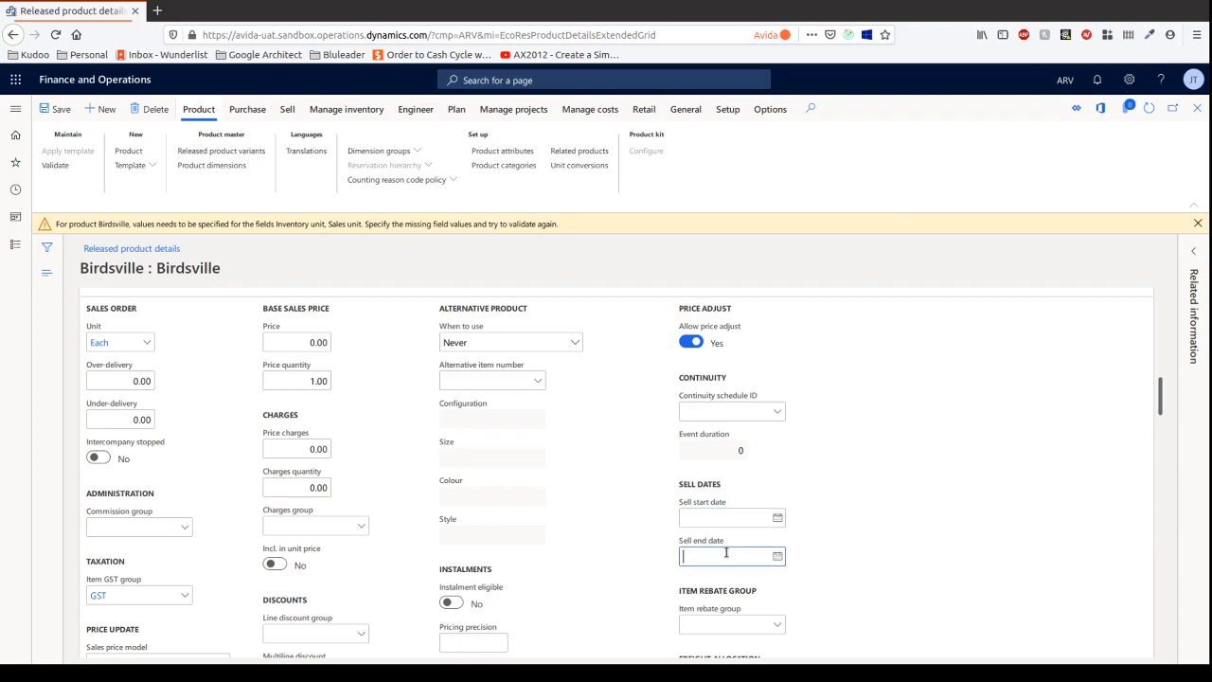
scroll("down", 3)
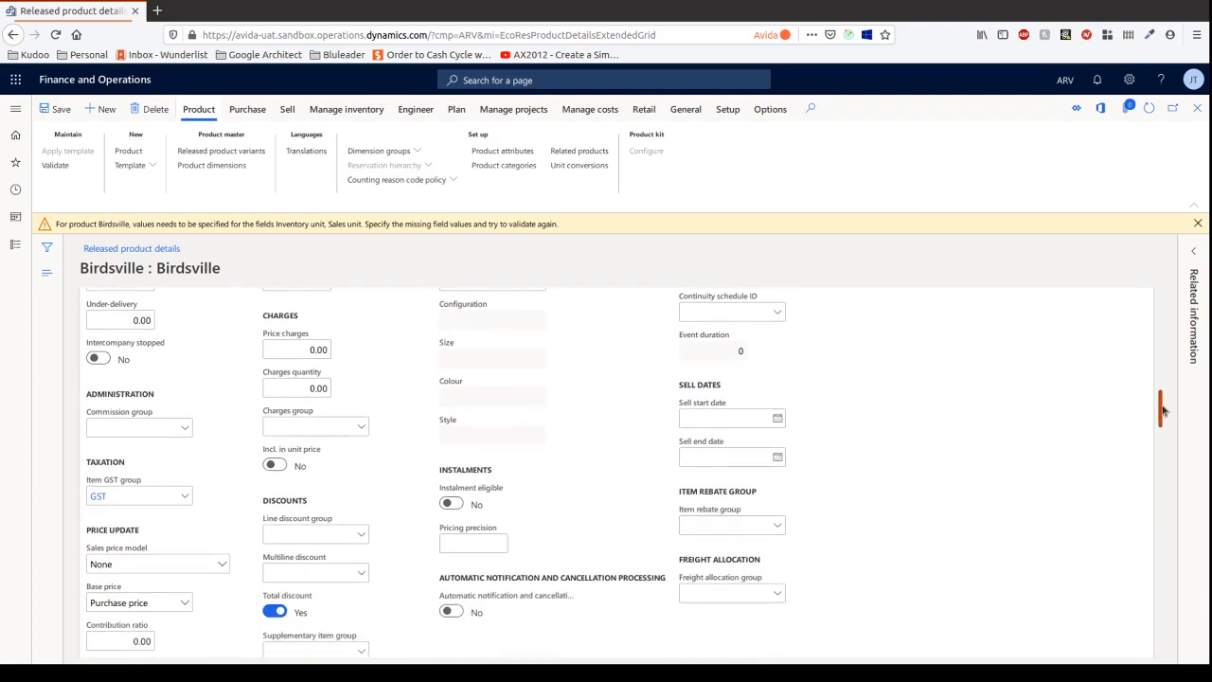
scroll("down", 3)
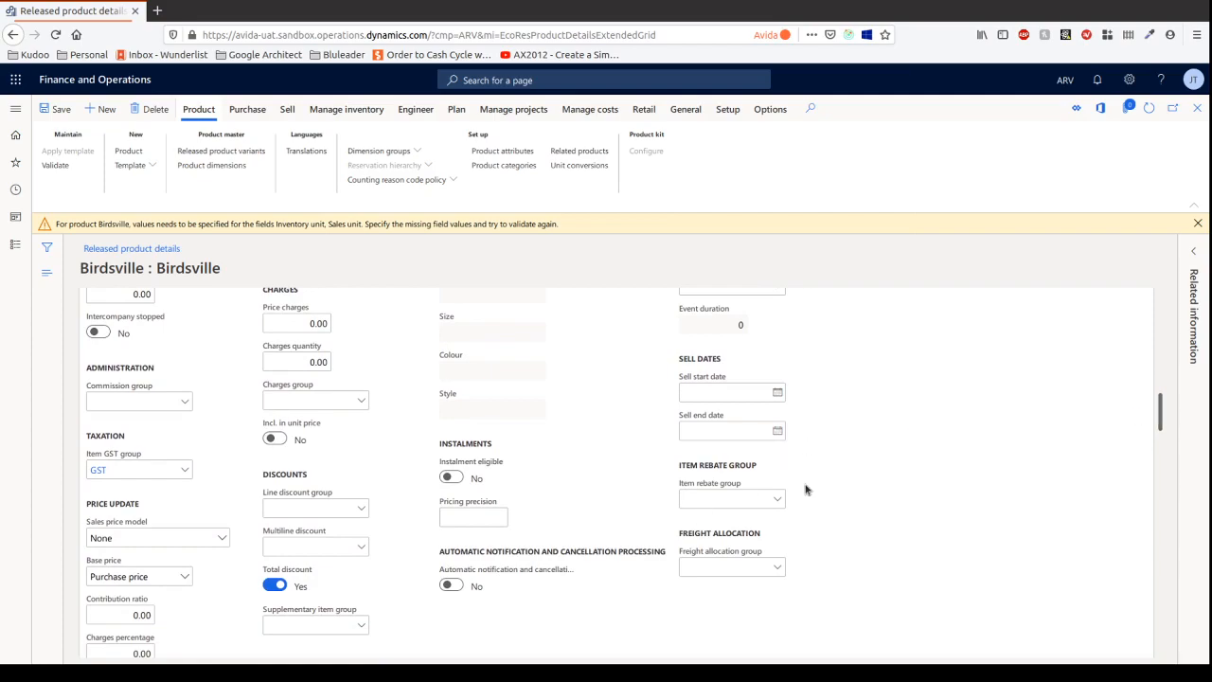
scroll("down", 3)
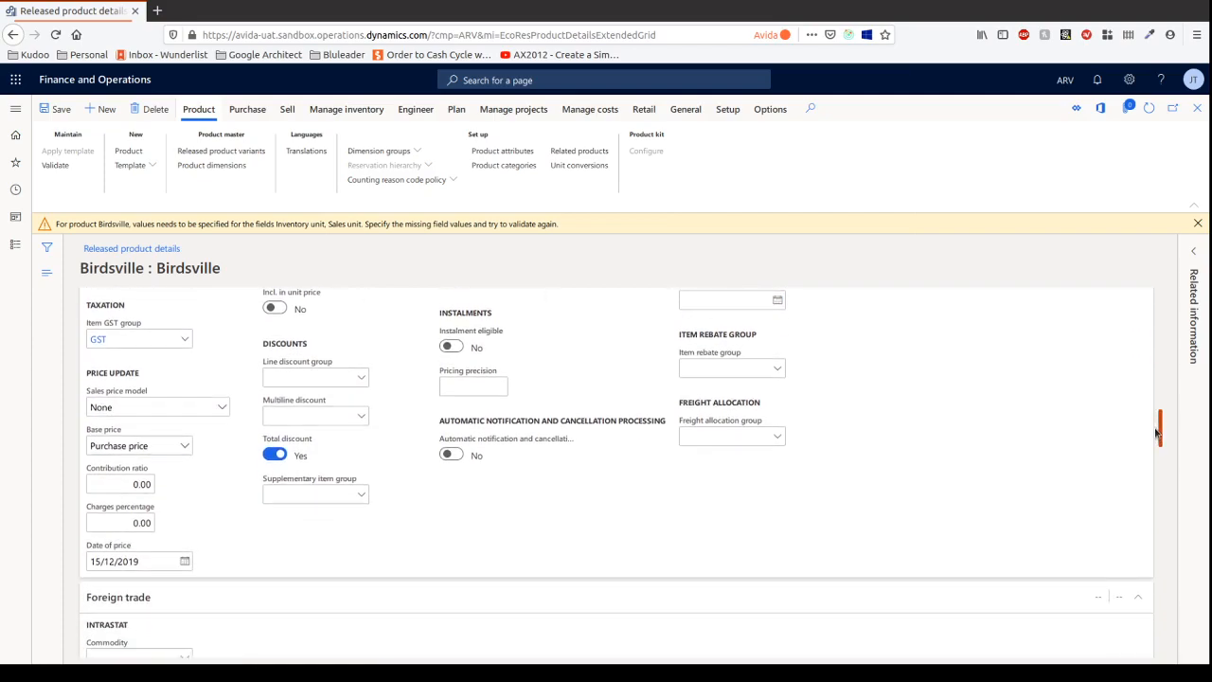
scroll("down", 3)
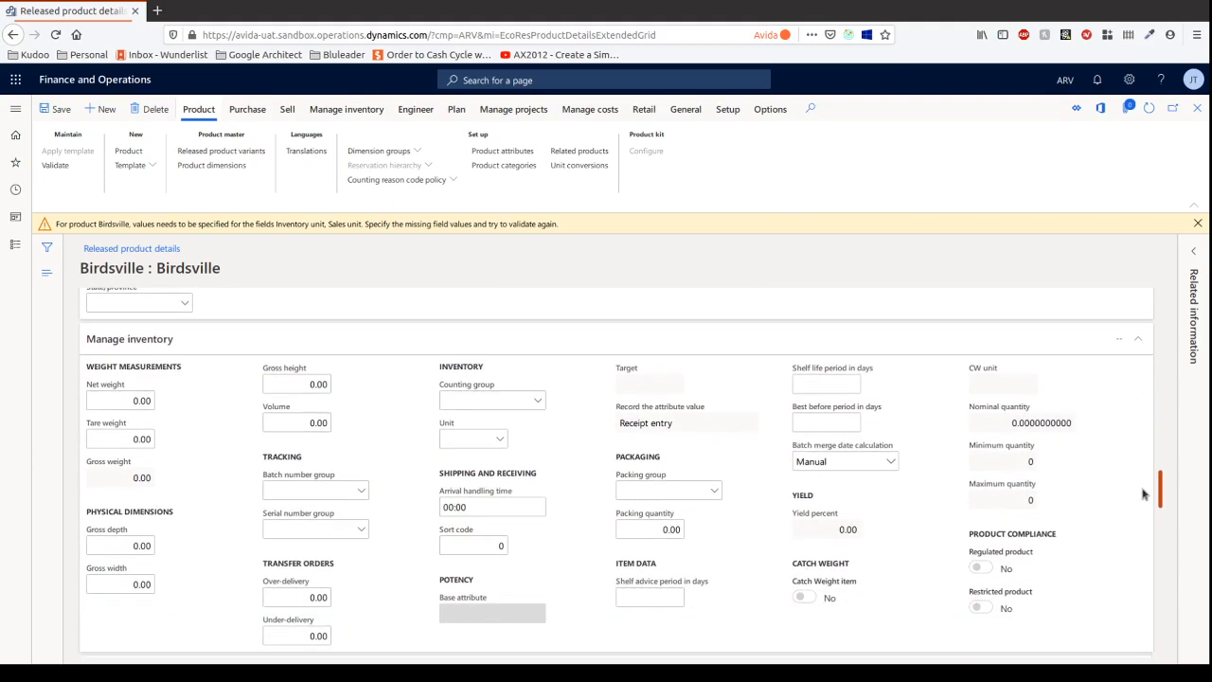
Scroll through the empty Manage inventory fields toward the counting group.
scroll("down", 3)
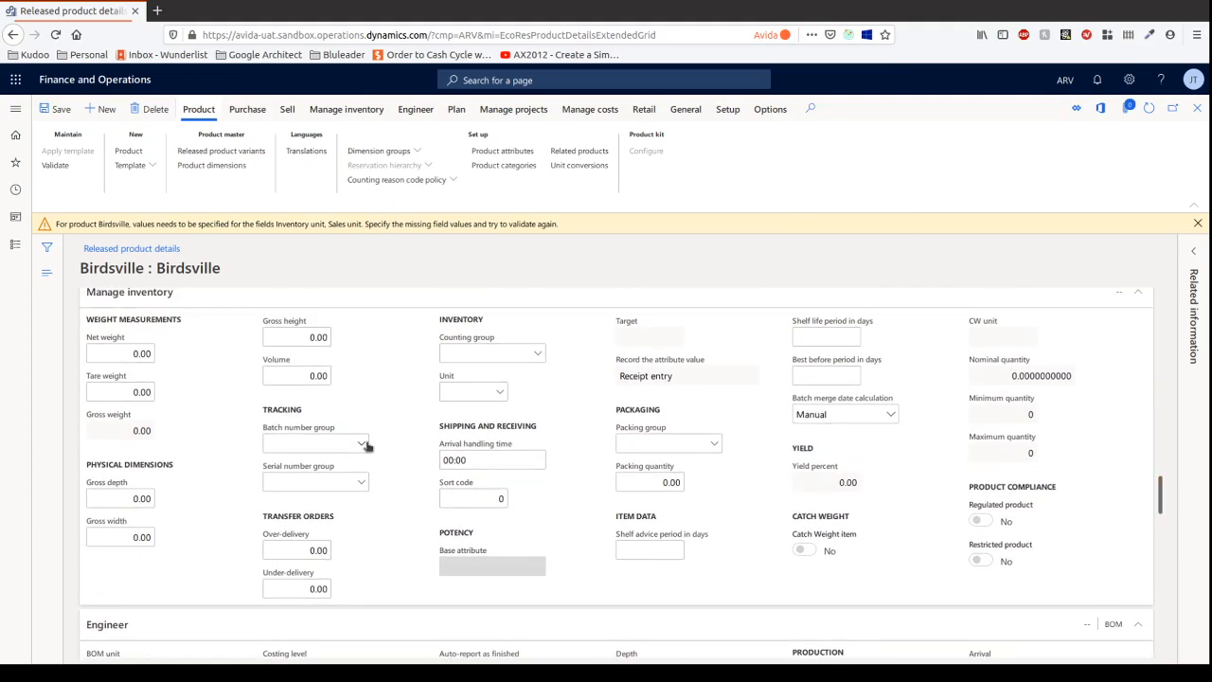
mouse_move(314, 473)
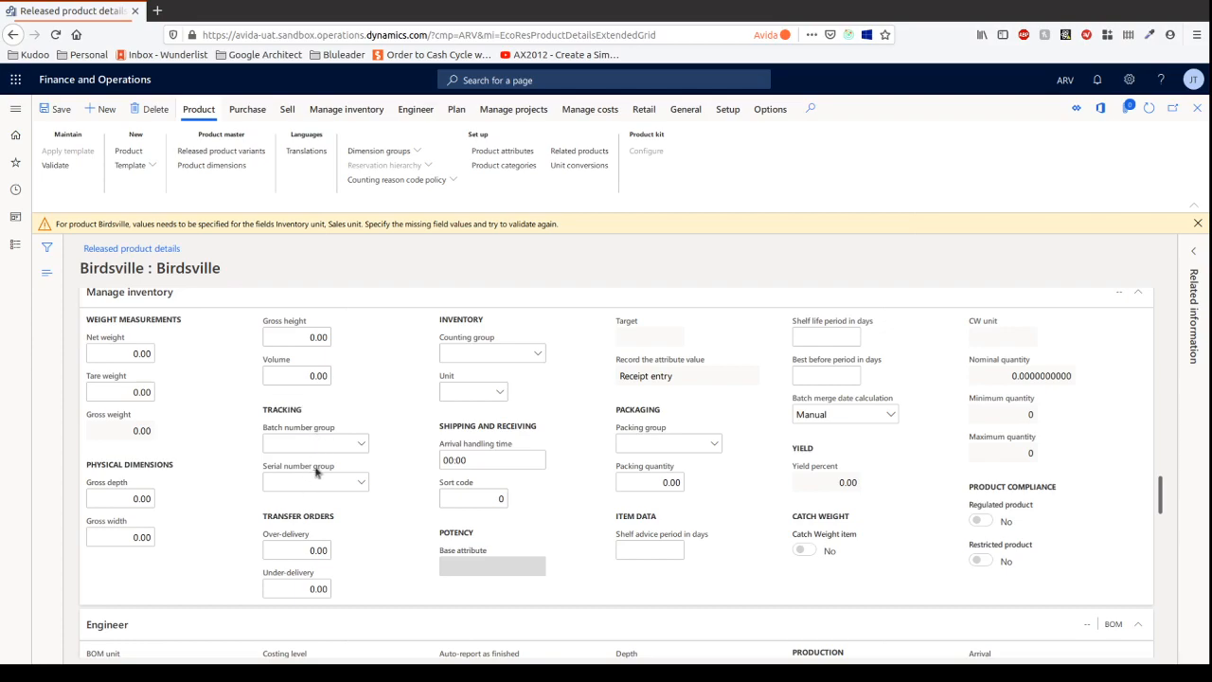
mouse_move(296, 483)
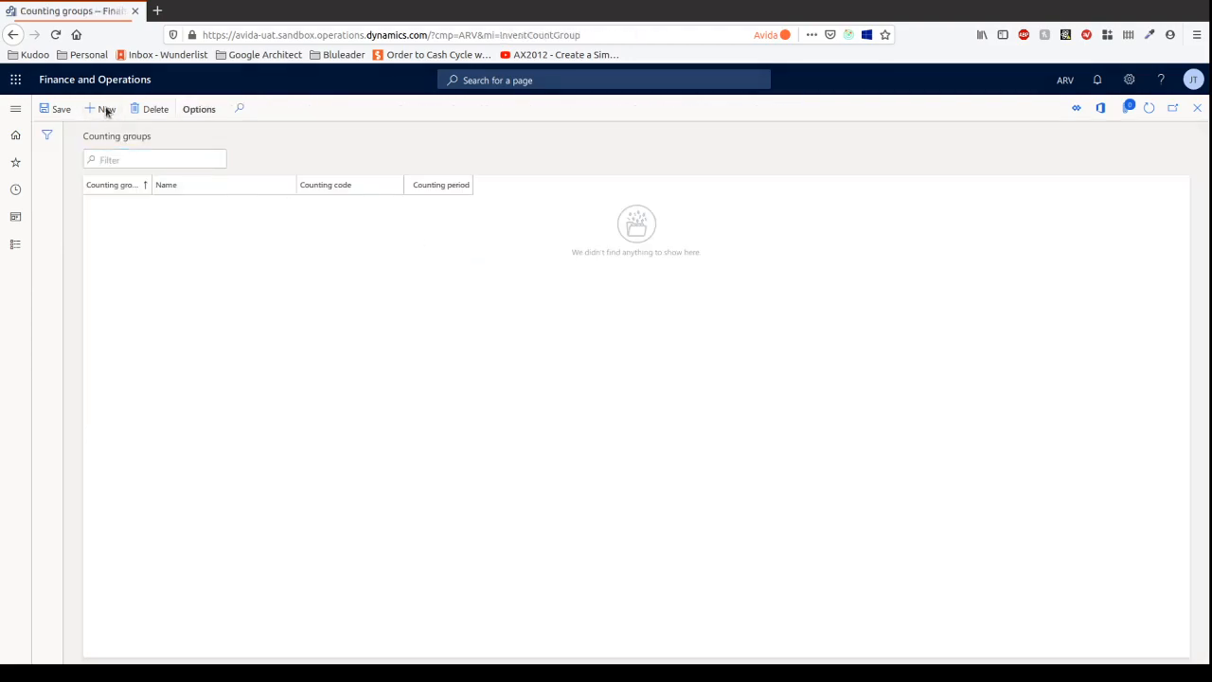
Create a Default counting group with Period counting every 20 days named 20 day Cycle counts.
left_click(106, 108)
type("Default")
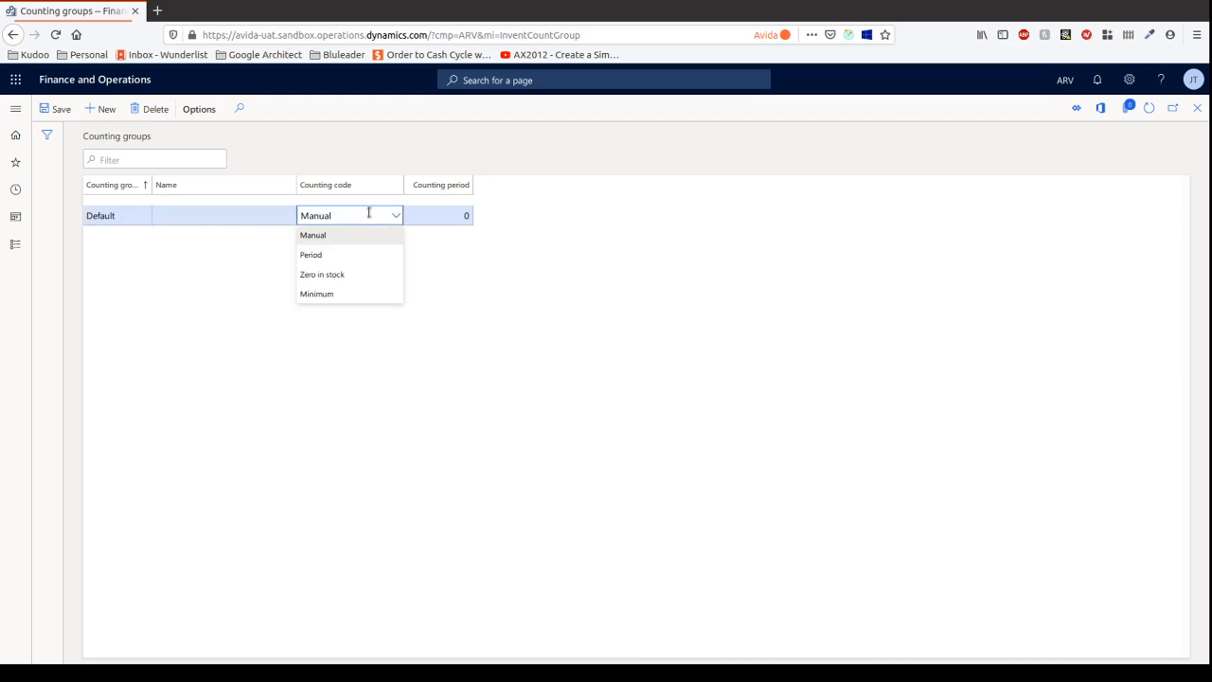
mouse_move(352, 216)
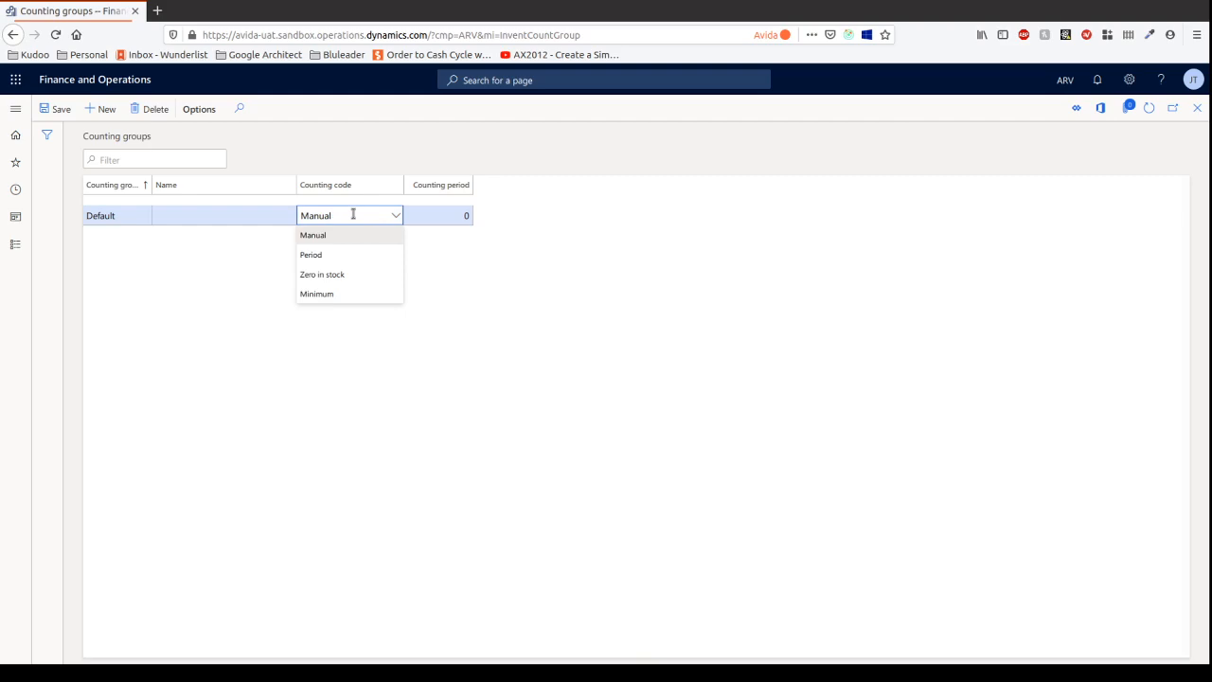
mouse_move(343, 254)
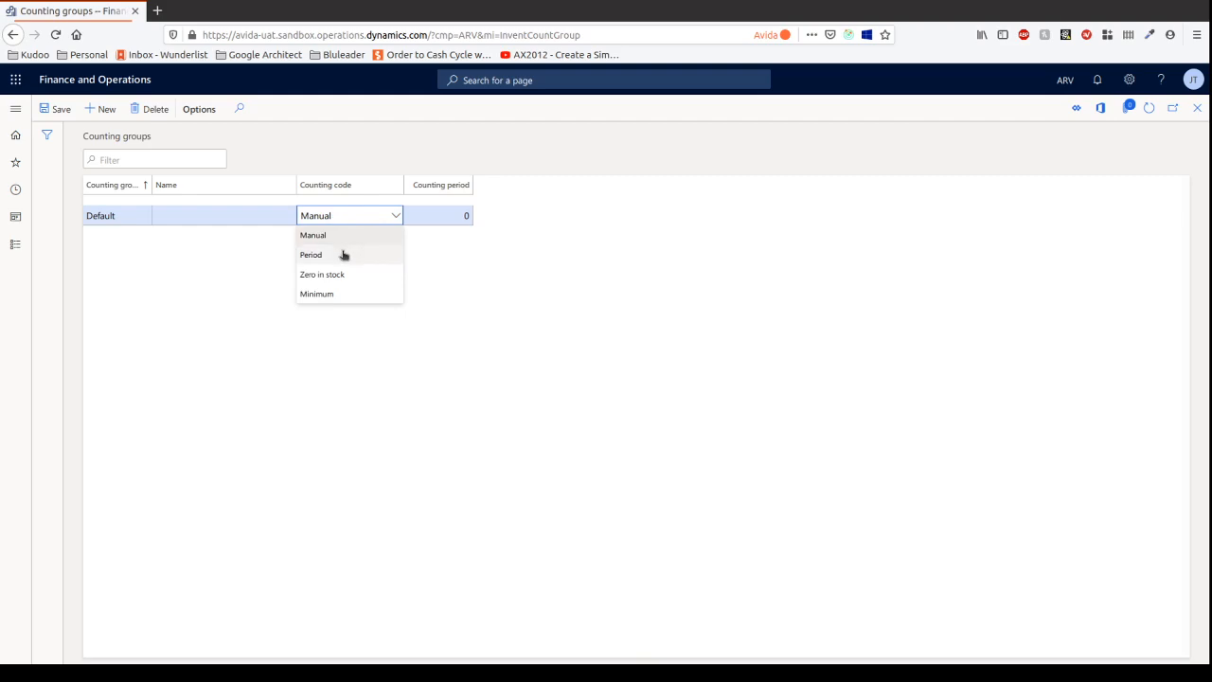
mouse_move(339, 281)
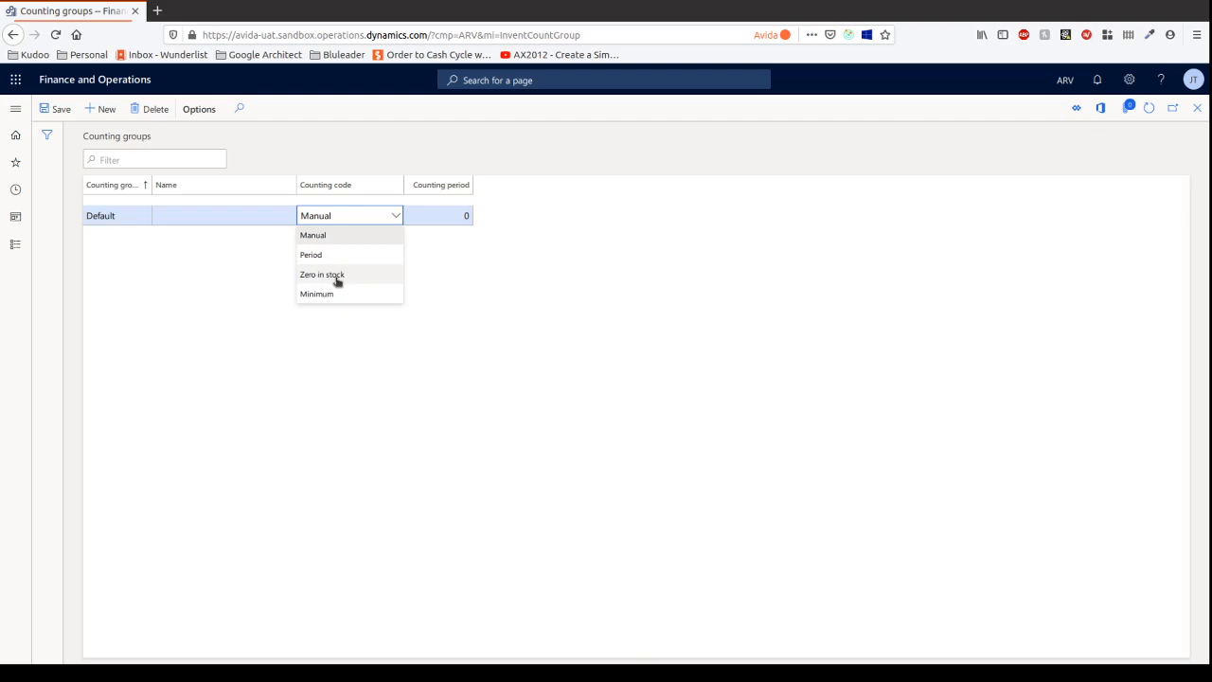
mouse_move(320, 293)
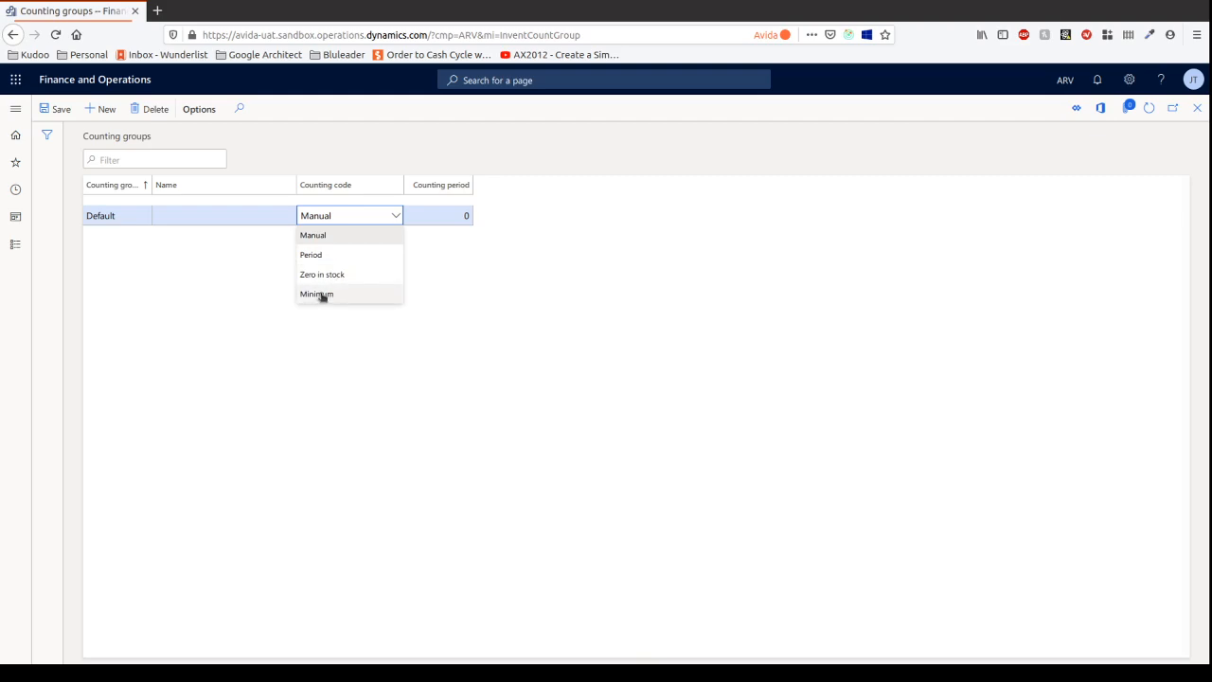
mouse_move(320, 291)
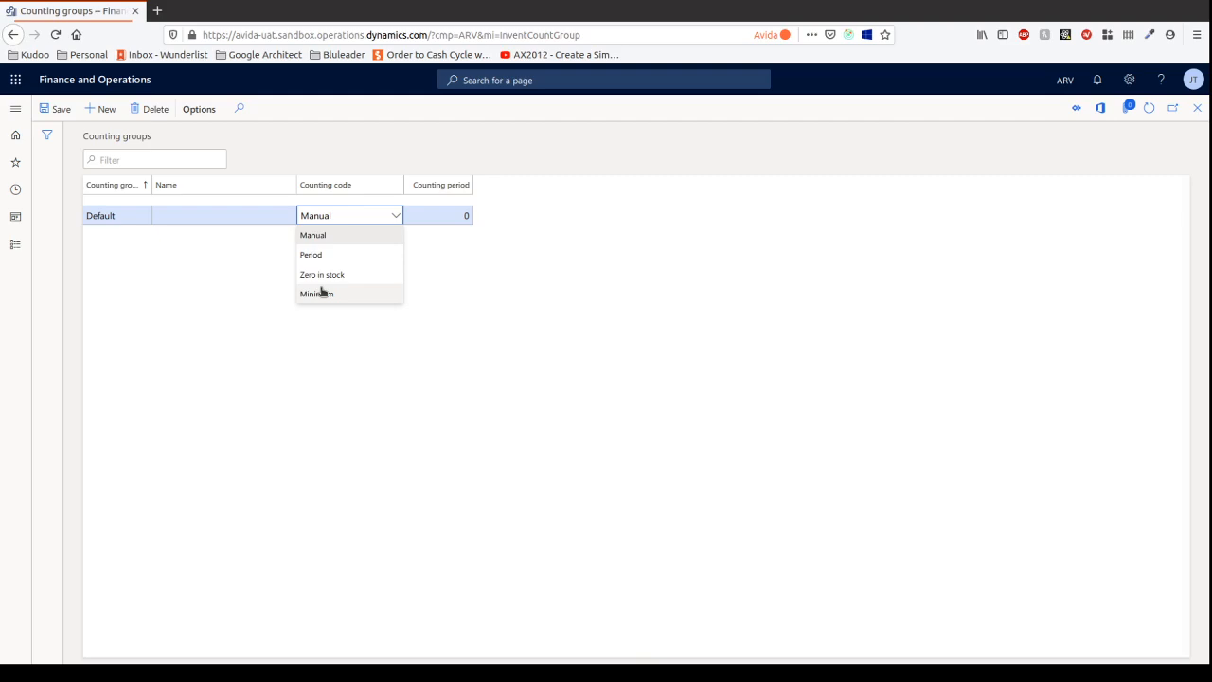
mouse_move(322, 284)
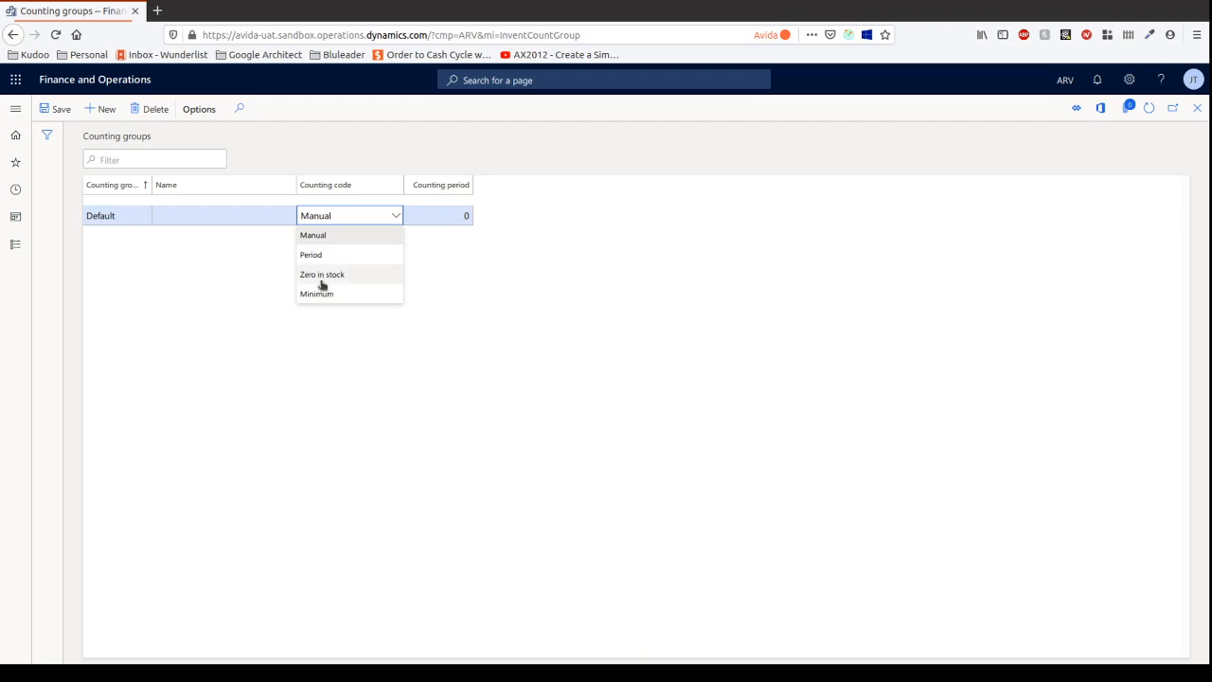
left_click(310, 254)
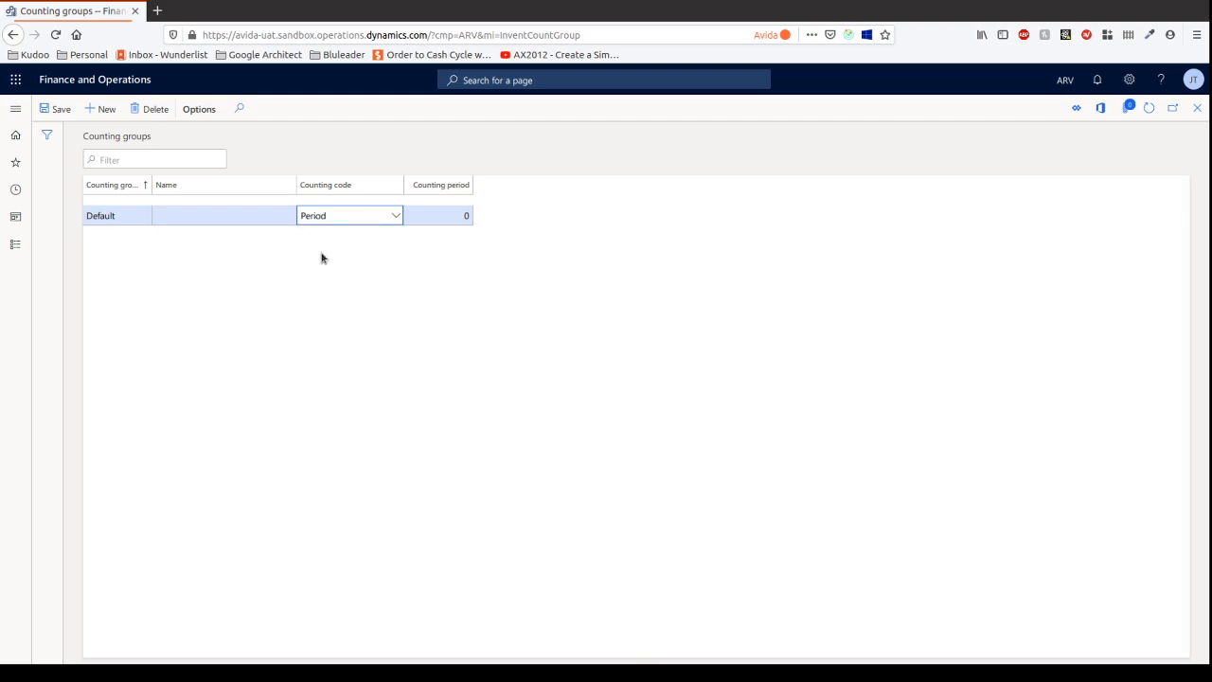
left_click(440, 216)
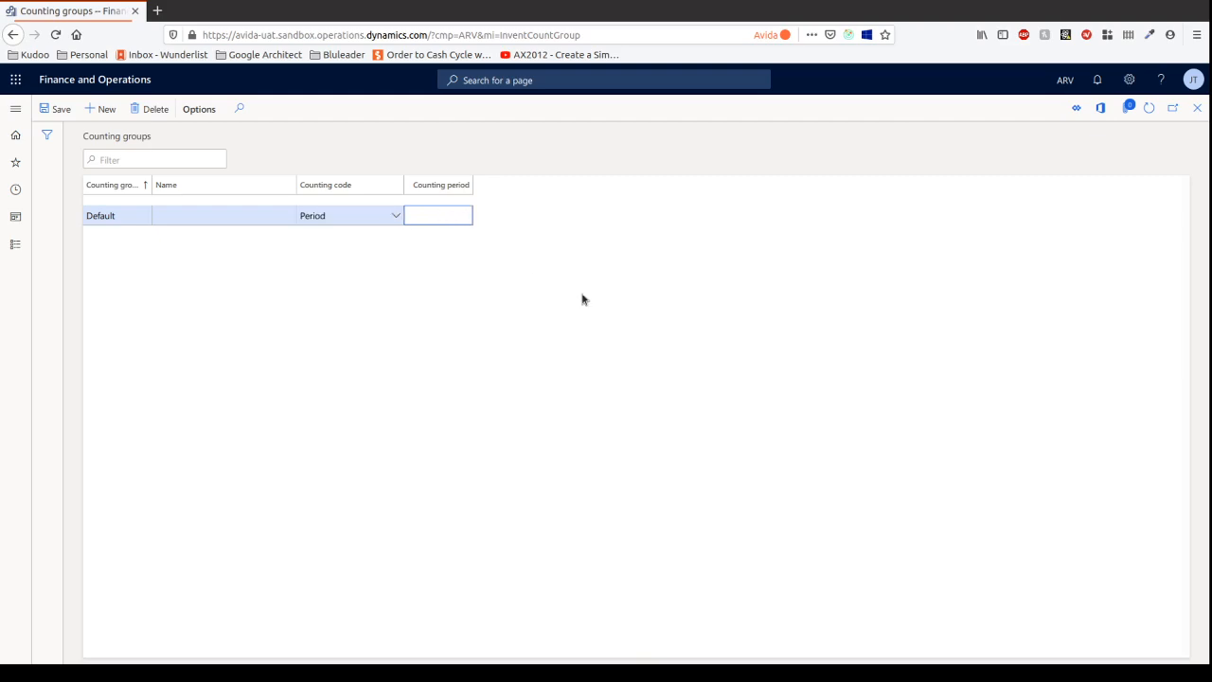
type("20")
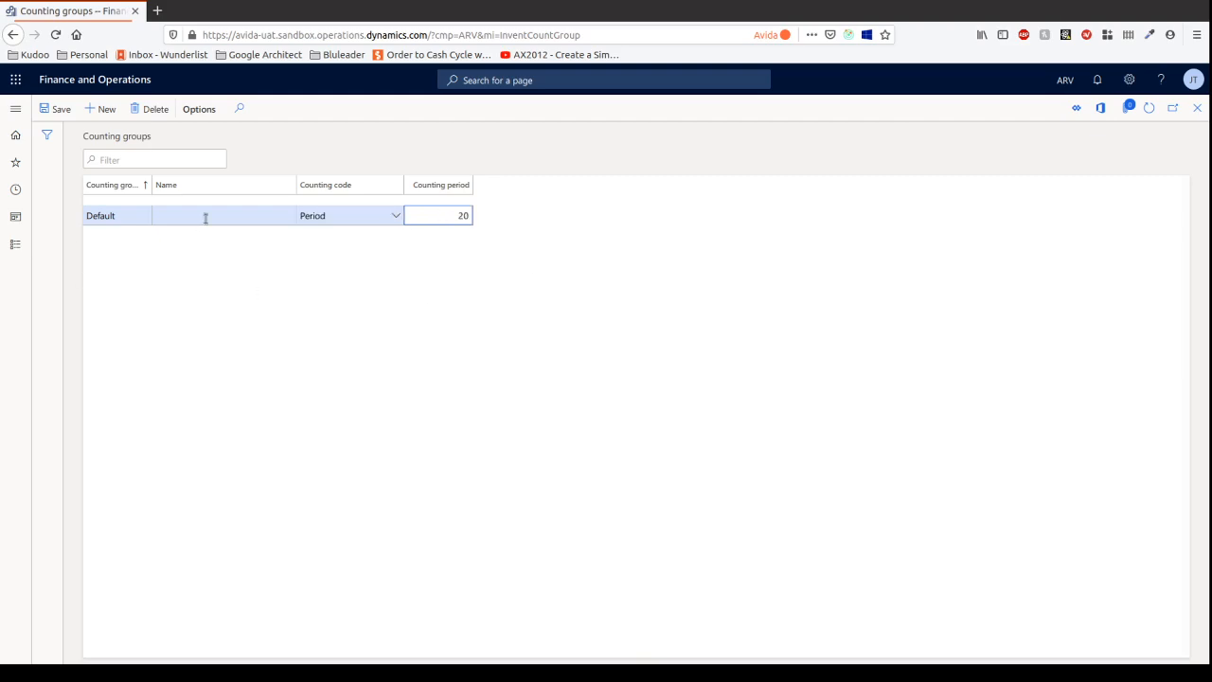
left_click(224, 216)
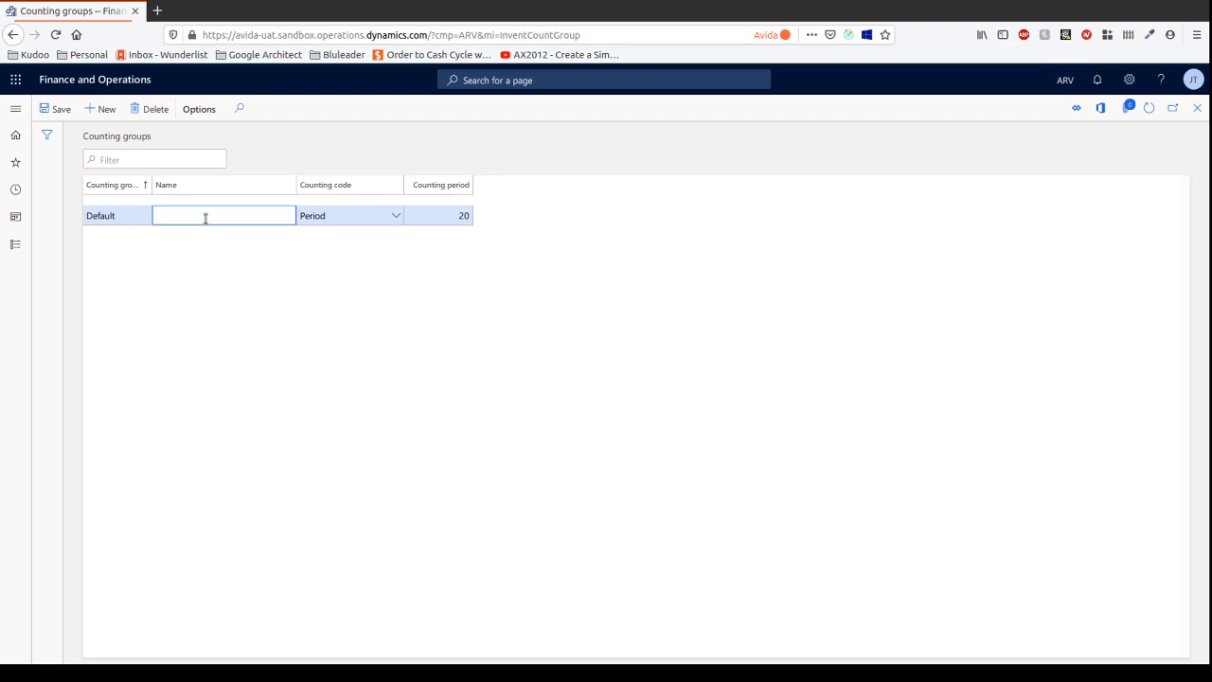
type("20 day Cycle counts")
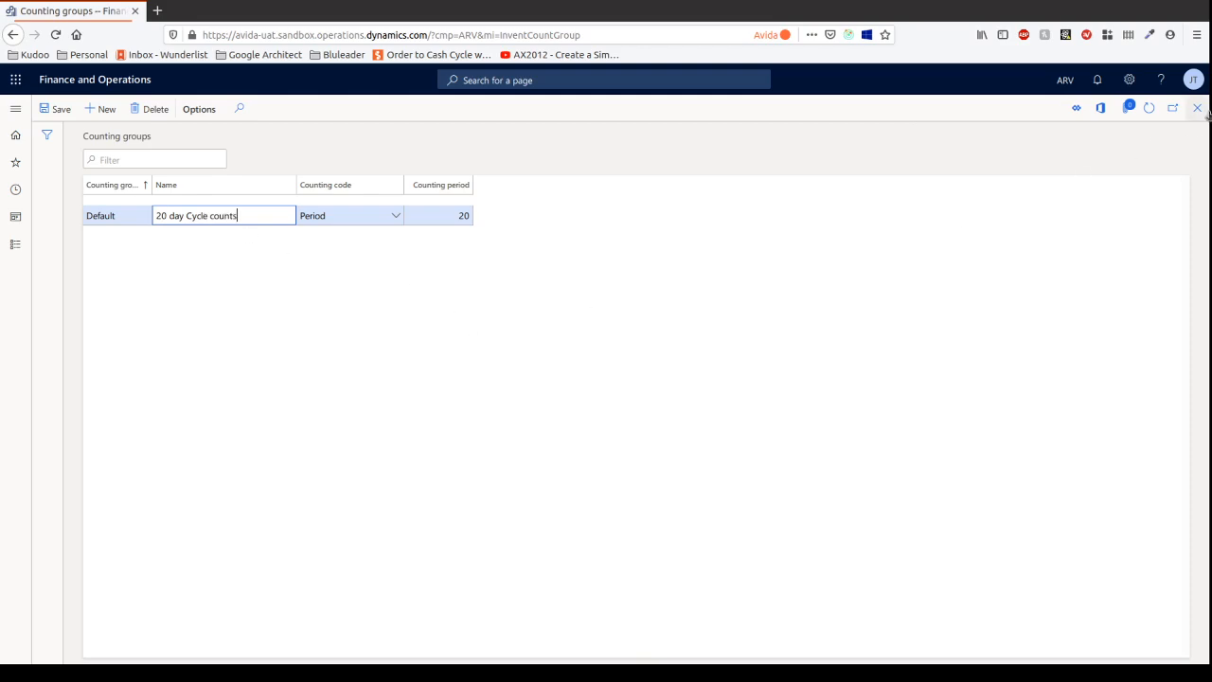
mouse_move(1197, 108)
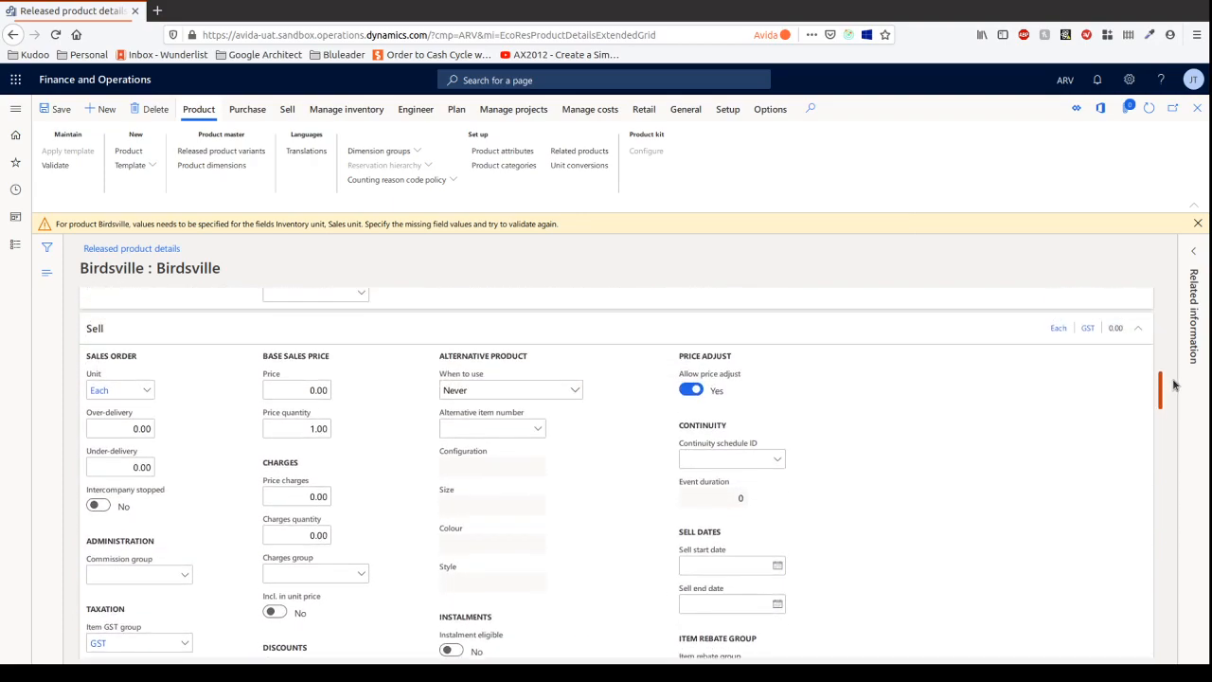
Set Birdsville's inventory unit to Each on the Manage inventory FastTab.
scroll("down", 3)
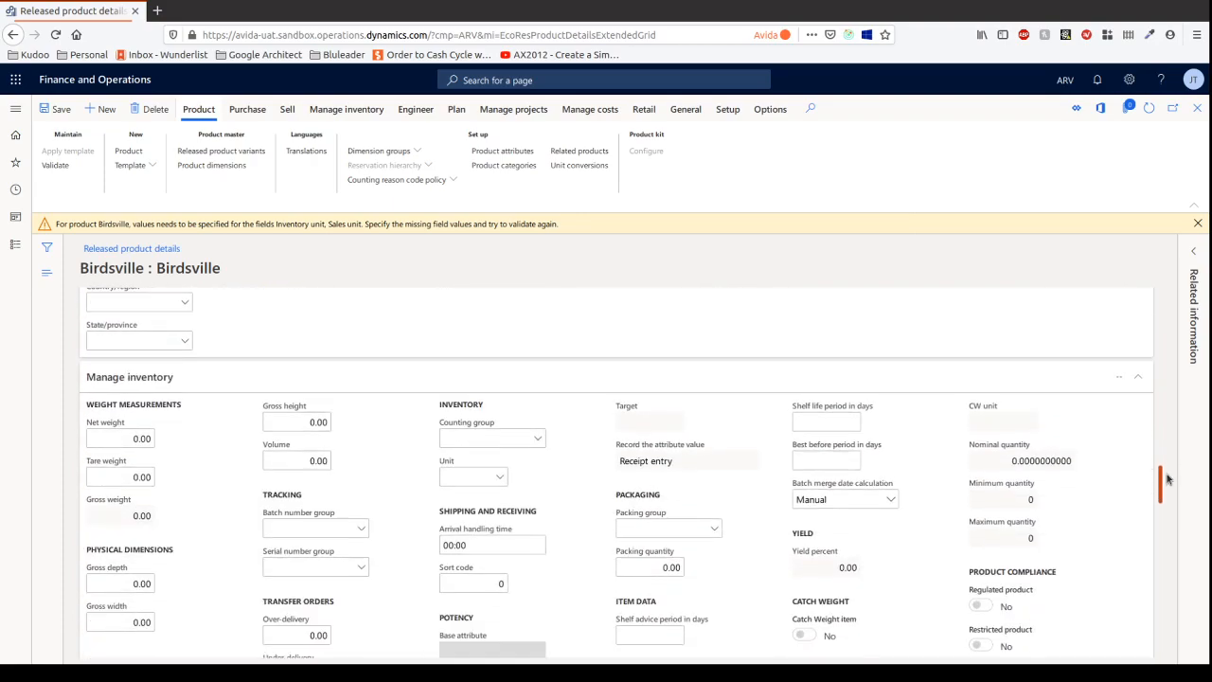
scroll("down", 3)
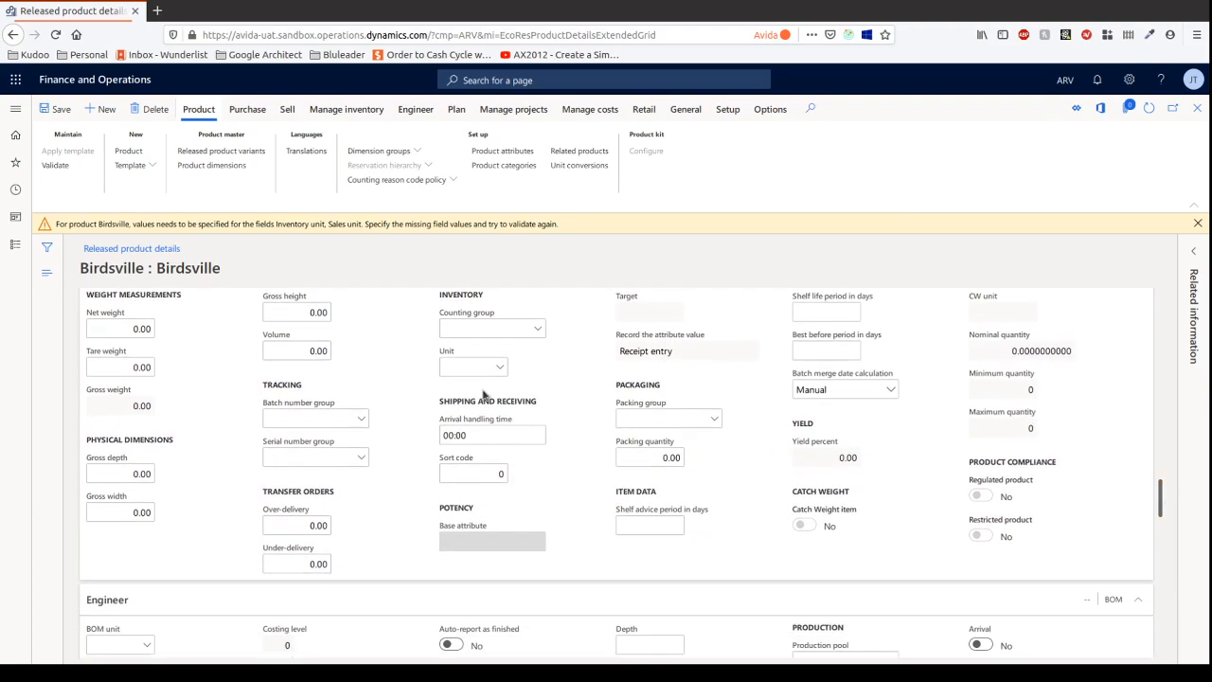
left_click(492, 367)
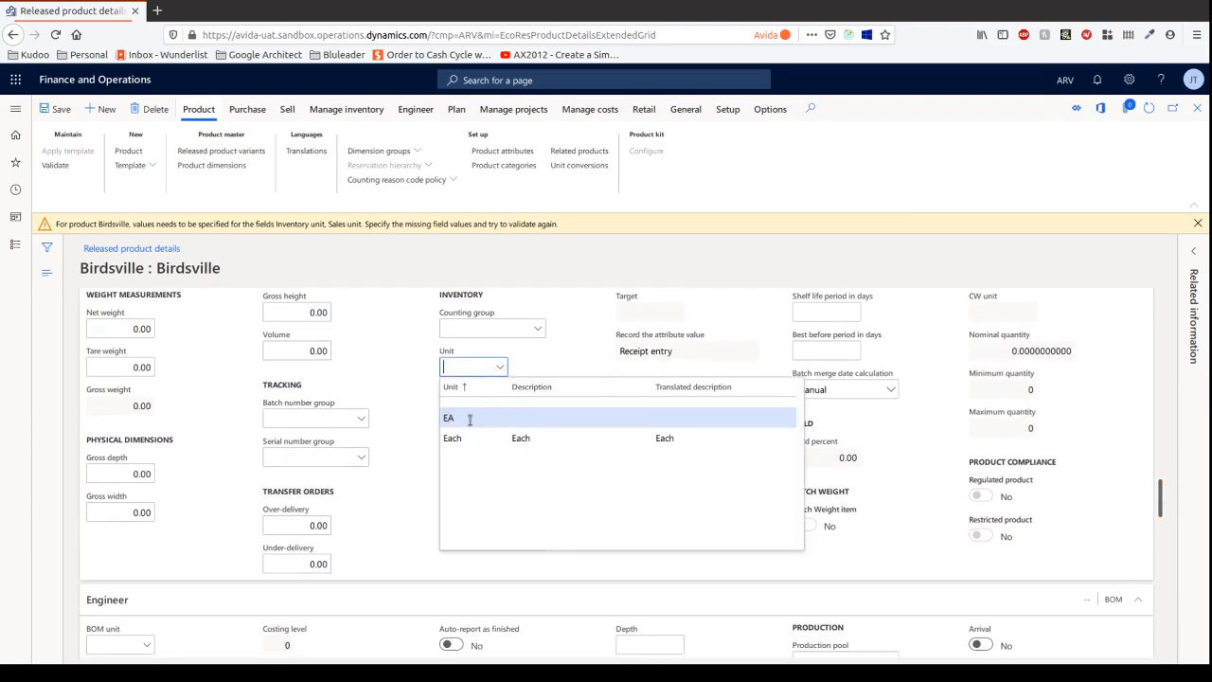
left_click(451, 437)
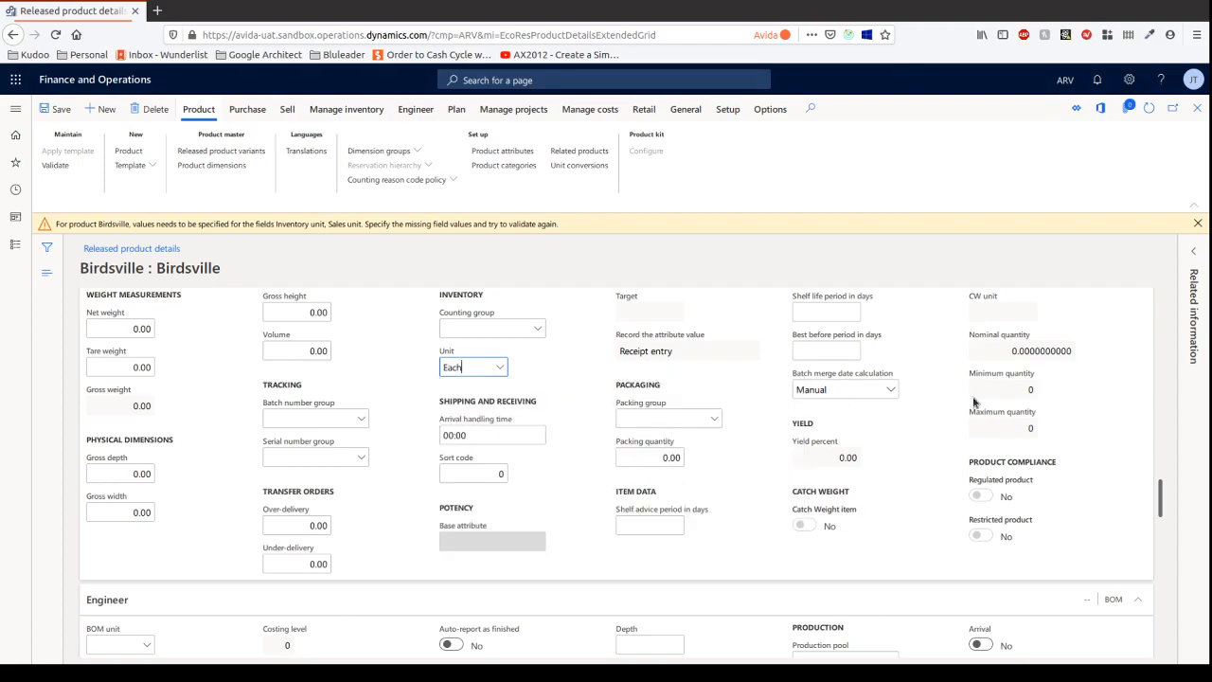
mouse_move(675, 334)
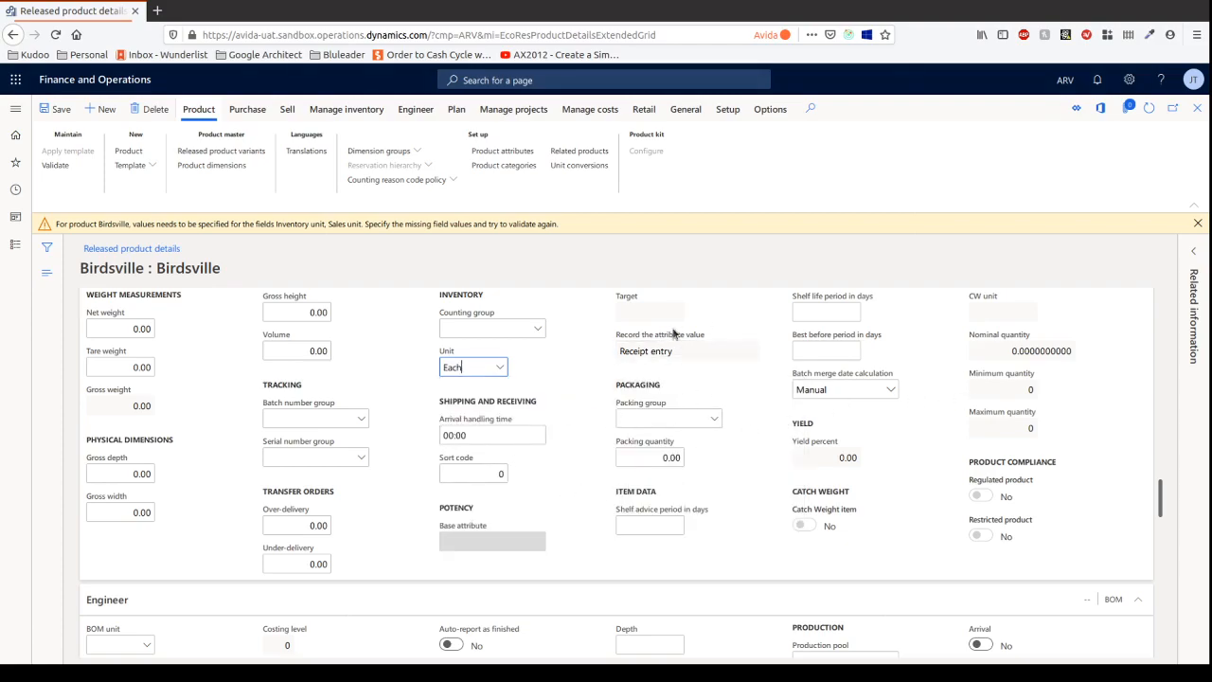
mouse_move(1140, 471)
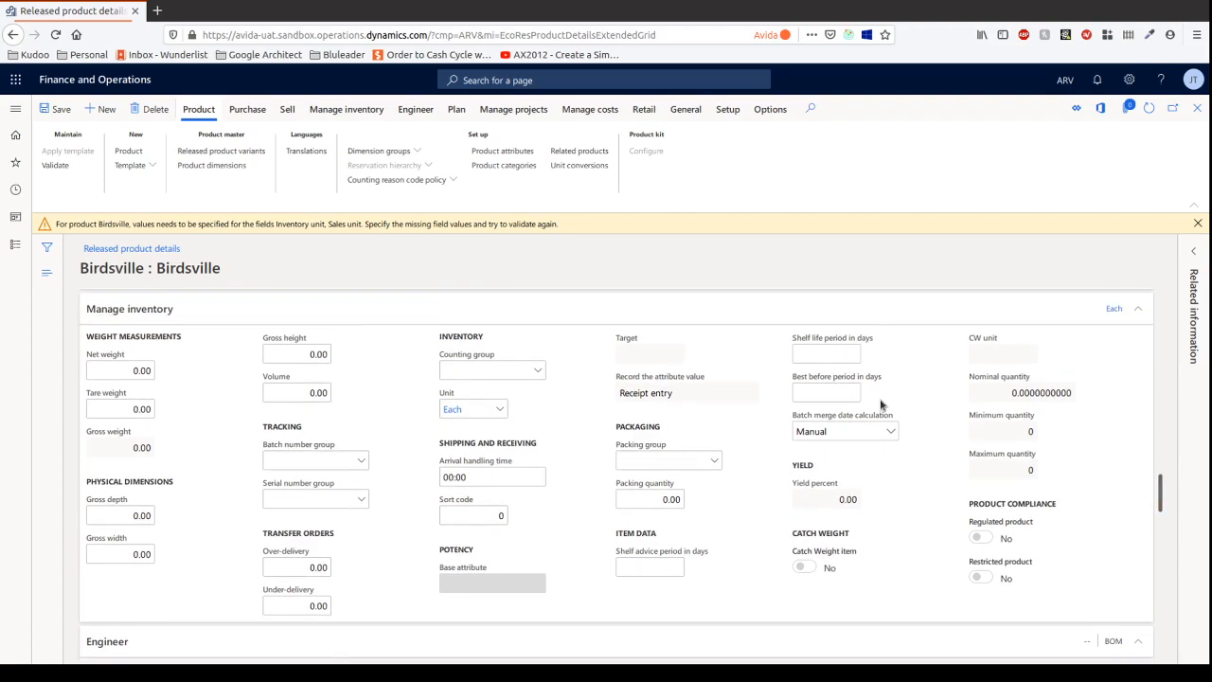
Review the PROD Production calculation group setup and return to Birdsville's product details.
scroll("down", 3)
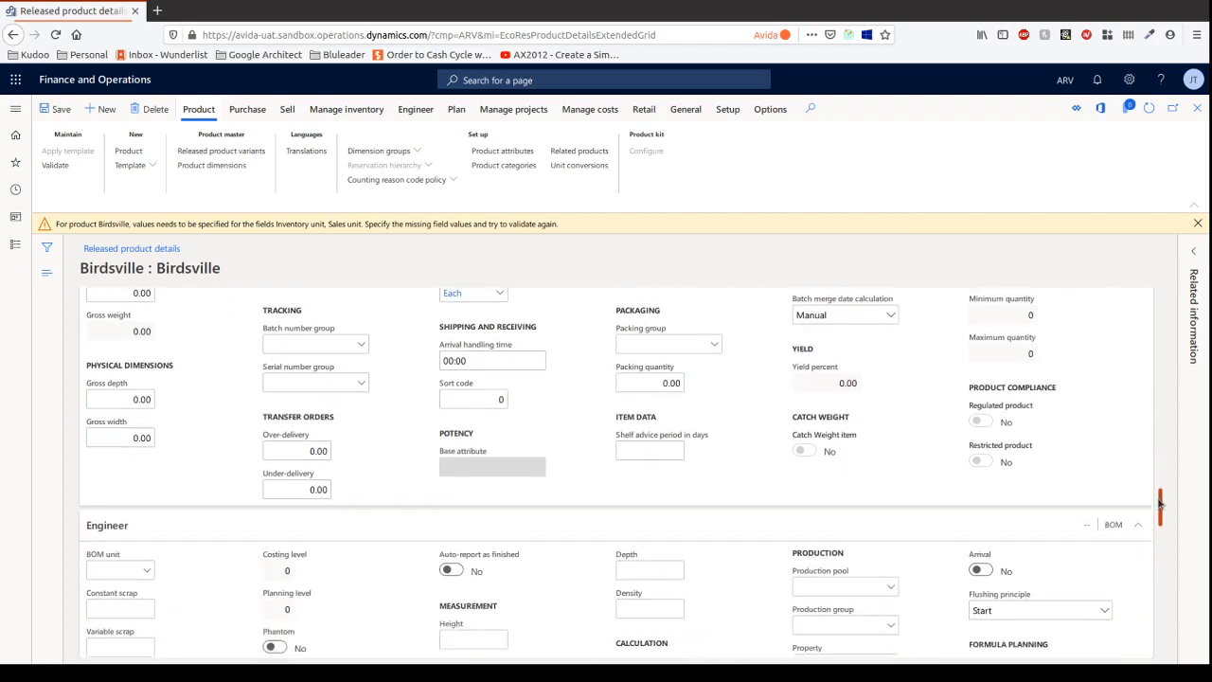
scroll("down", 3)
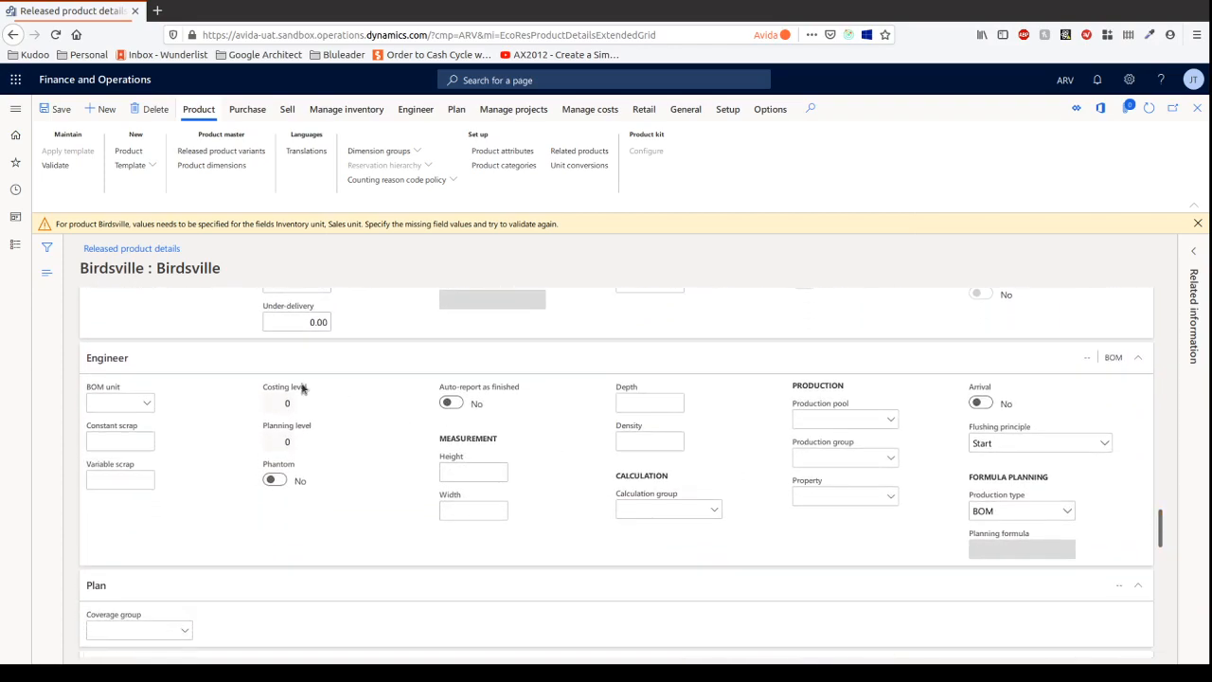
mouse_move(156, 395)
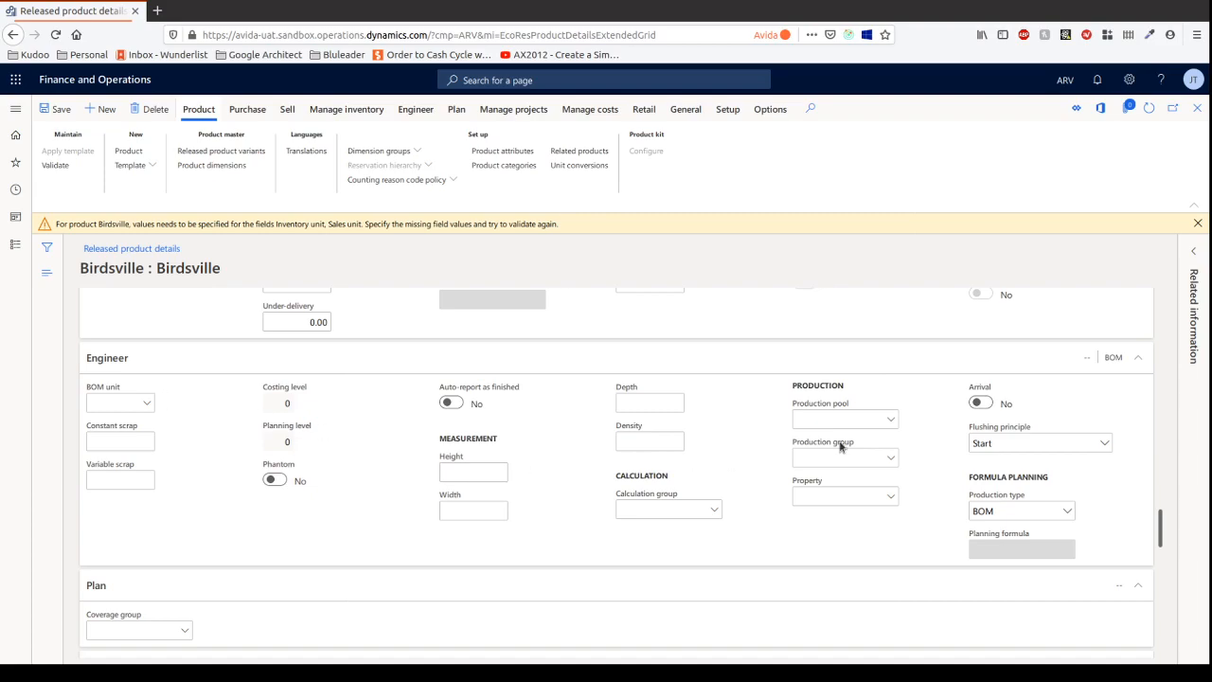
mouse_move(892, 456)
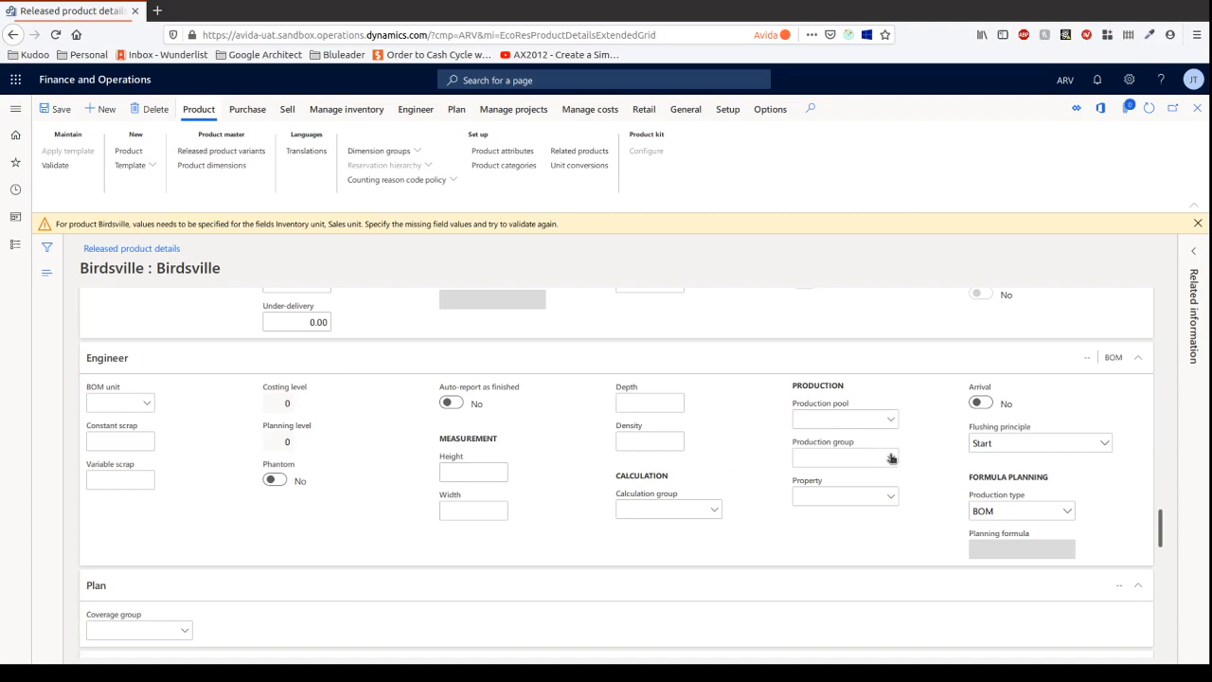
left_click(663, 507)
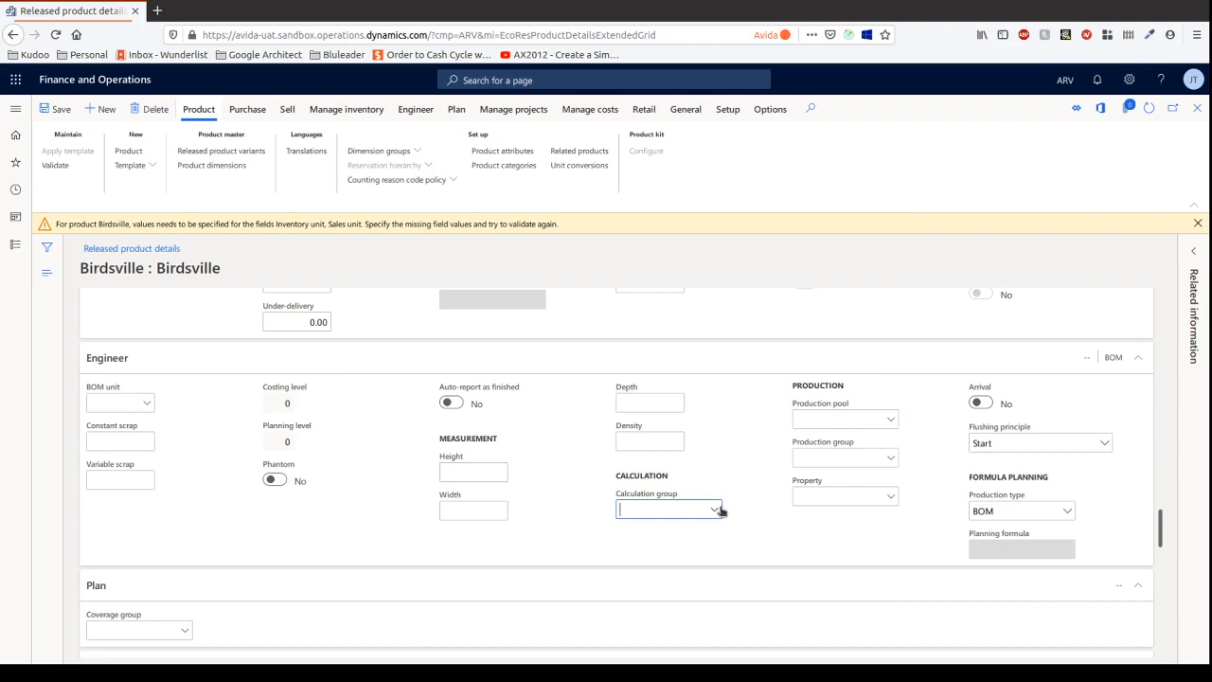
left_click(716, 511)
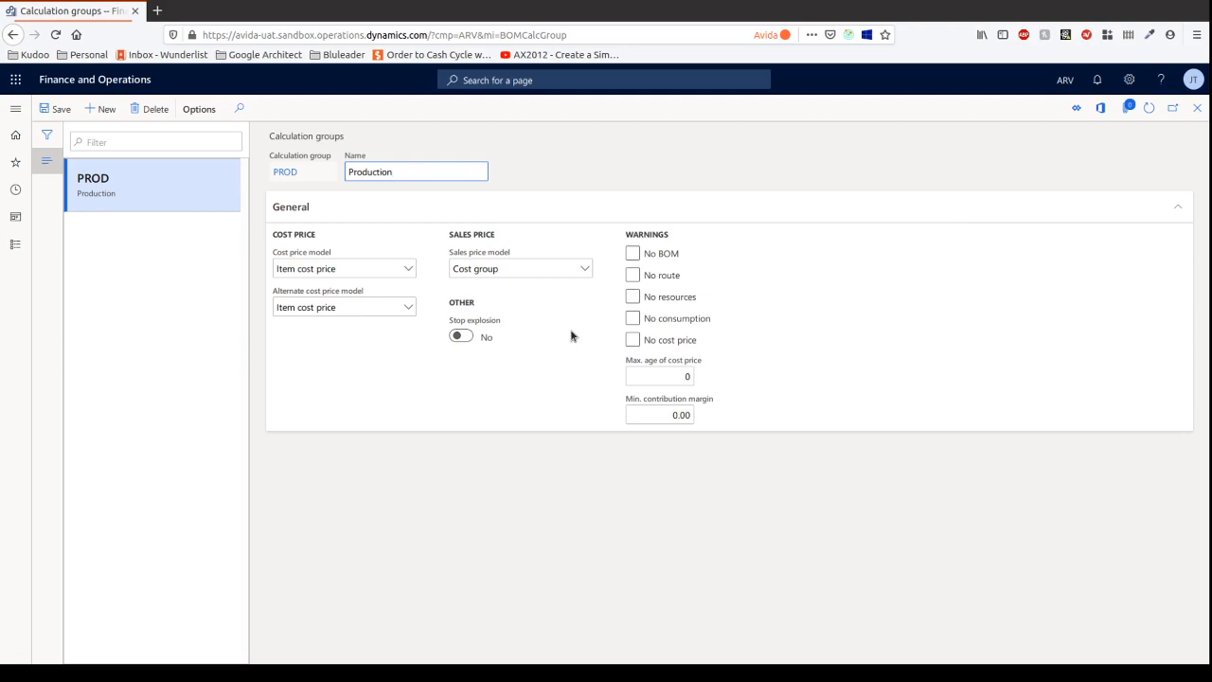
mouse_move(1197, 108)
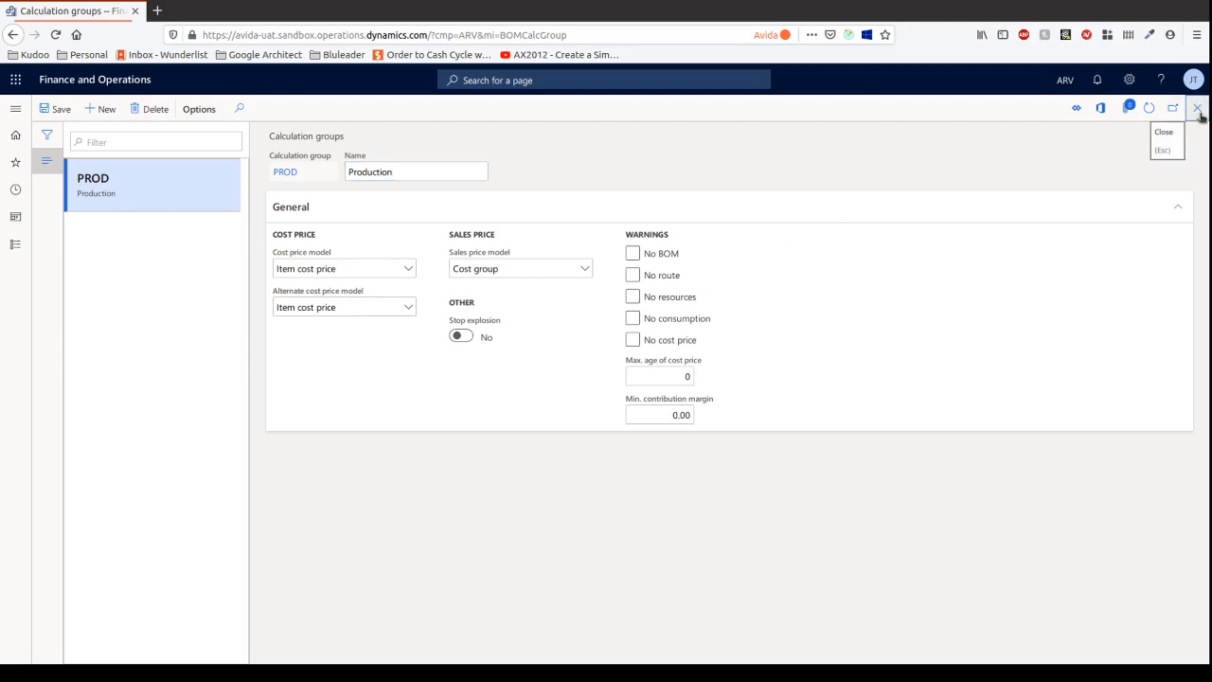
left_click(1201, 108)
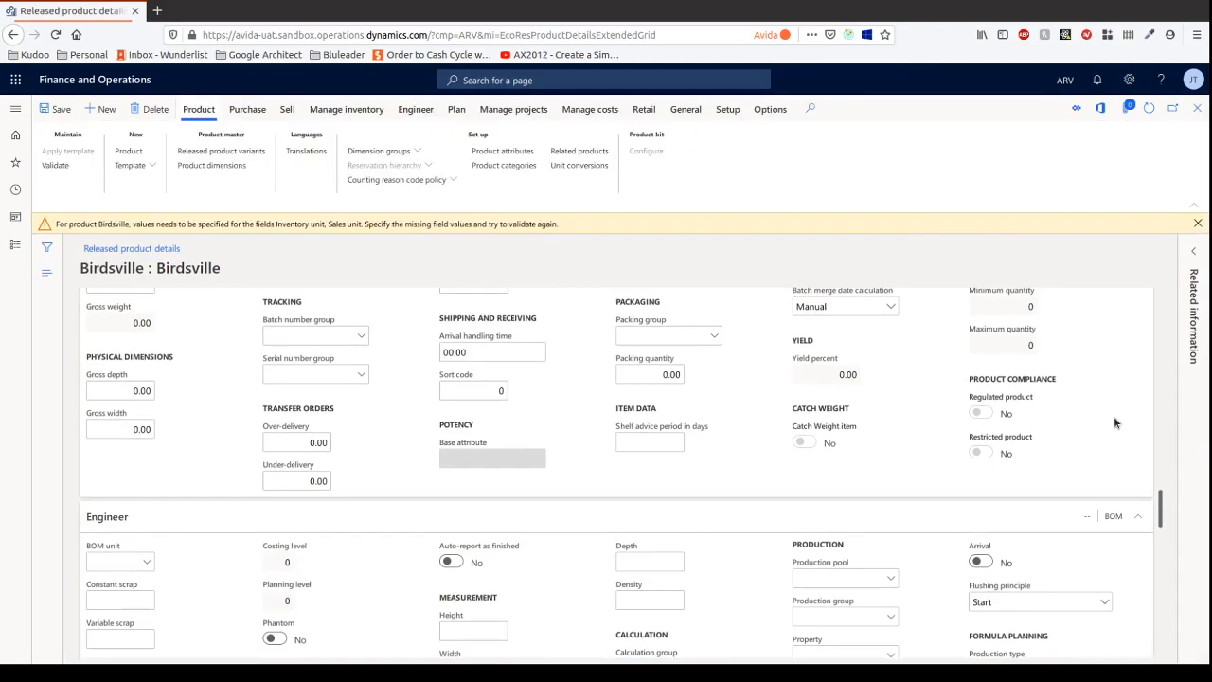
mouse_move(564, 345)
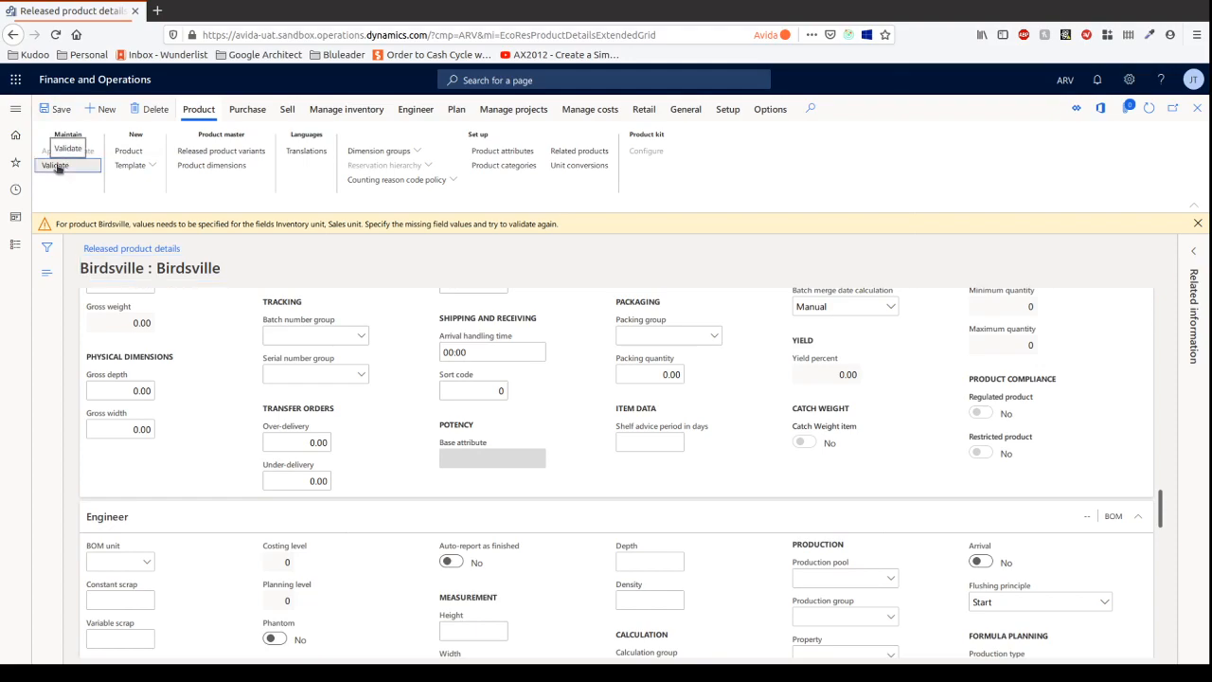
Validate Birdsville and confirm the message bar reports all required field values are specified.
left_click(55, 164)
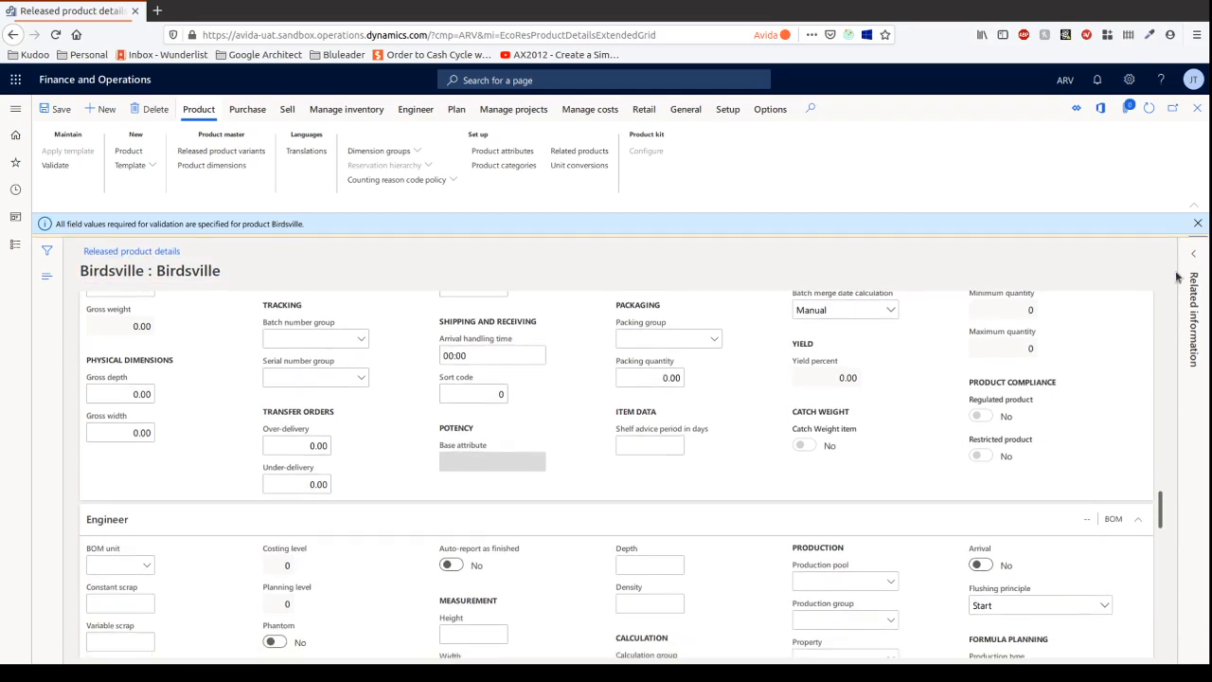
scroll("down", 3)
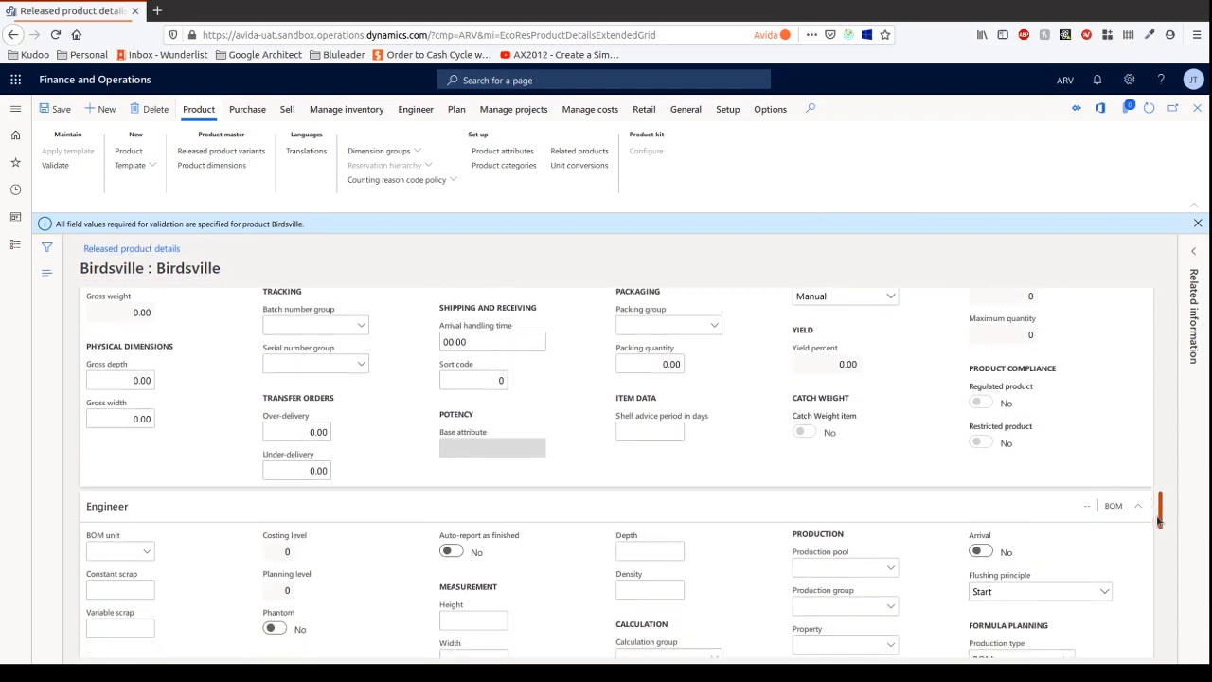
scroll("down", 3)
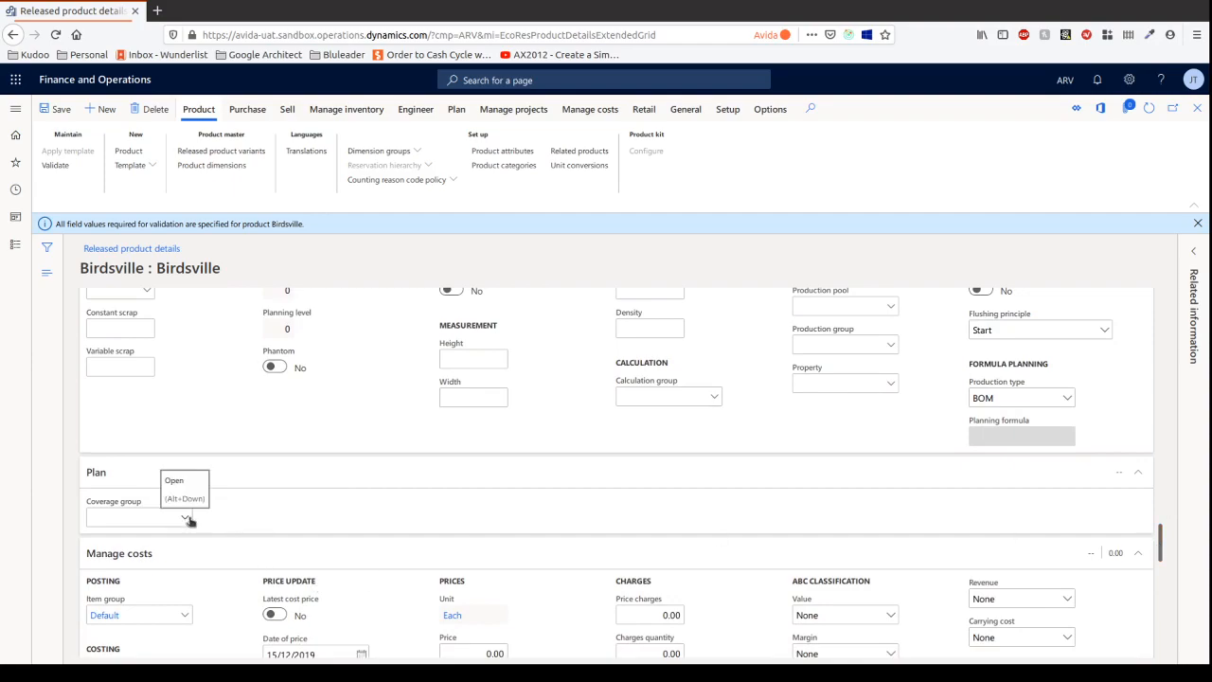
left_click(133, 519)
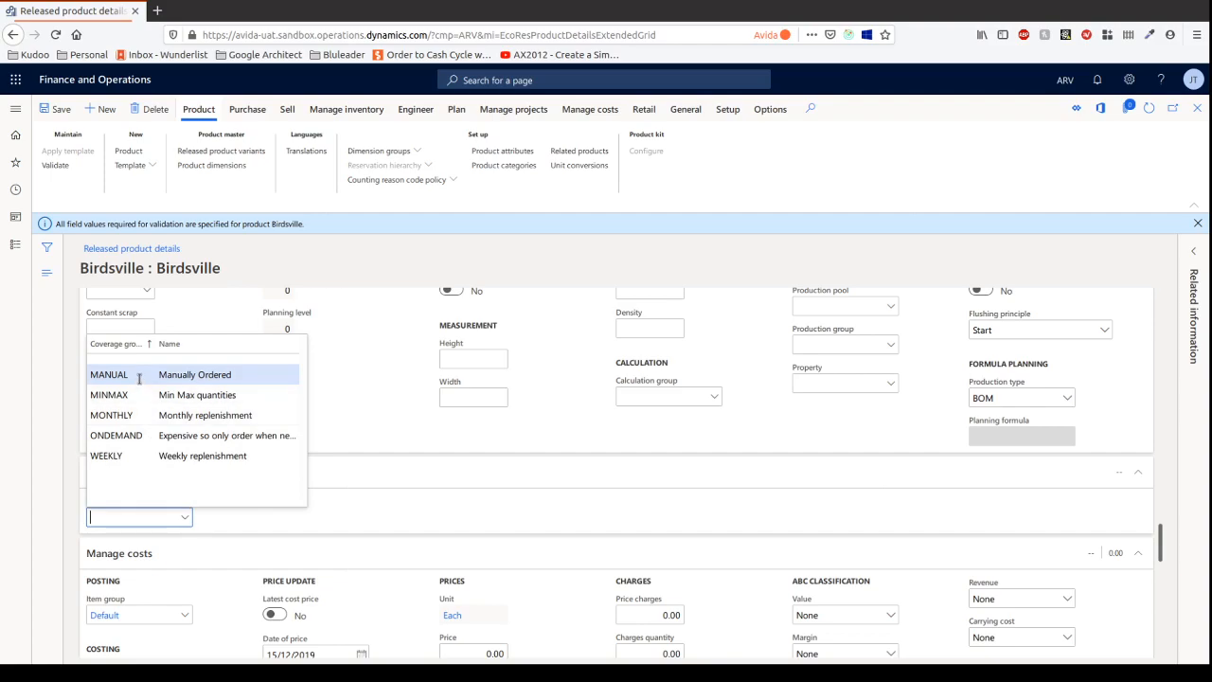
mouse_move(156, 474)
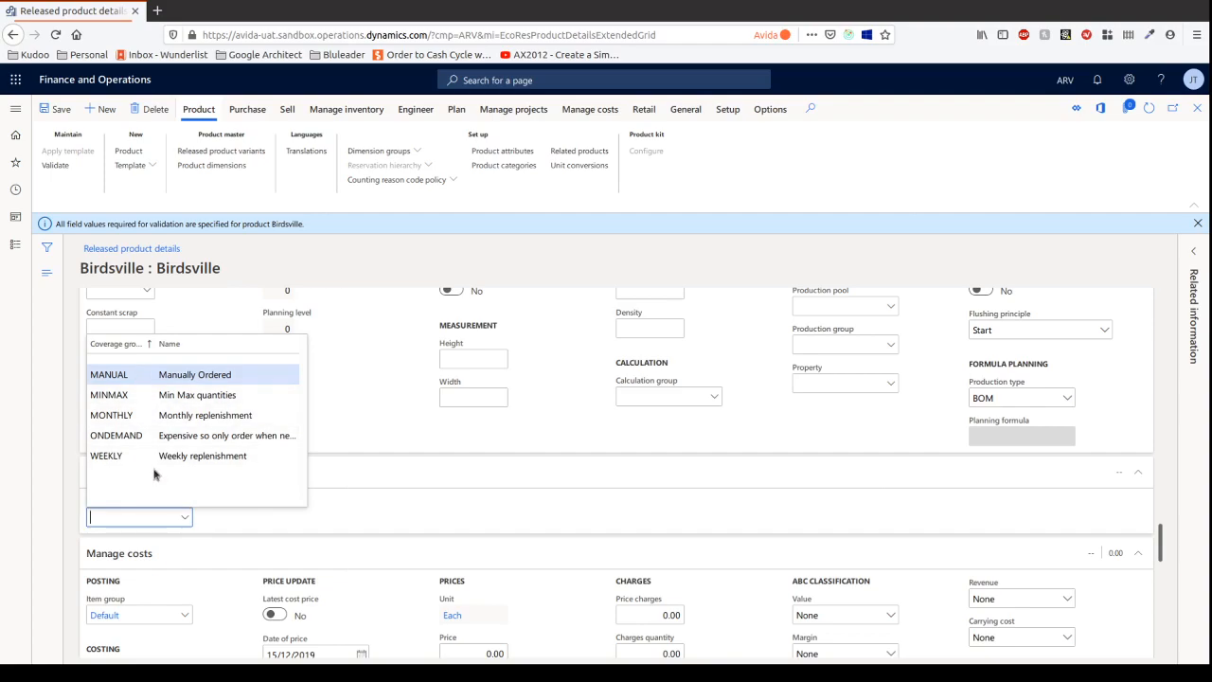
mouse_move(151, 395)
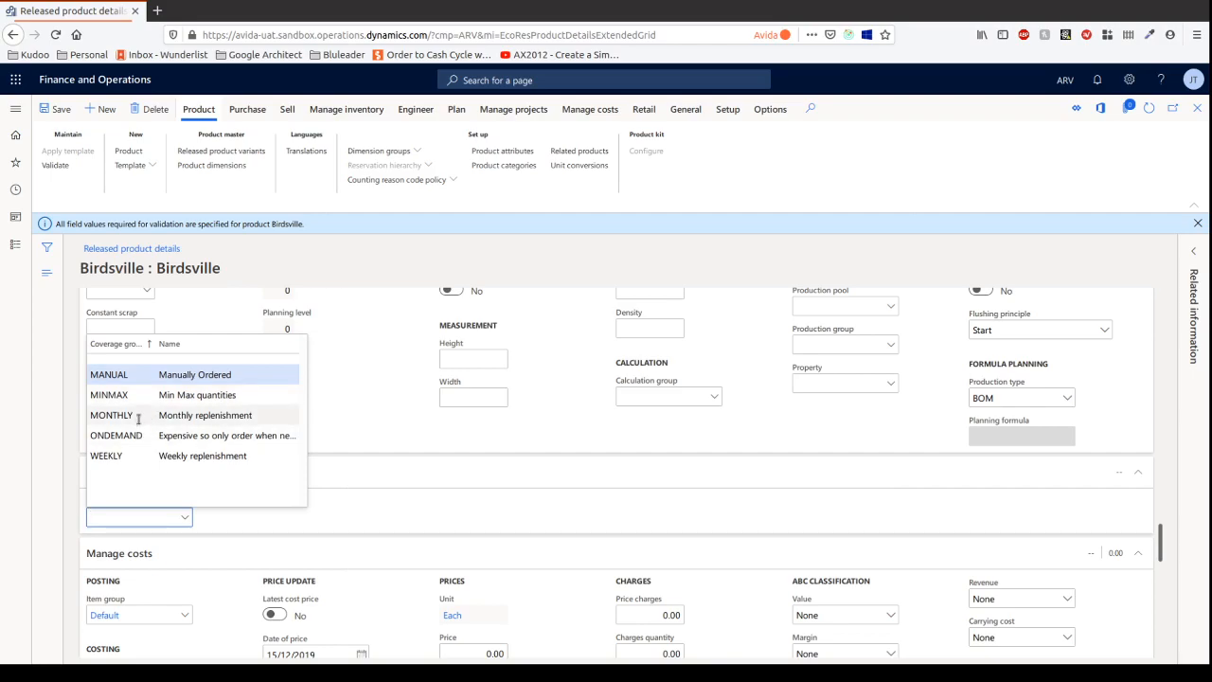
mouse_move(148, 441)
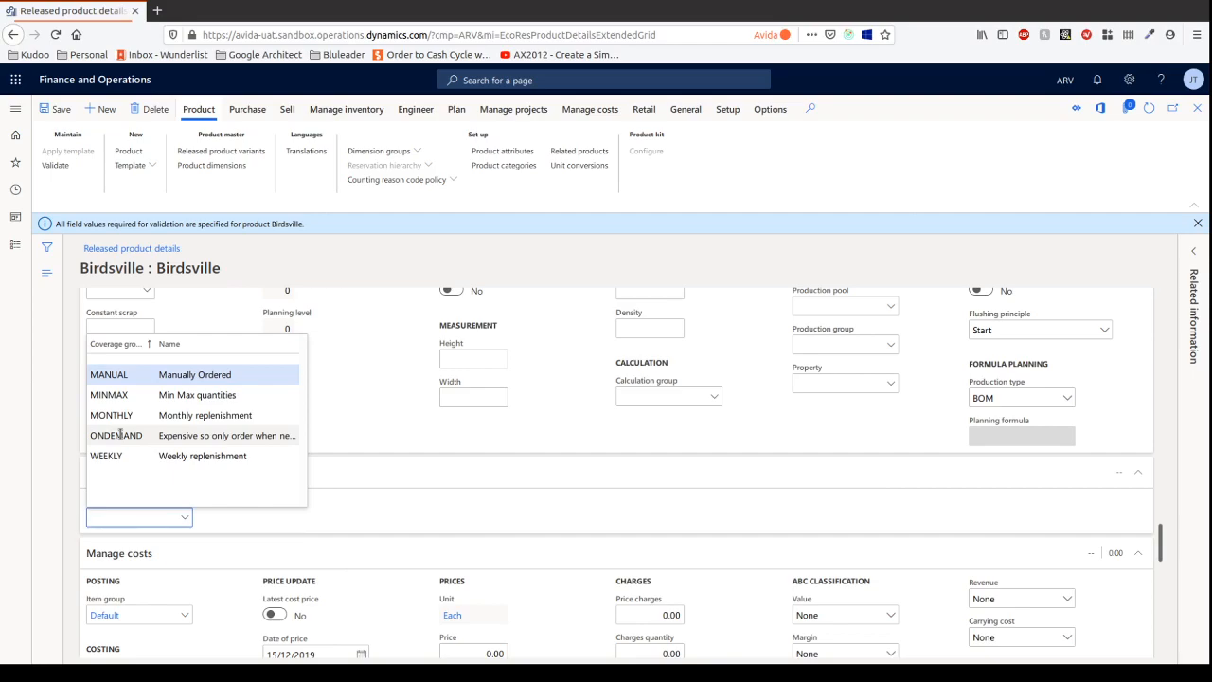
mouse_move(129, 456)
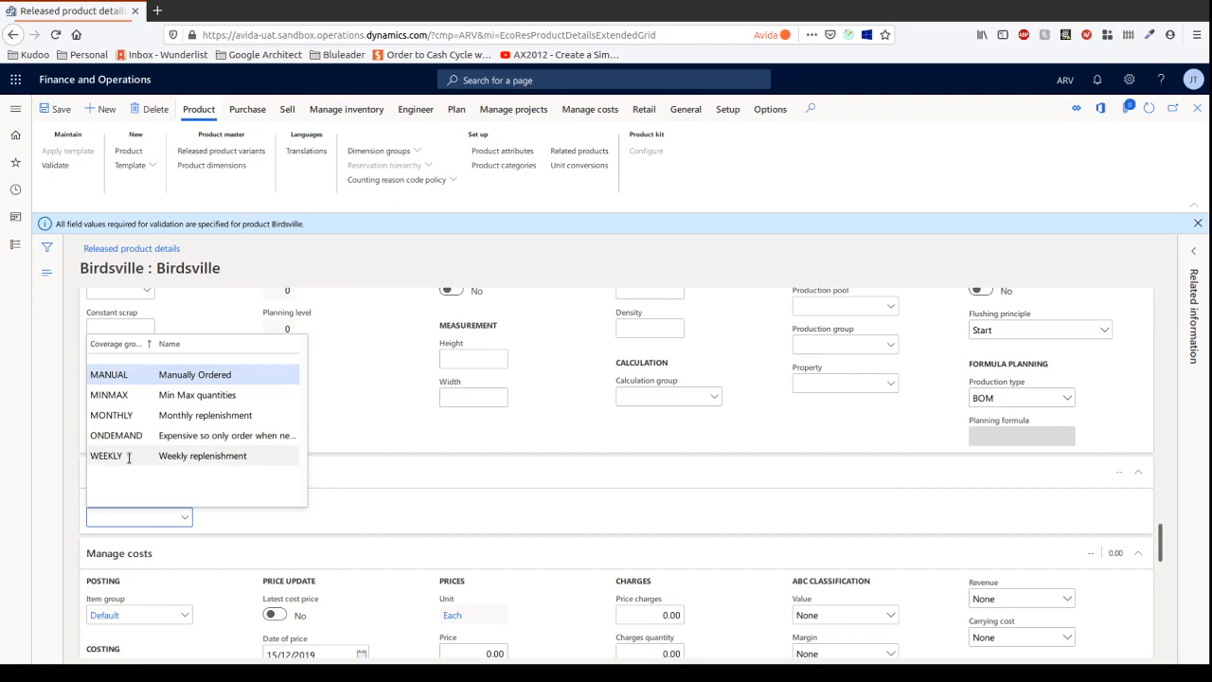
mouse_move(142, 415)
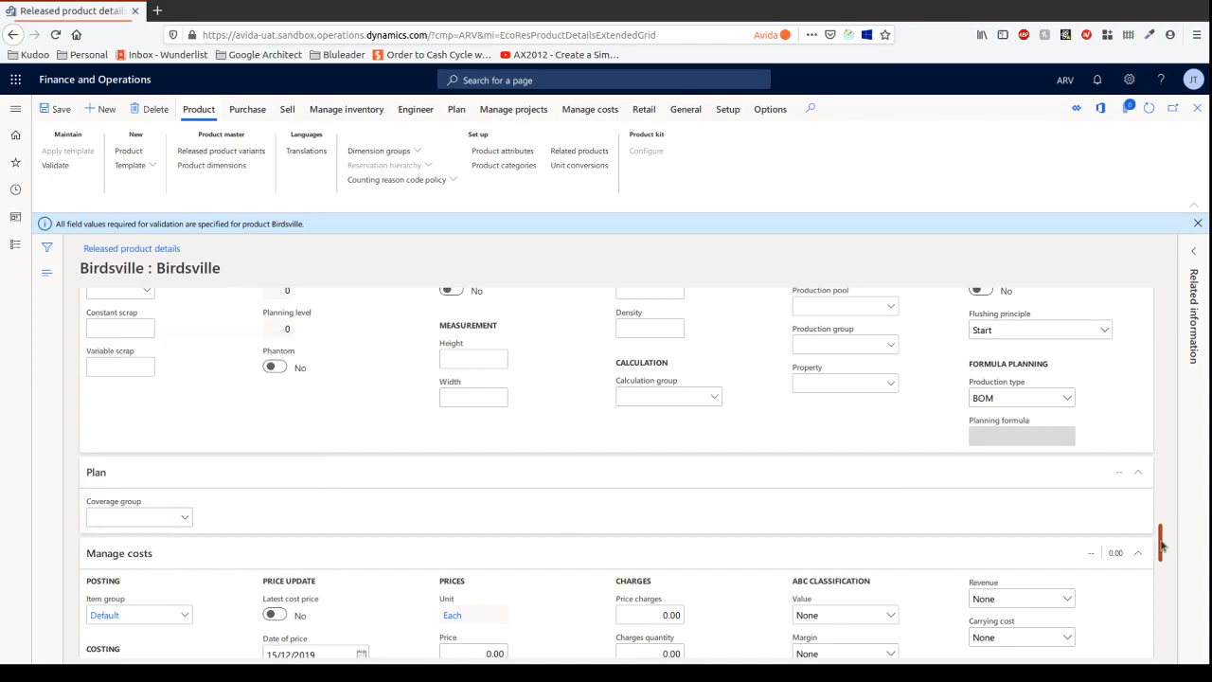
scroll("down", 3)
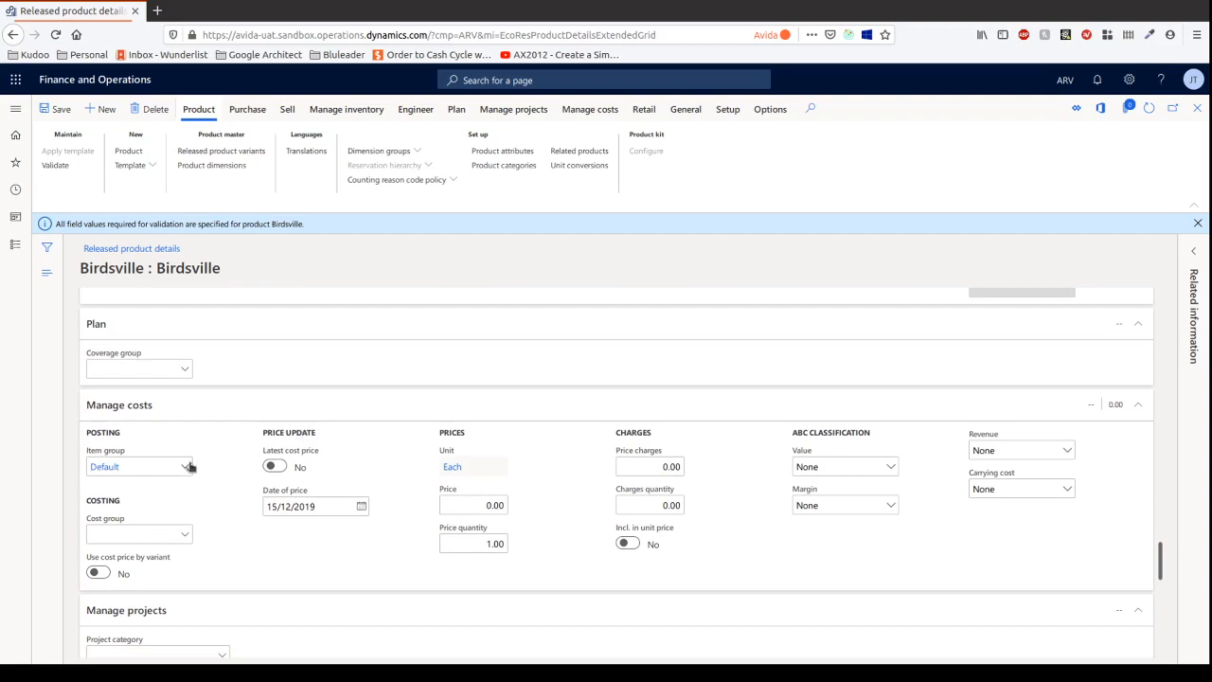
right_click(136, 466)
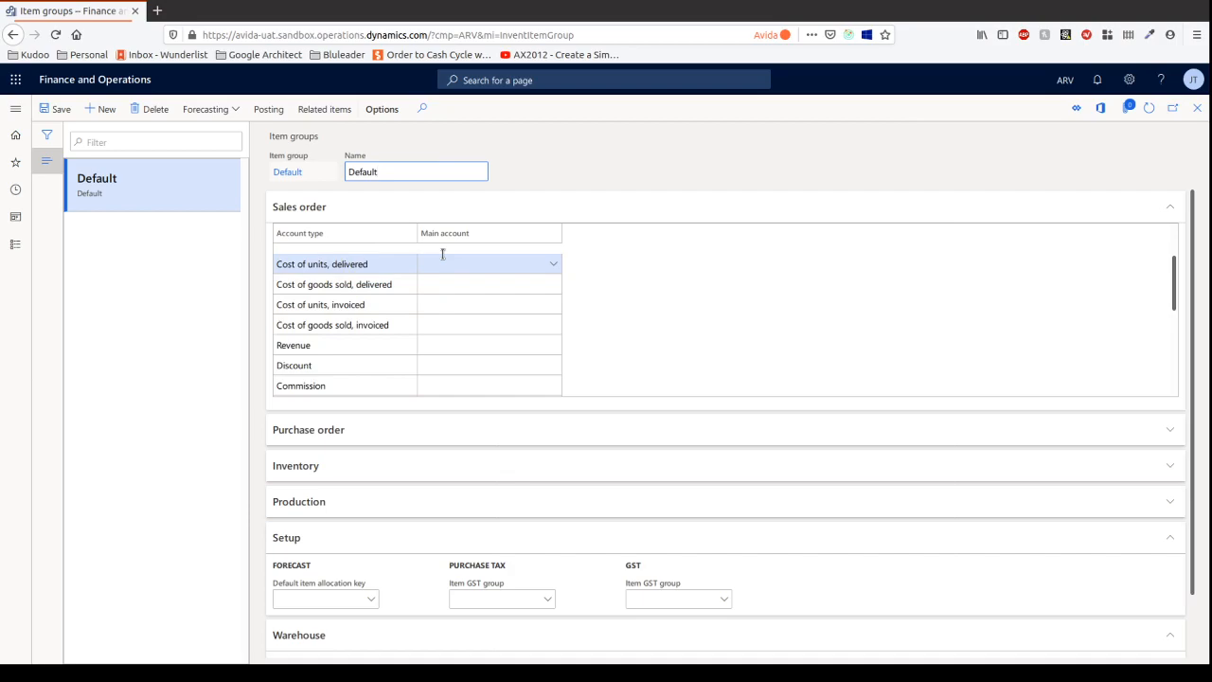
mouse_move(348, 235)
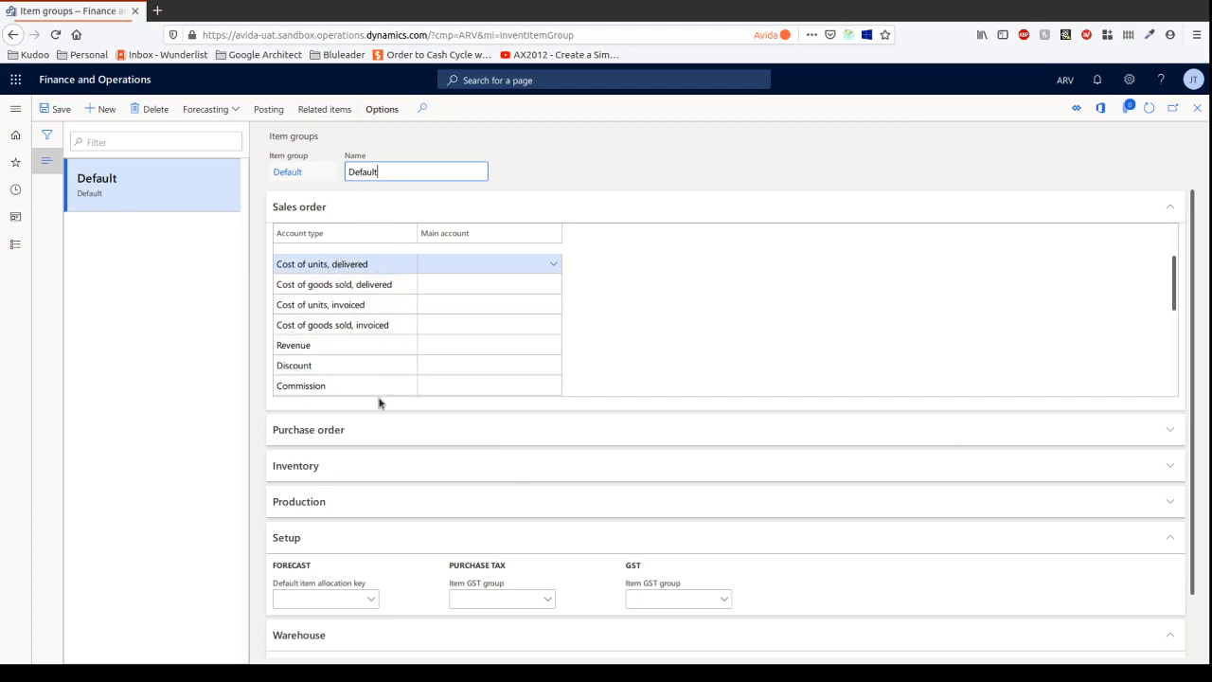
mouse_move(650, 318)
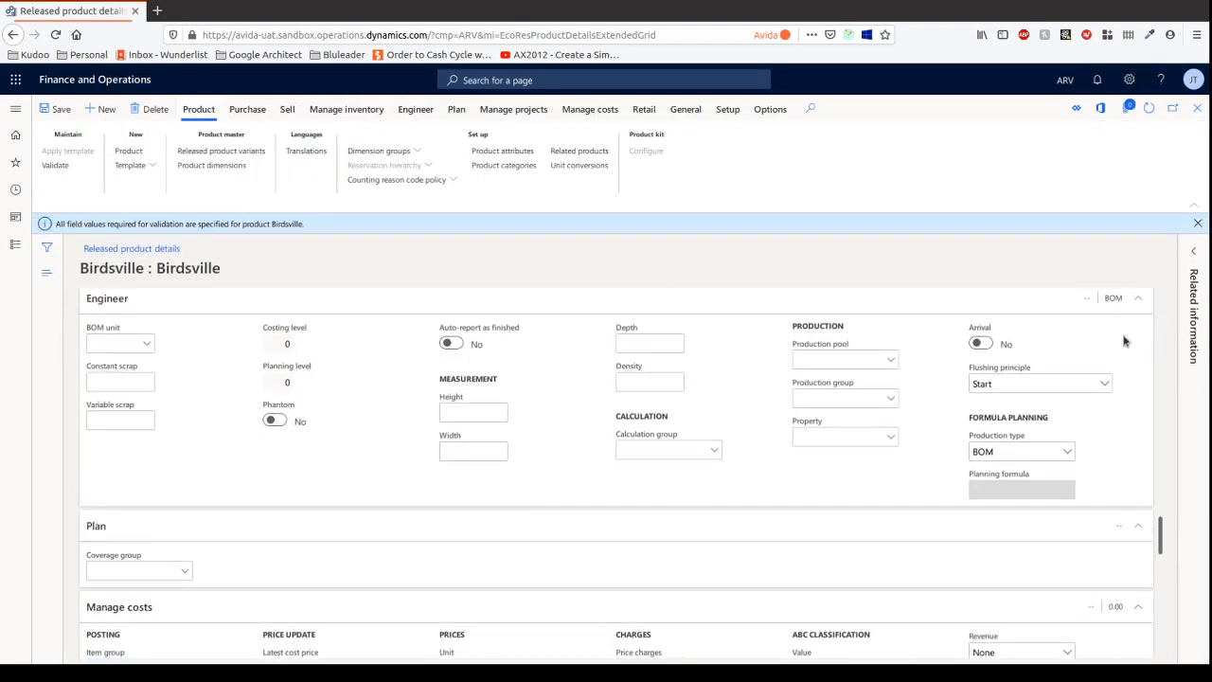
scroll("down", 3)
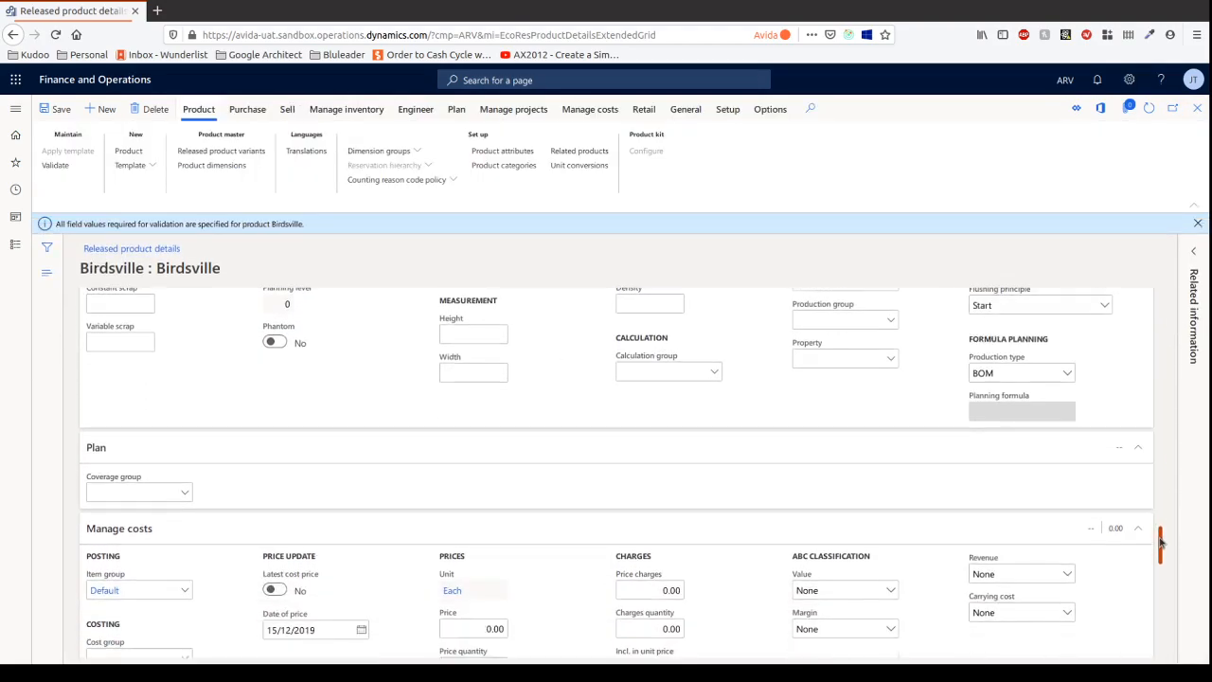
scroll("down", 3)
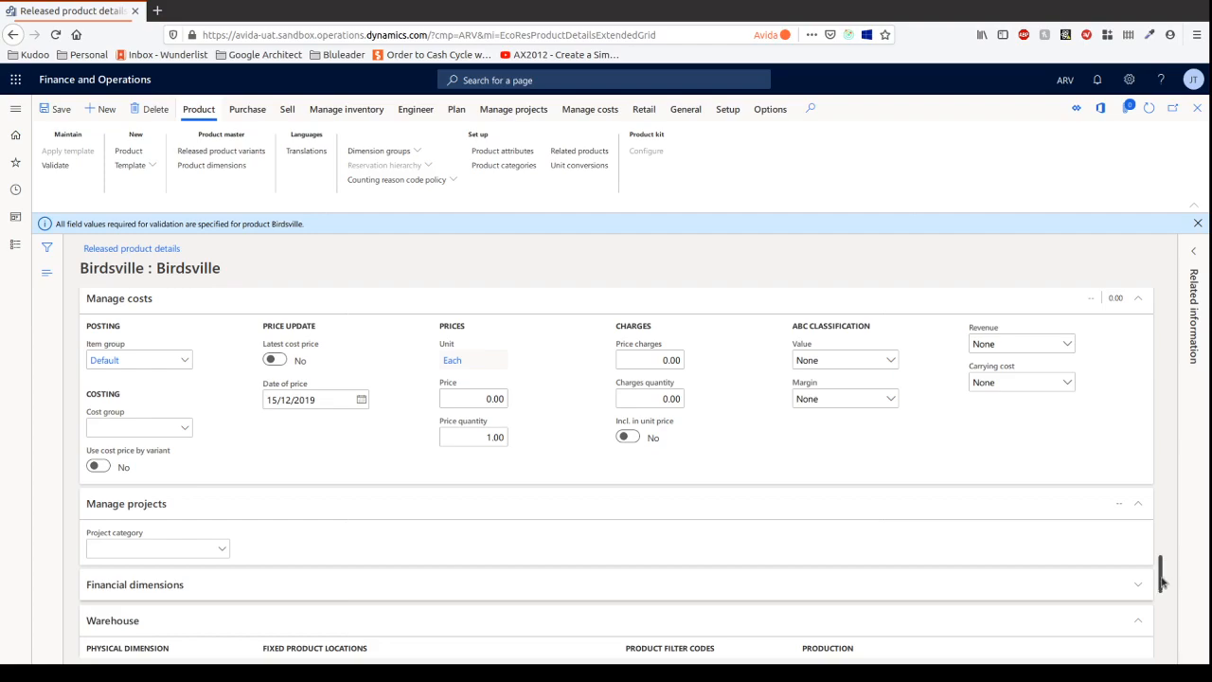
scroll("down", 3)
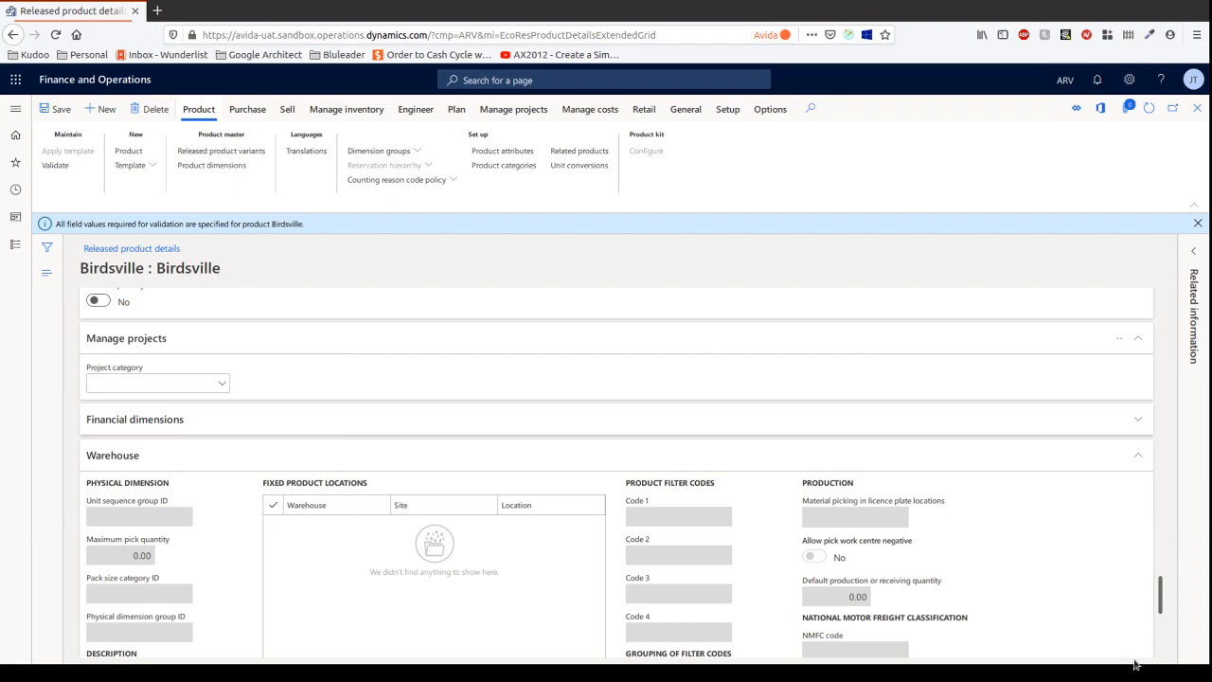
scroll("down", 3)
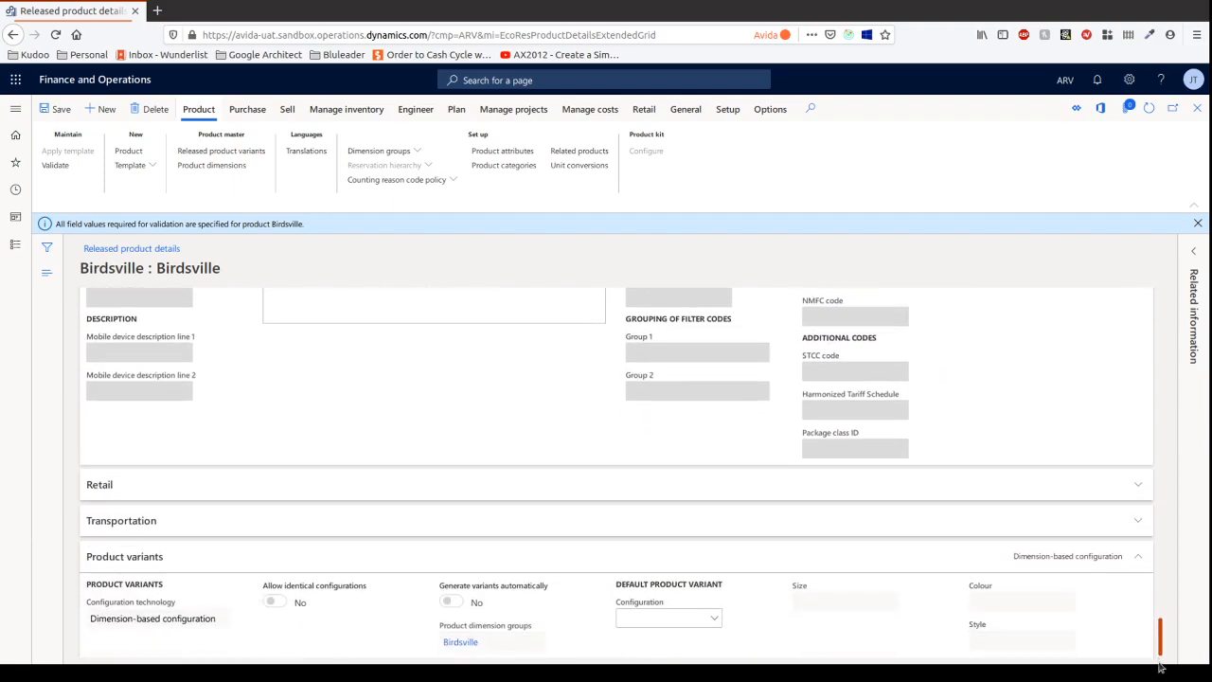
left_click(667, 619)
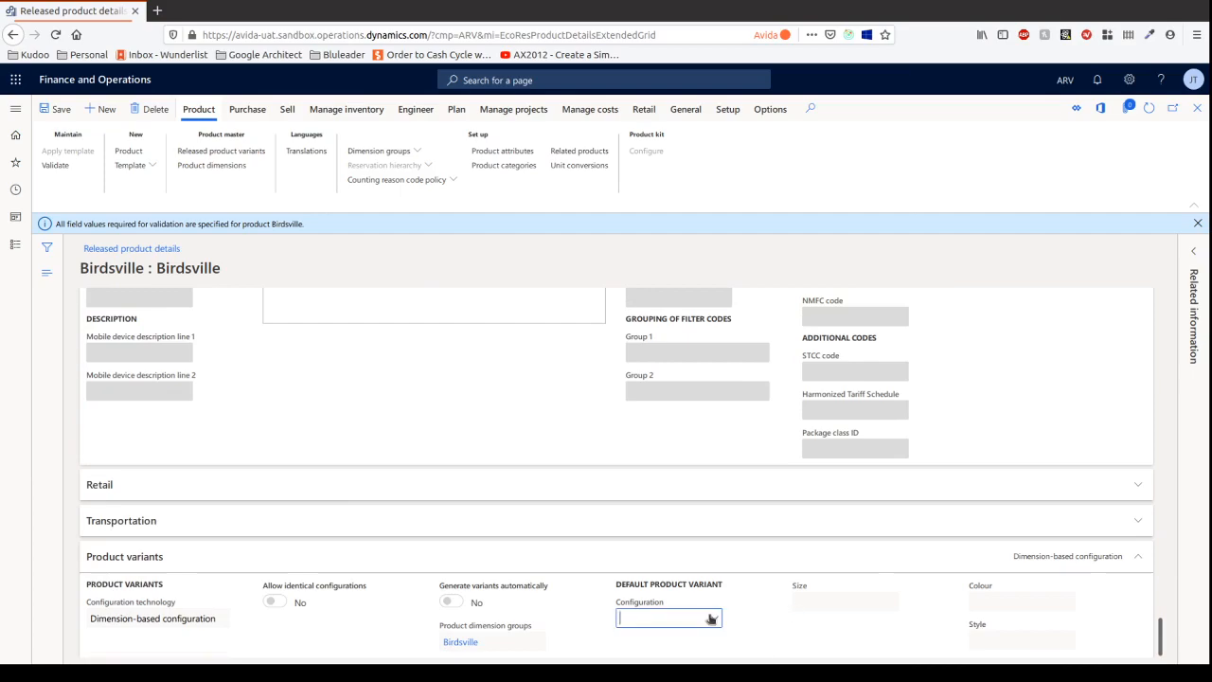
left_click(663, 621)
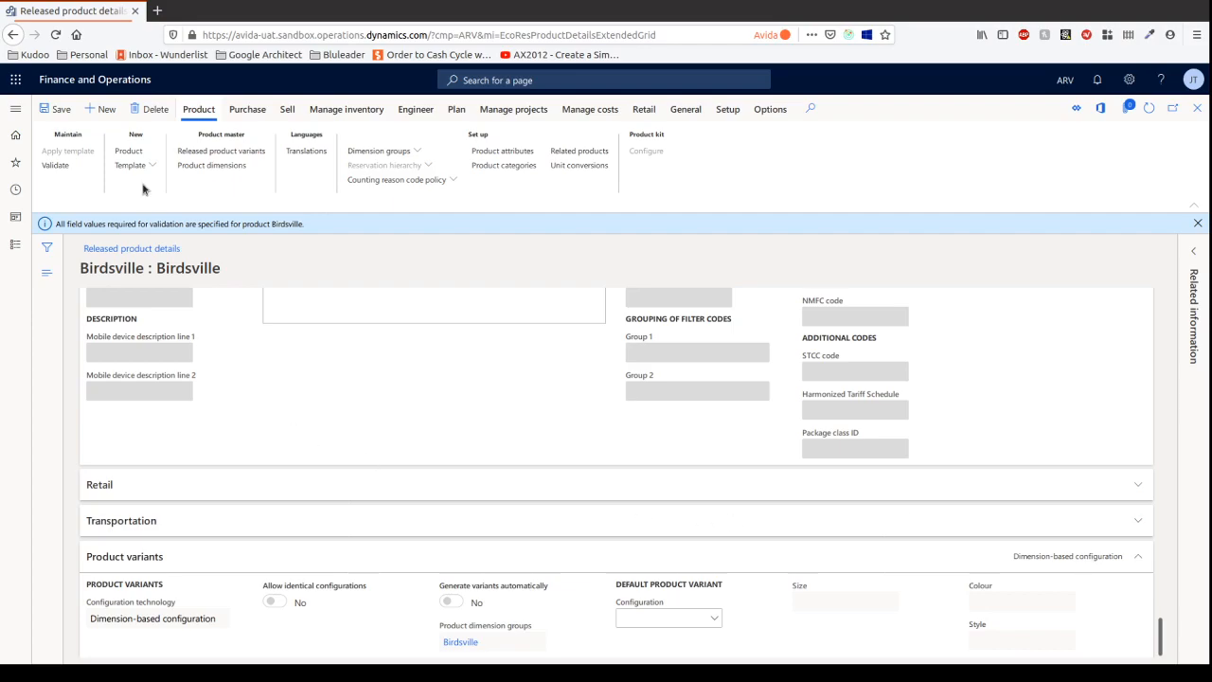
mouse_move(144, 235)
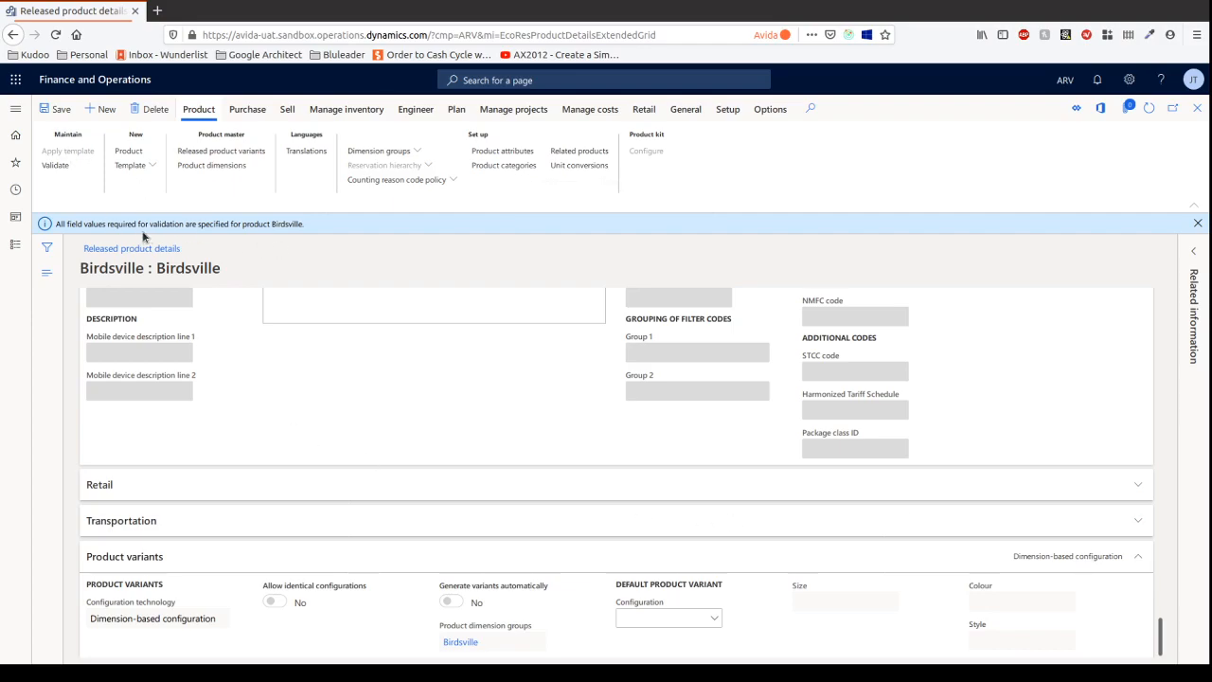
mouse_move(184, 239)
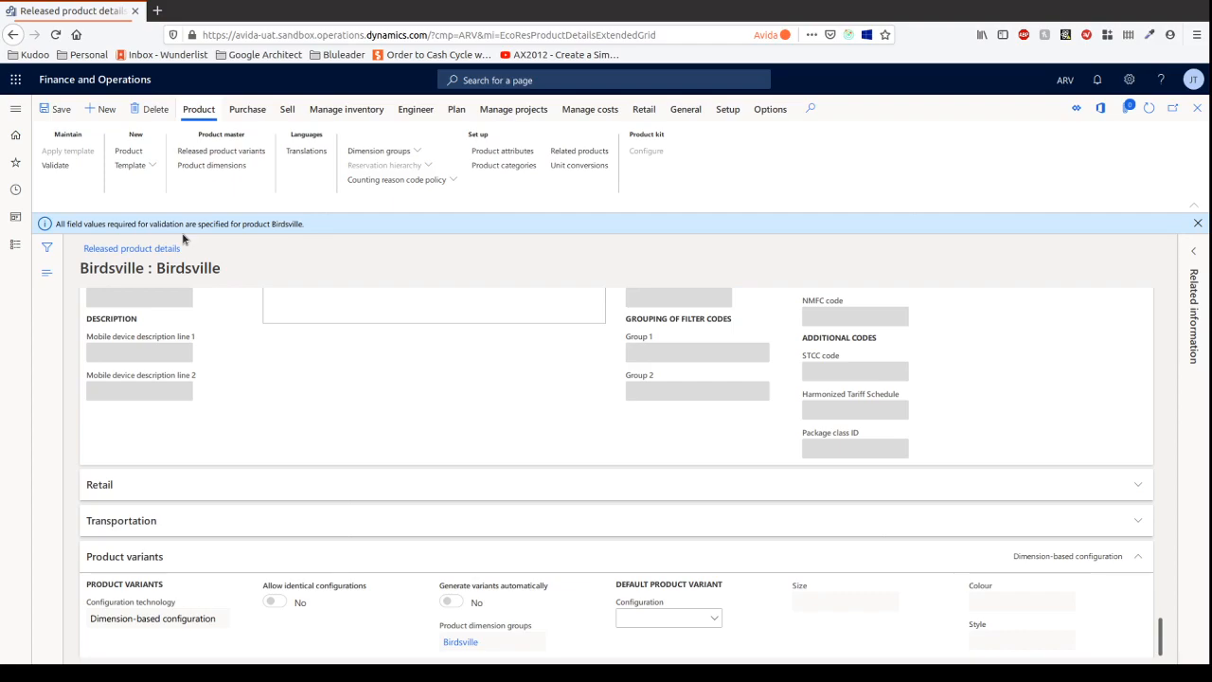
mouse_move(276, 269)
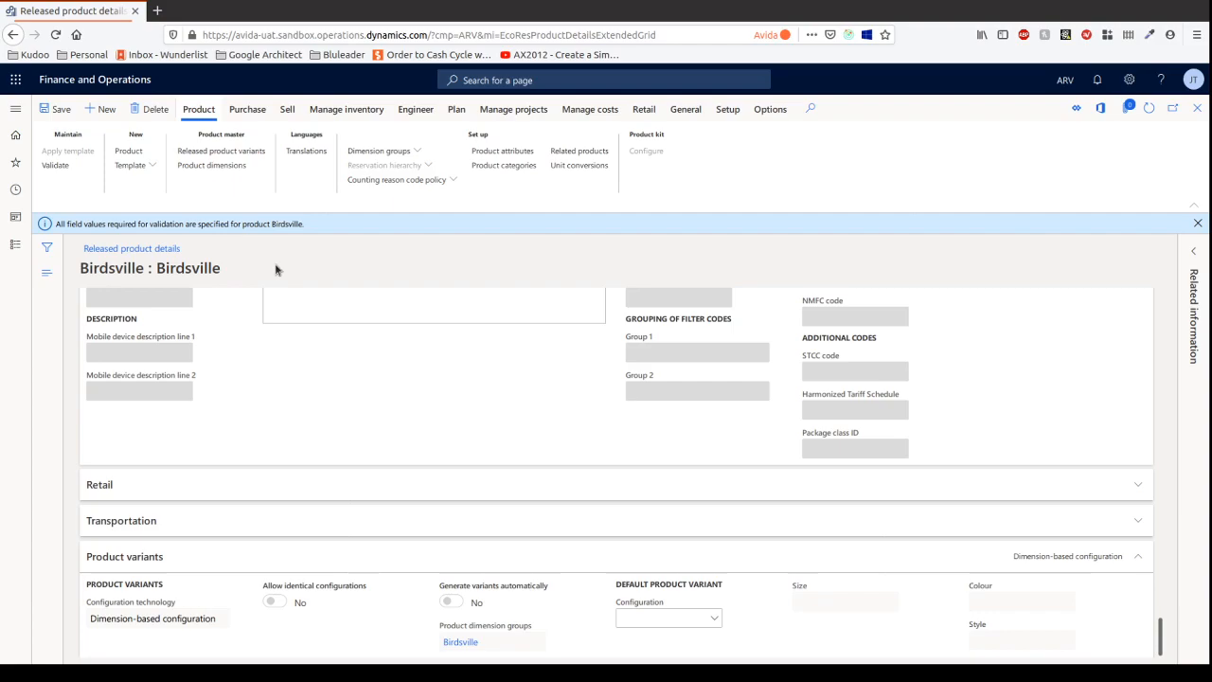
mouse_move(4, 318)
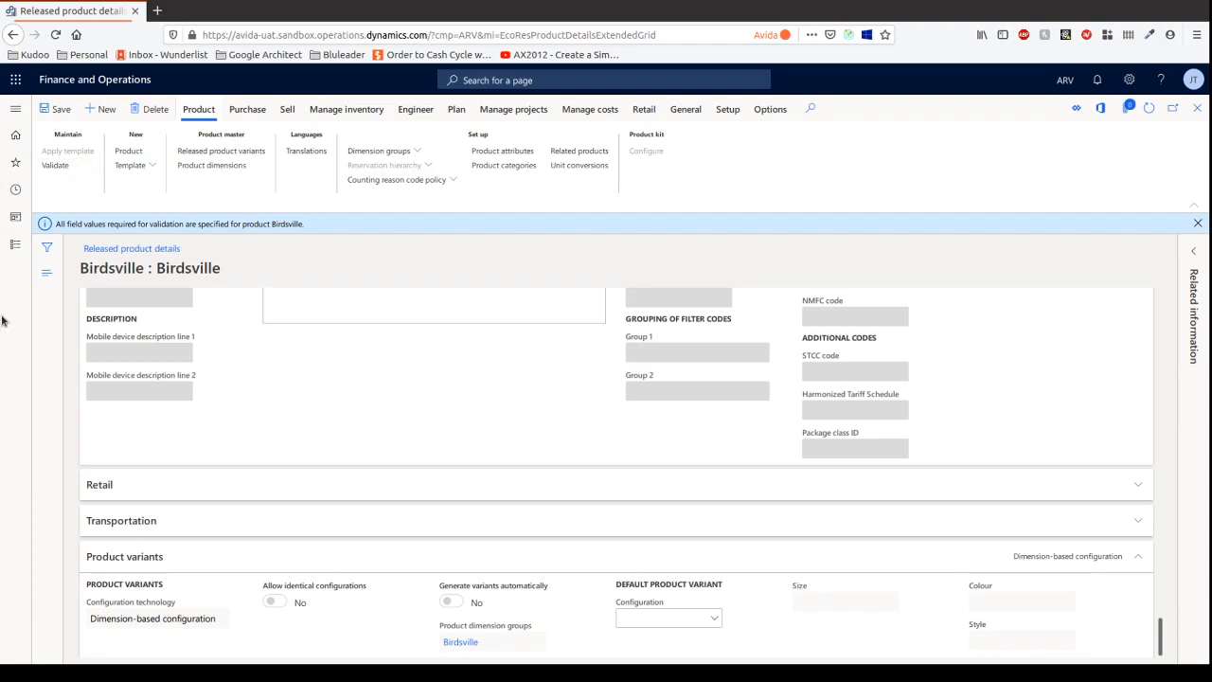